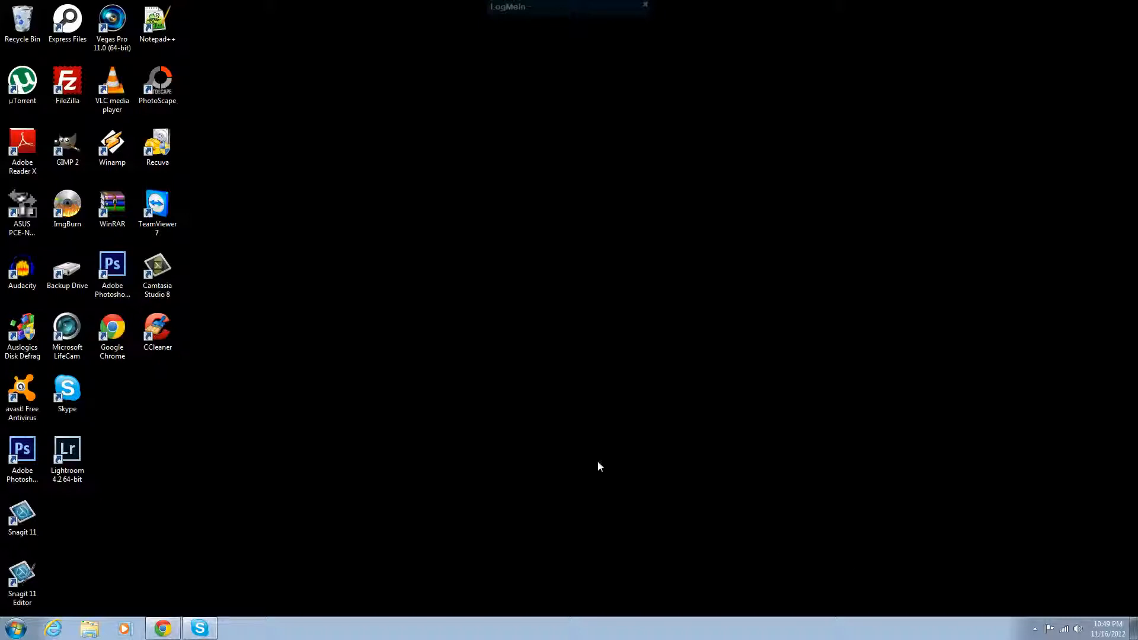
pyautogui.moveTo(374, 287)
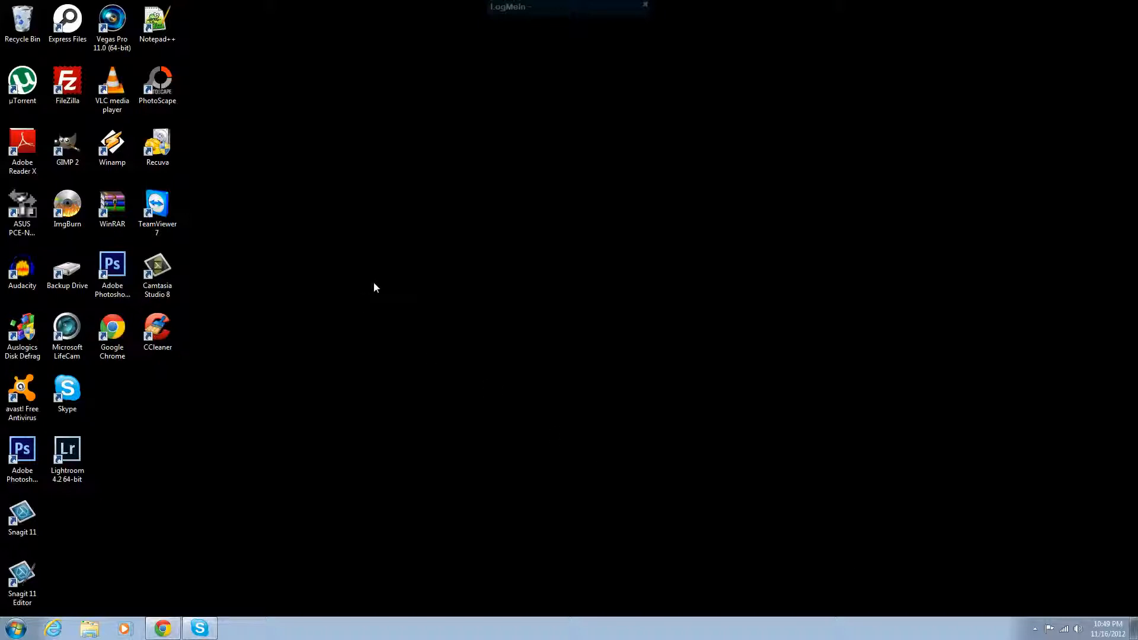
pyautogui.moveTo(366, 261)
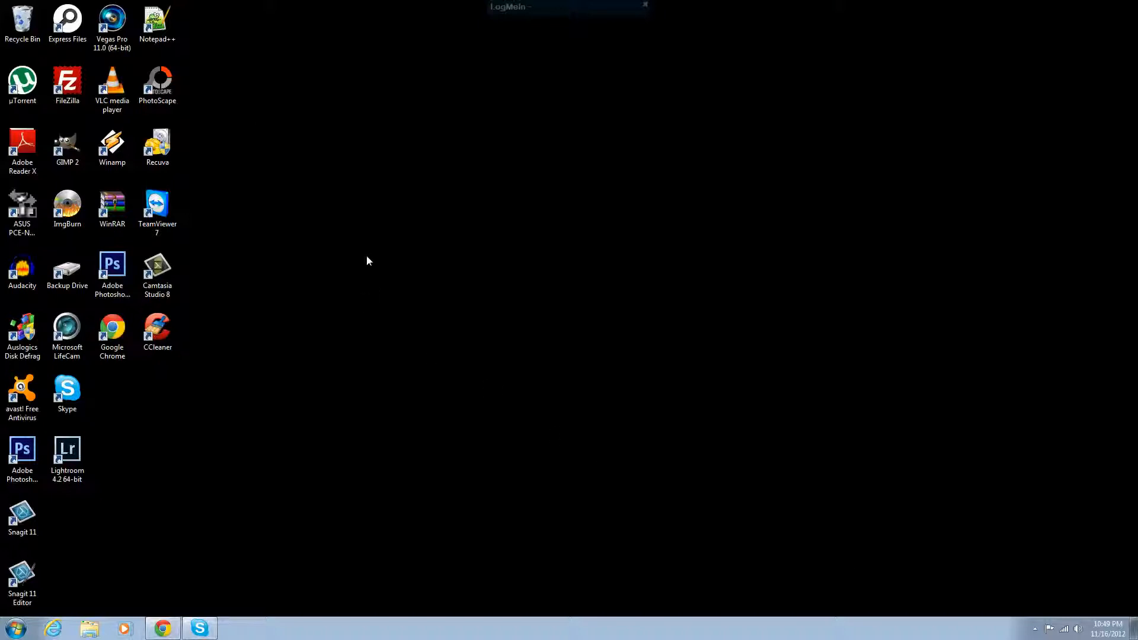
# Launch PhotoScape, load the studio portrait in the Editor, and show the filter list
pyautogui.click(157, 82)
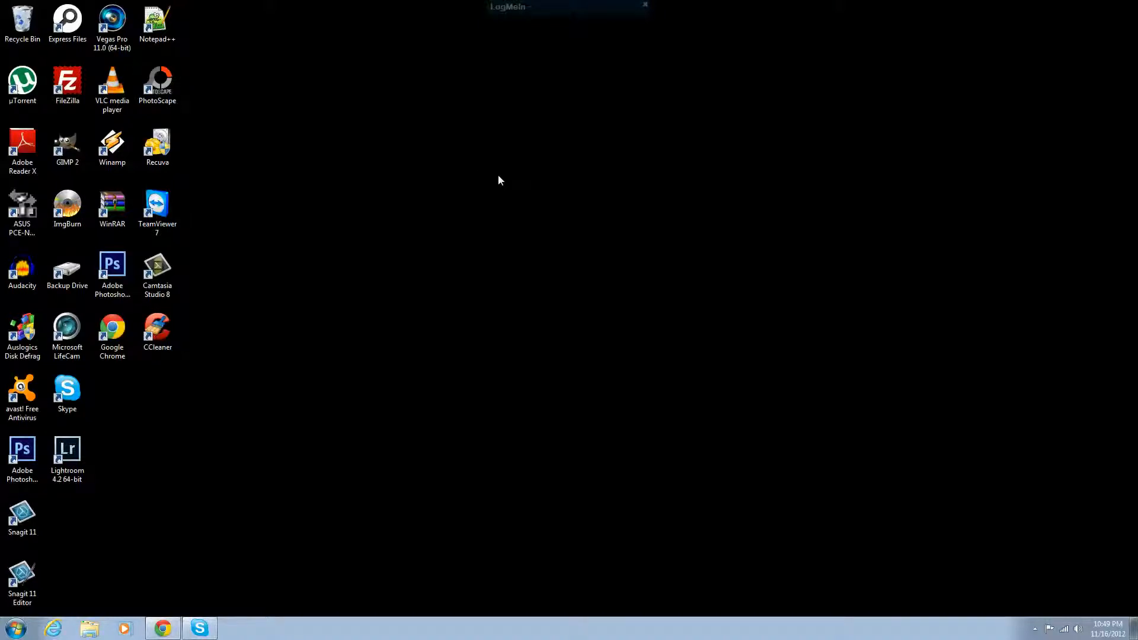
pyautogui.doubleClick(157, 79)
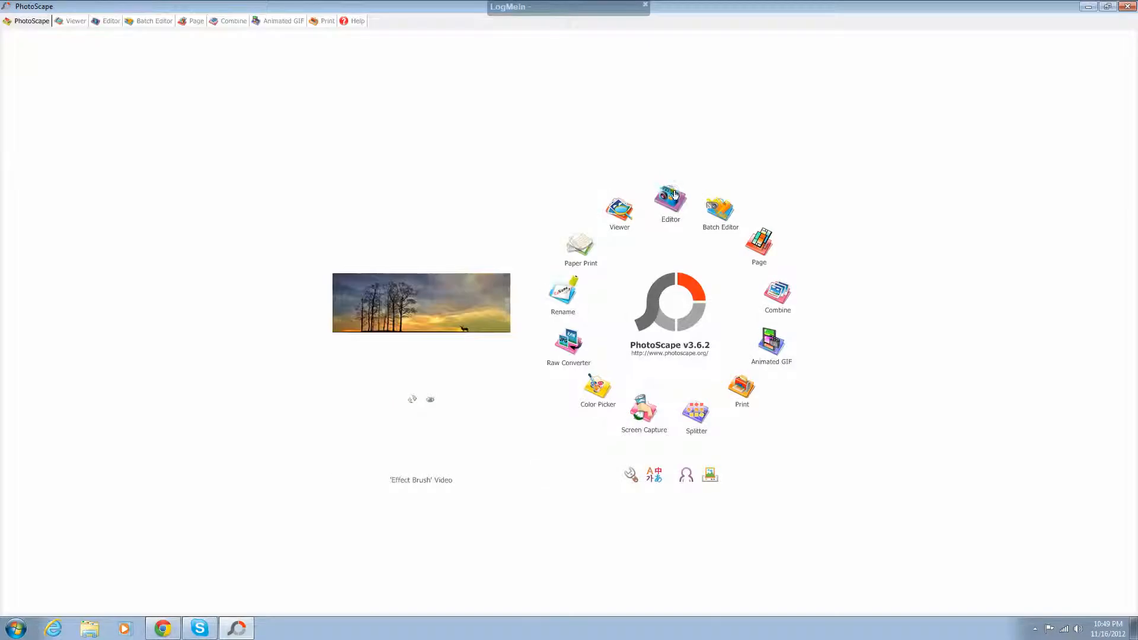
pyautogui.click(669, 197)
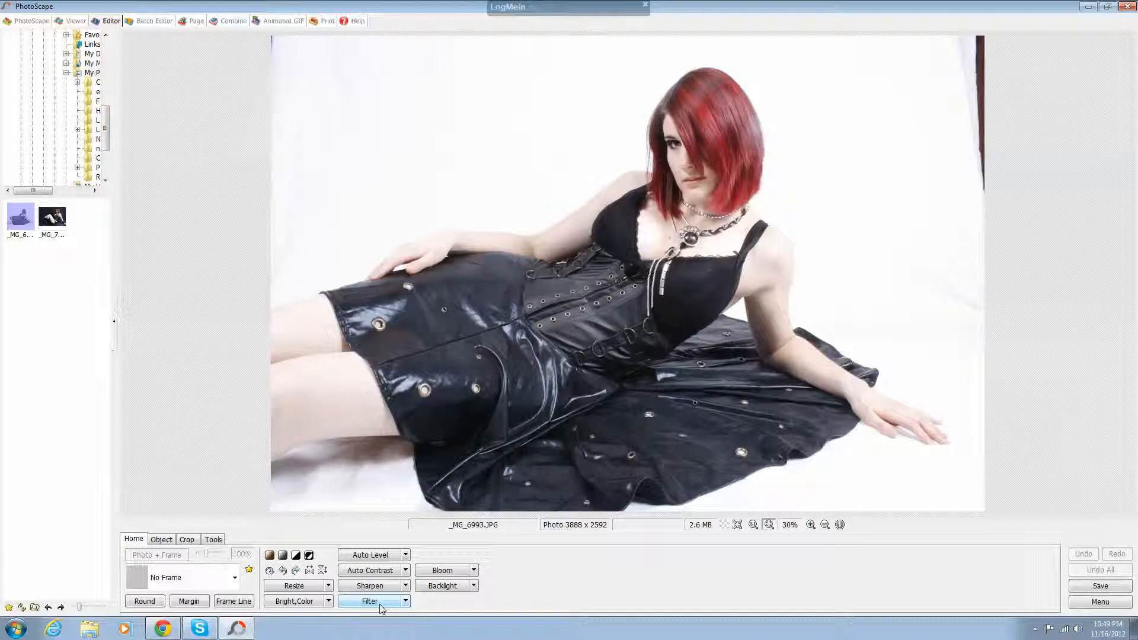
pyautogui.click(369, 601)
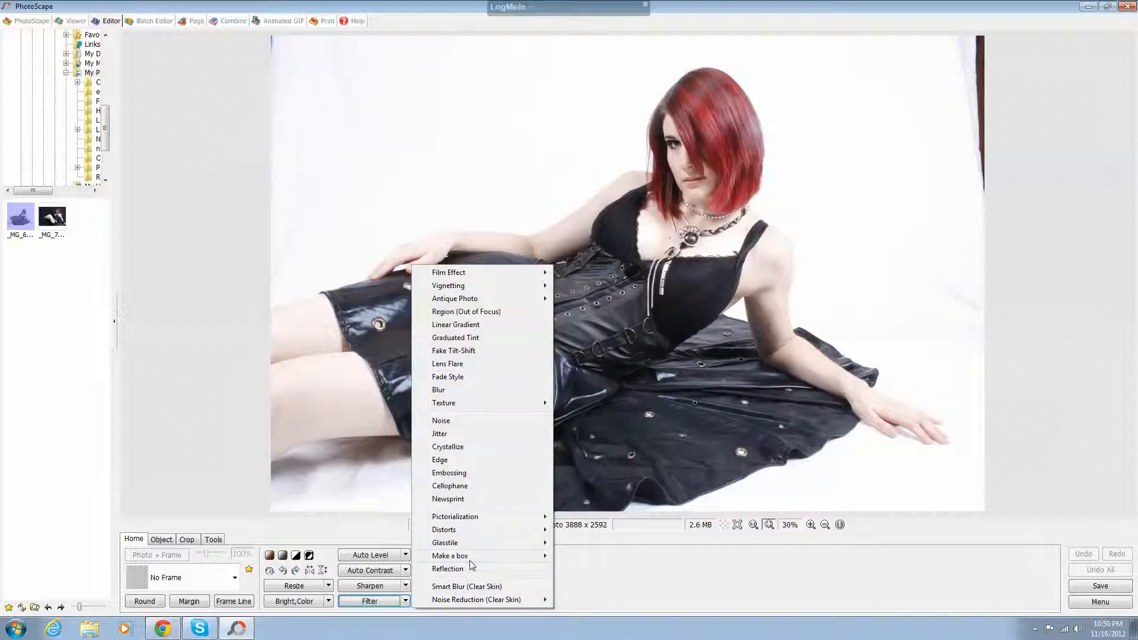
pyautogui.moveTo(449, 272)
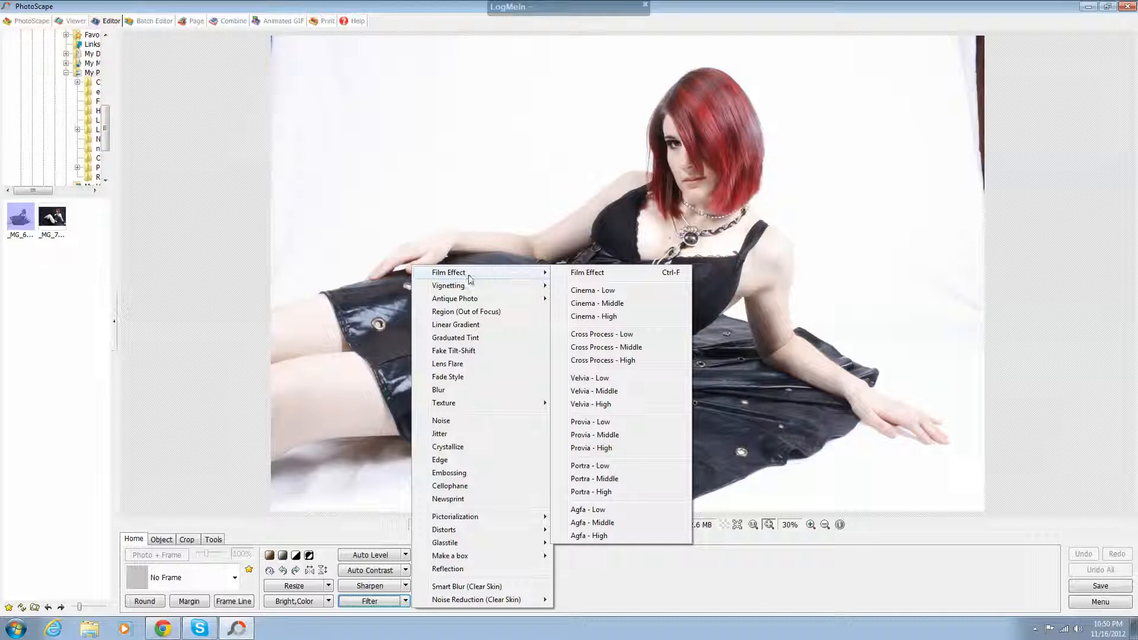
pyautogui.moveTo(478, 279)
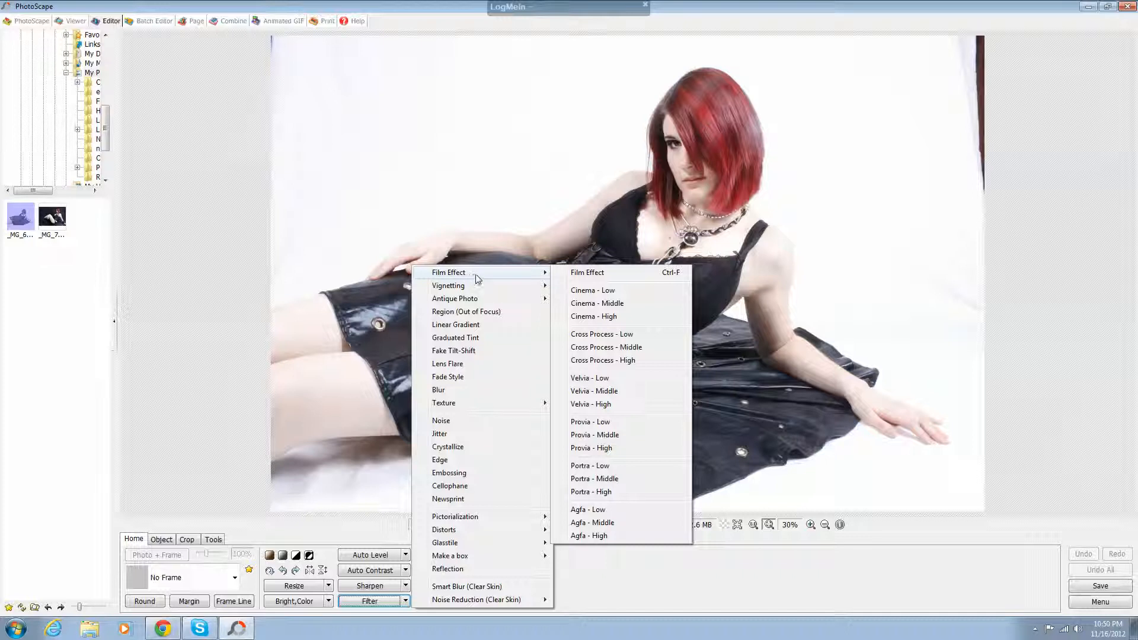
pyautogui.moveTo(596, 418)
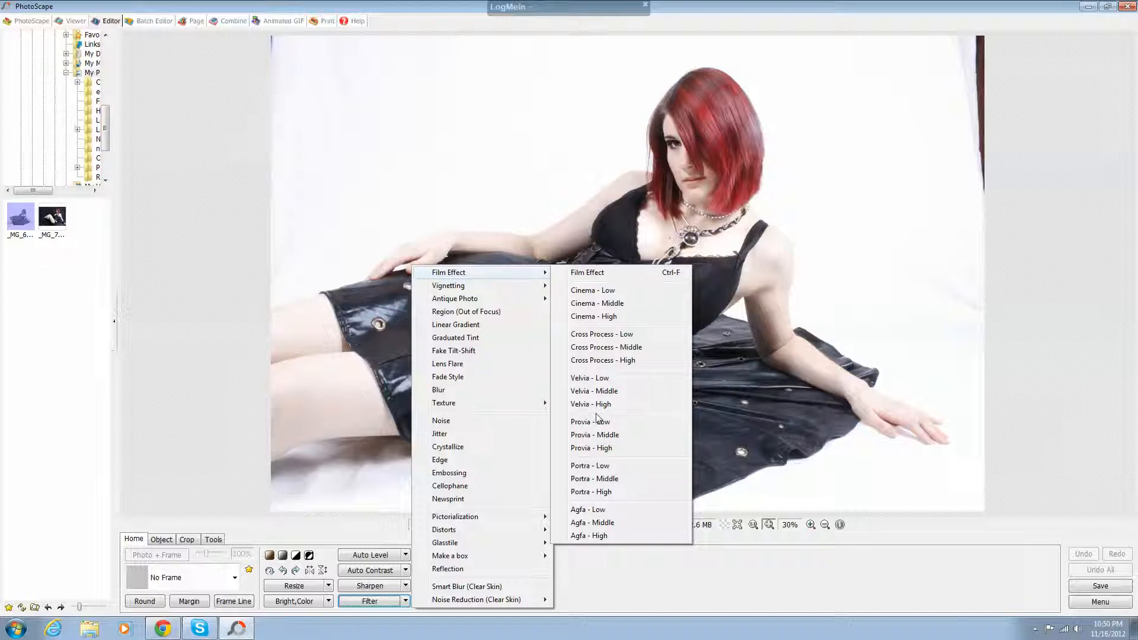
pyautogui.moveTo(595, 281)
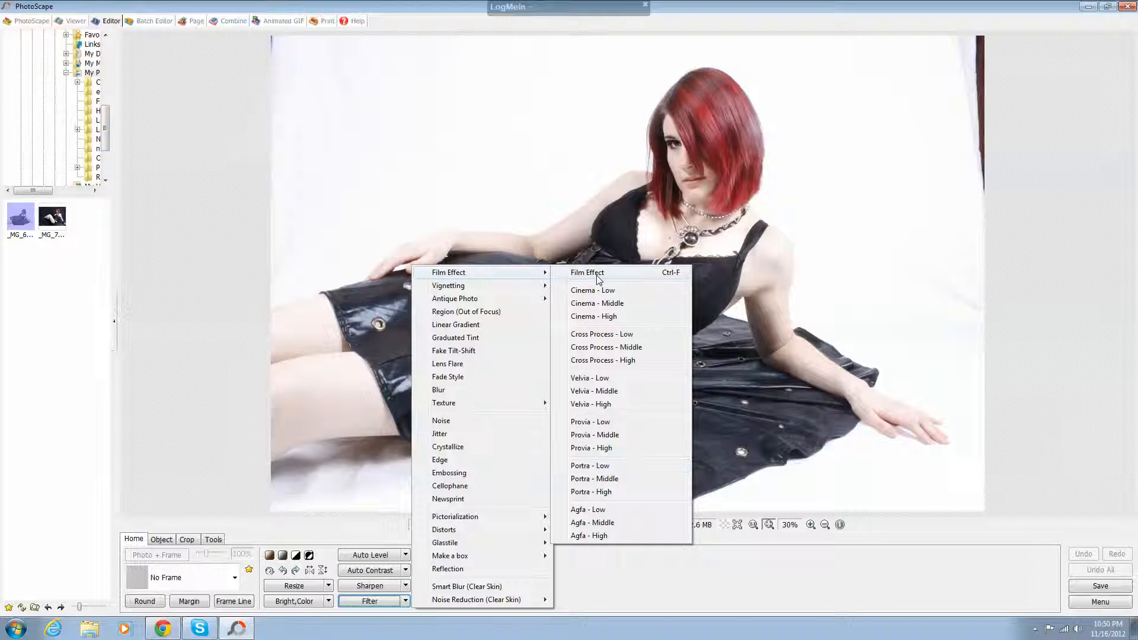
# Preview the Agfa - Low and Portra - Middle film looks, then cancel without applying
pyautogui.click(586, 272)
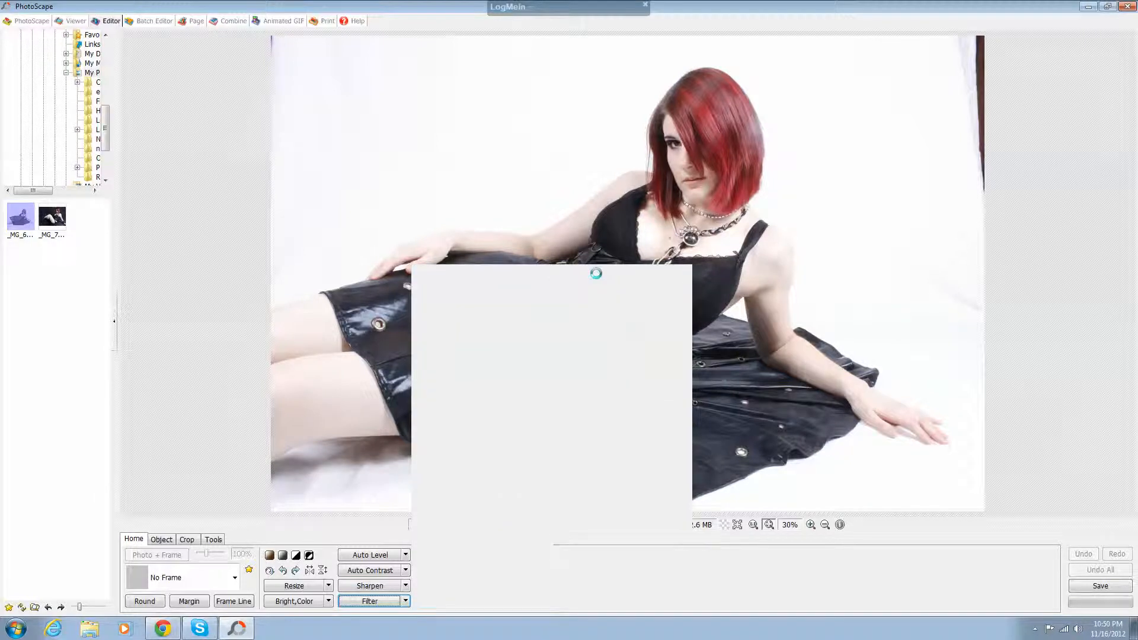
pyautogui.click(369, 601)
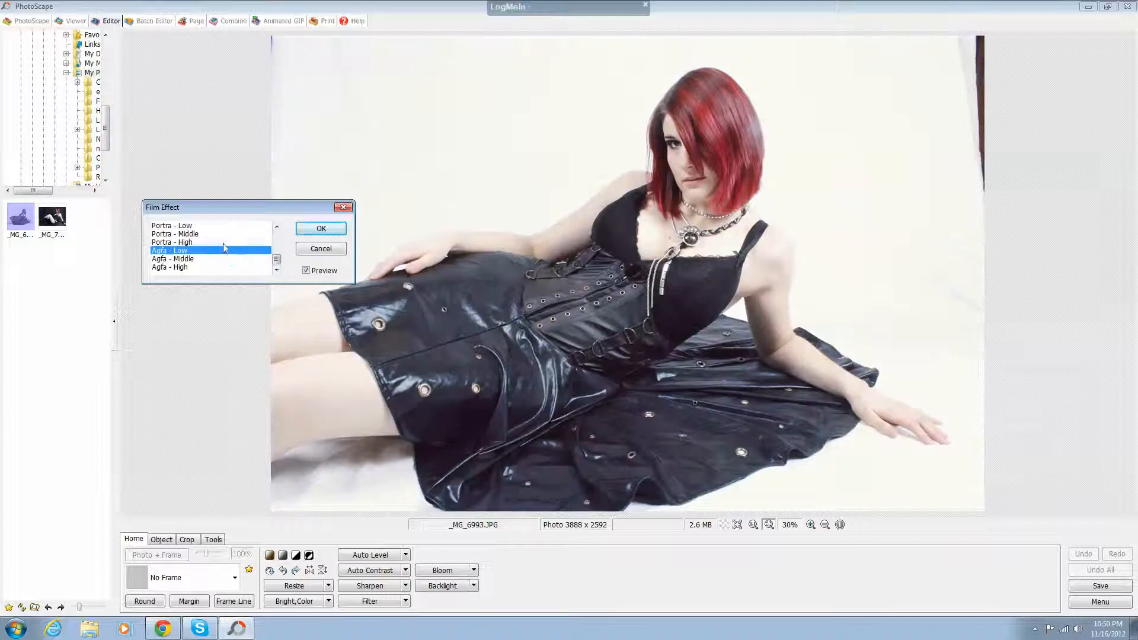
pyautogui.click(174, 233)
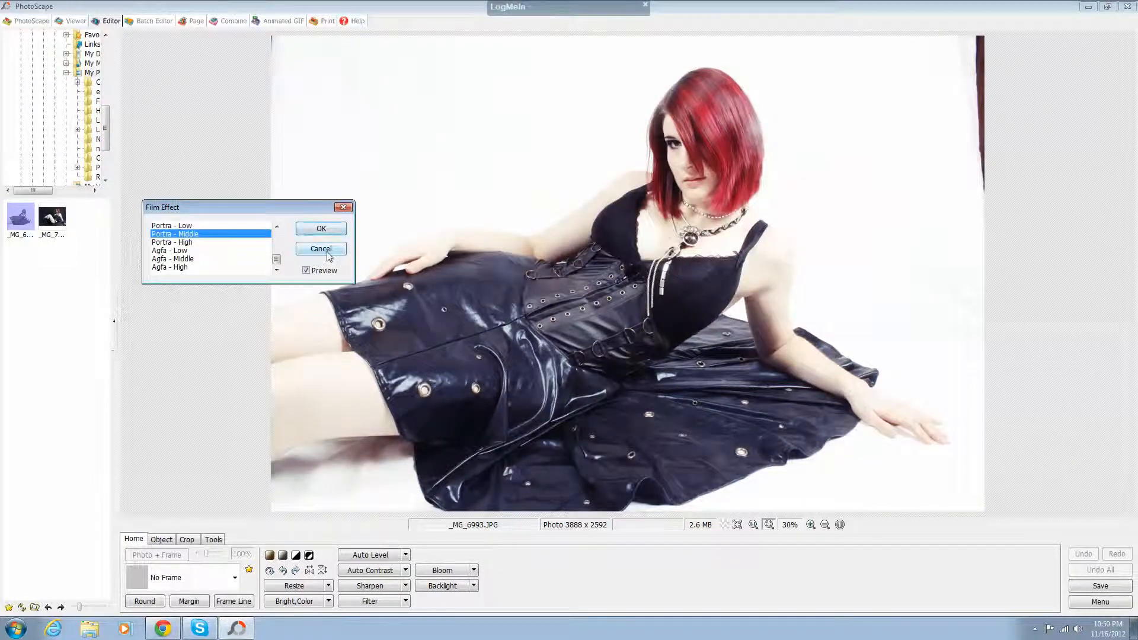
pyautogui.click(321, 248)
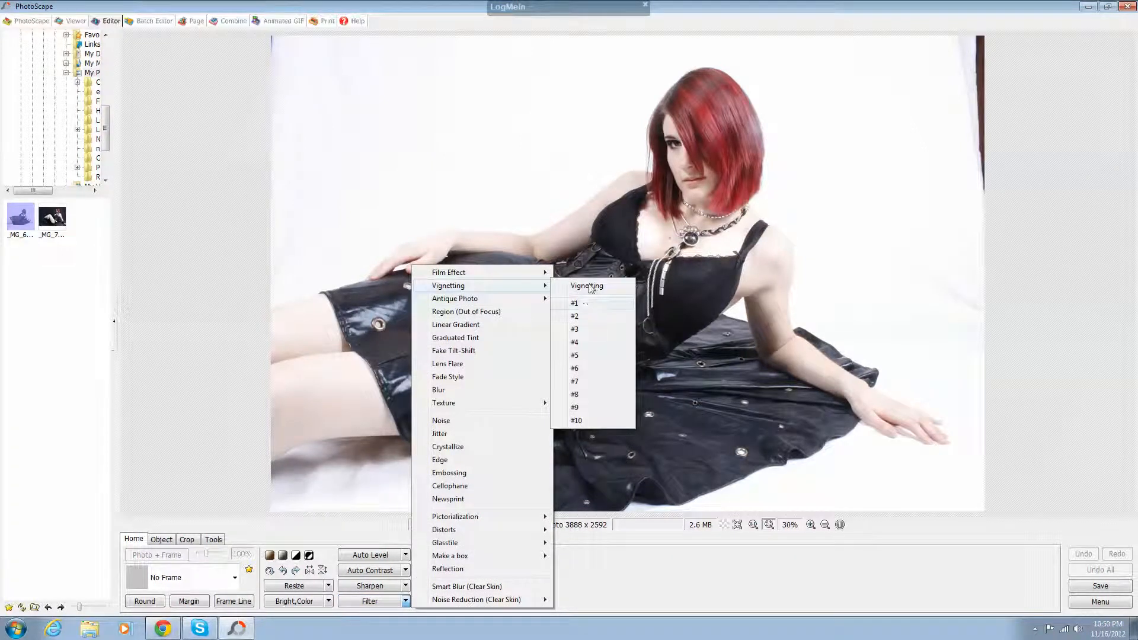
# Preview round, top-and-bottom, and left-and-right vignettes on the portrait
pyautogui.click(574, 303)
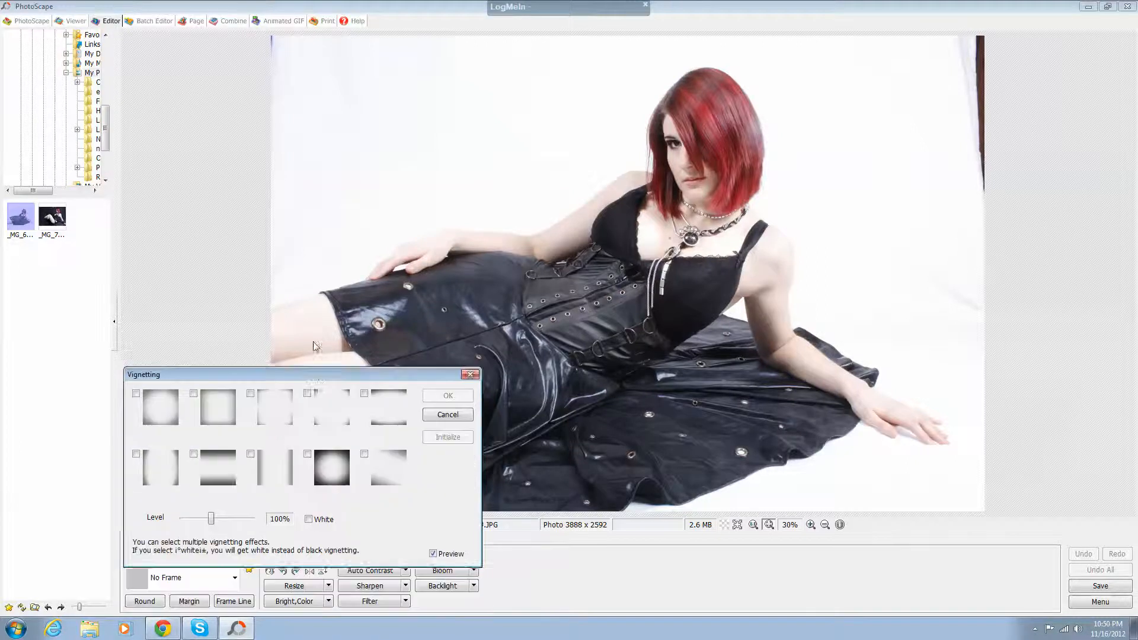
pyautogui.moveTo(291, 374); pyautogui.dragTo(239, 191)
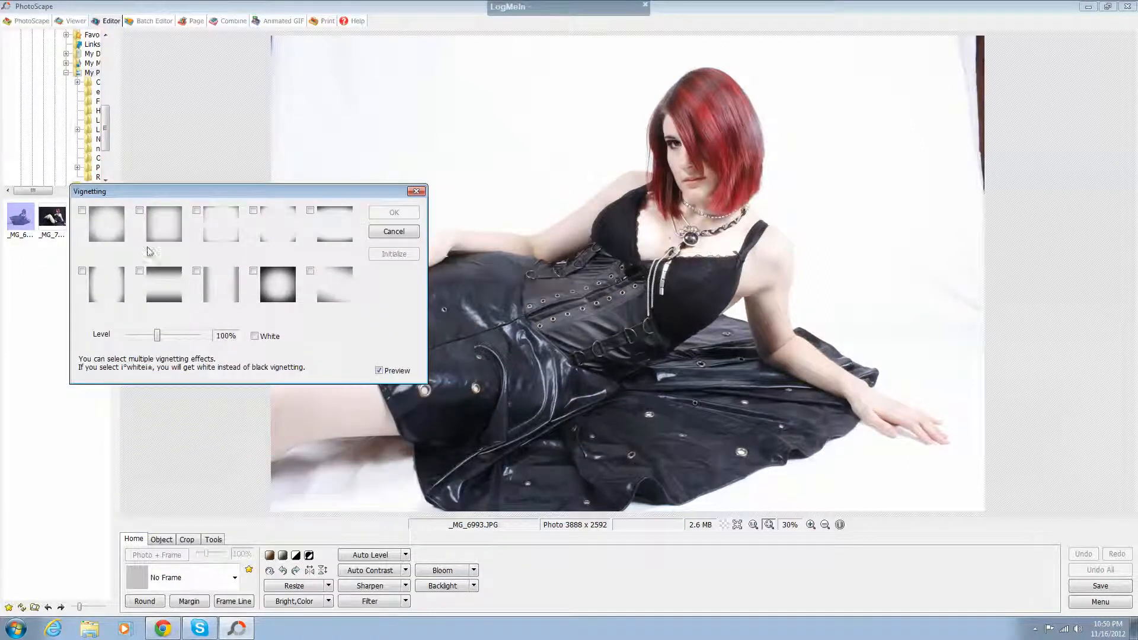
pyautogui.click(82, 210)
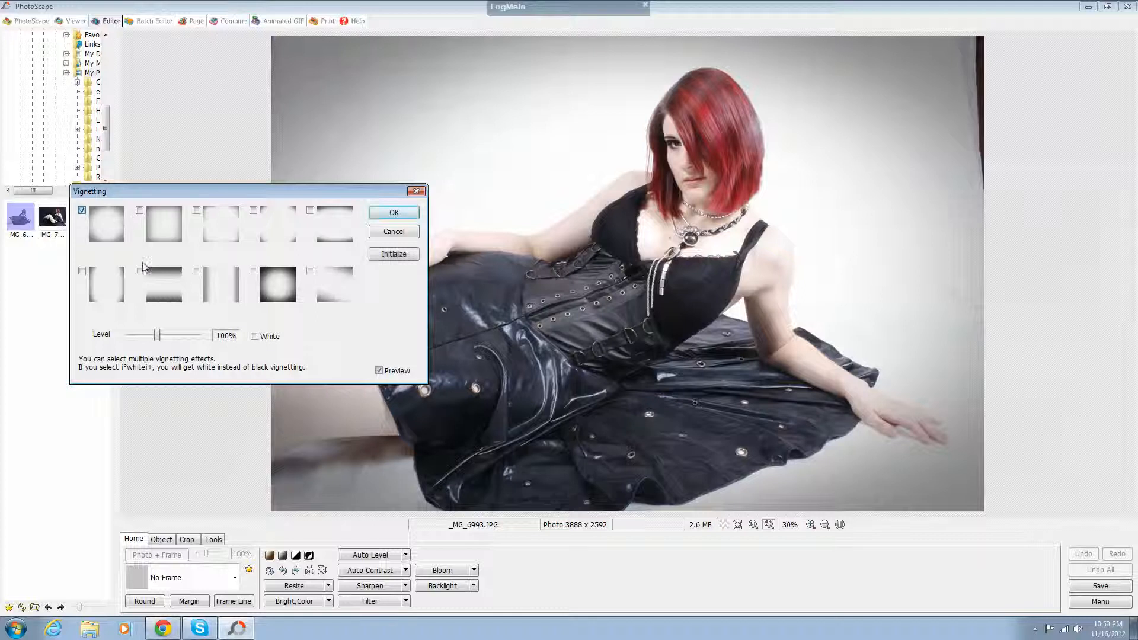
pyautogui.click(139, 271)
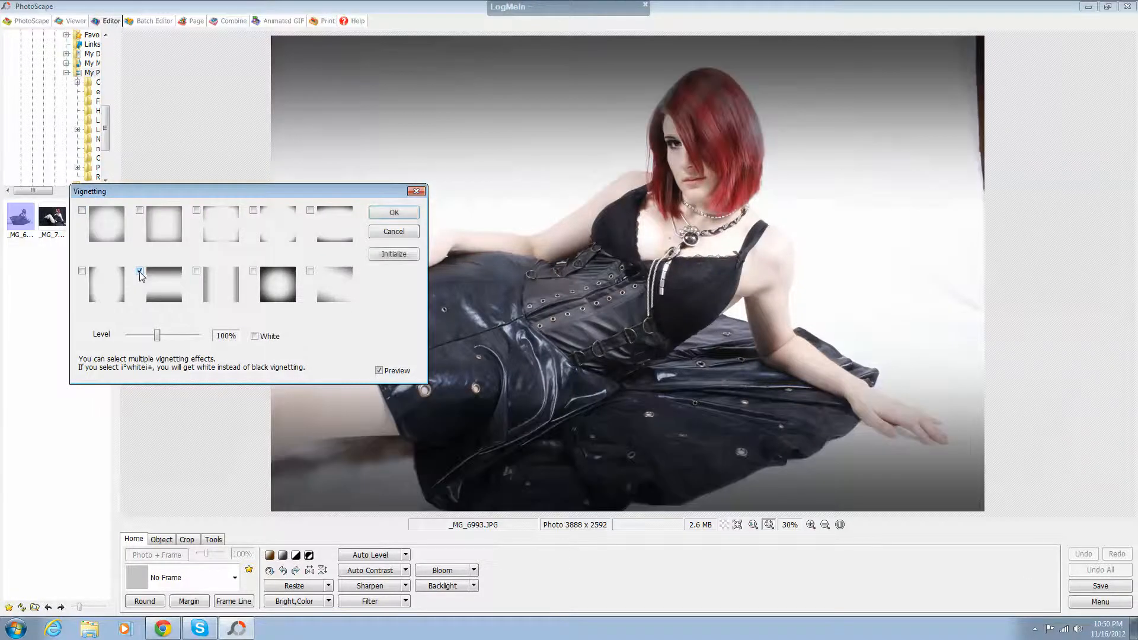
pyautogui.click(196, 271)
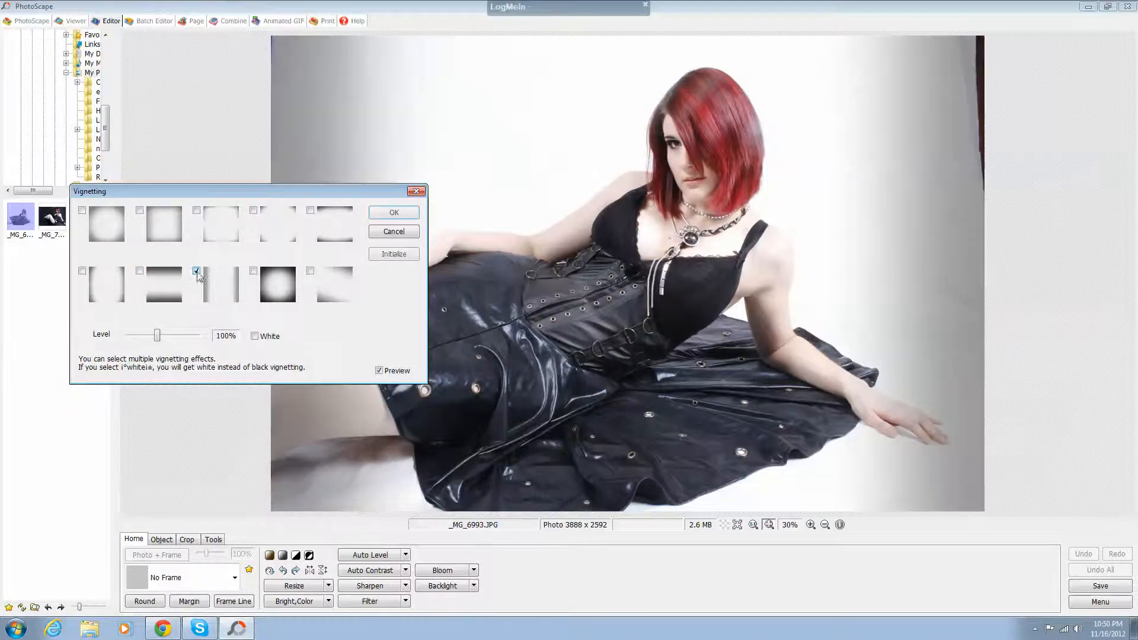
pyautogui.moveTo(247, 191); pyautogui.dragTo(154, 194)
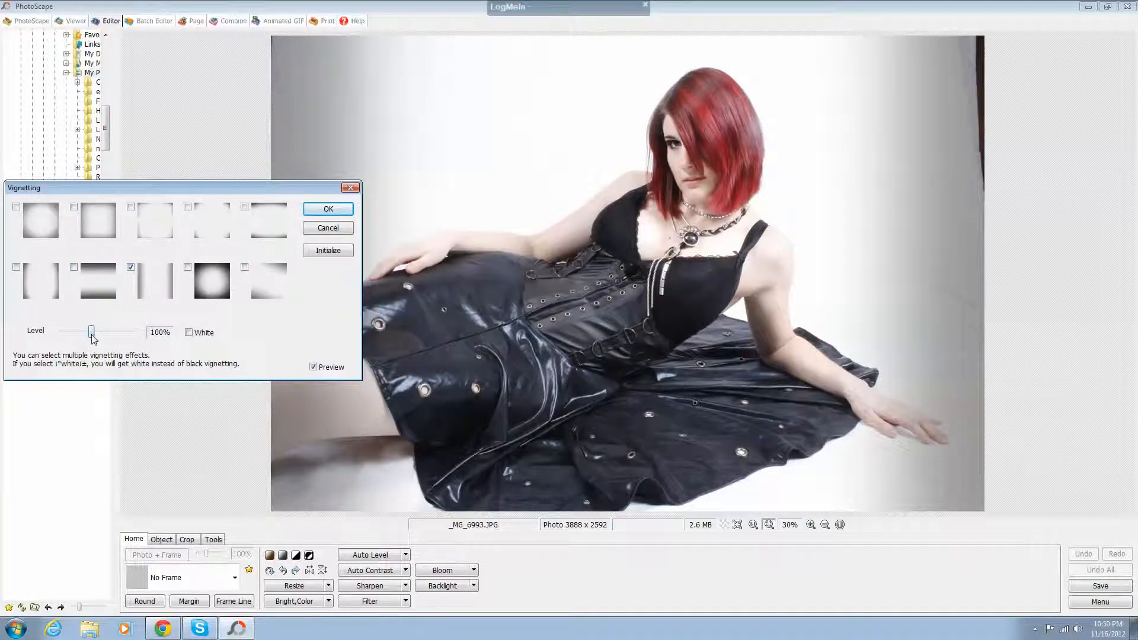
# Vary vignette strength from 30% to 200%, toggle white edges, then cancel
pyautogui.moveTo(91, 332); pyautogui.dragTo(61, 332)
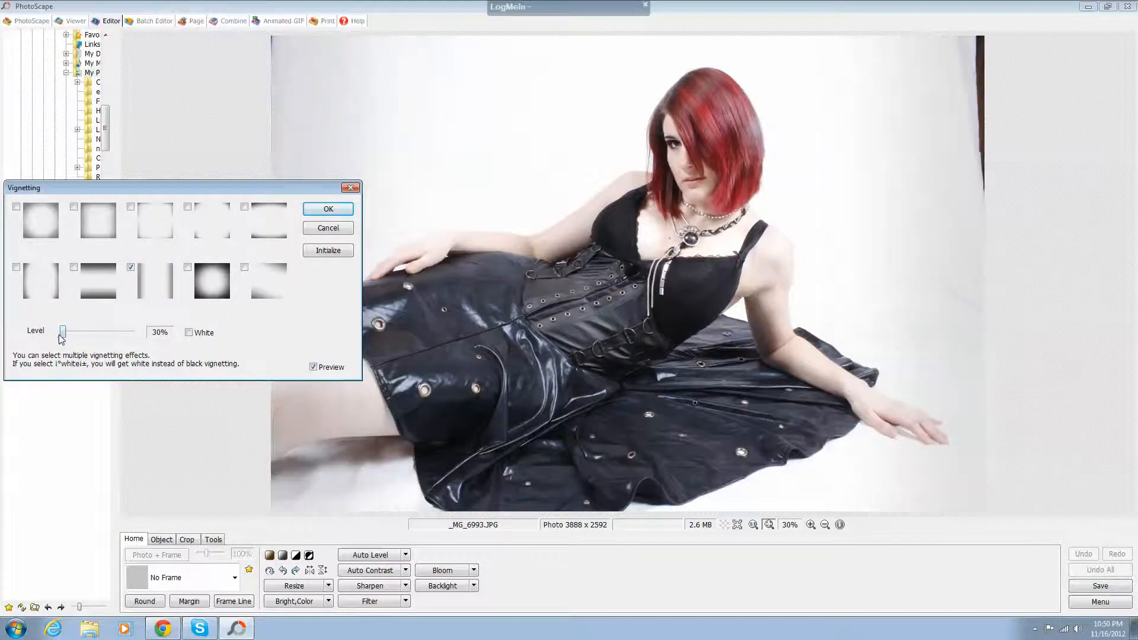
pyautogui.moveTo(62, 332); pyautogui.dragTo(138, 332)
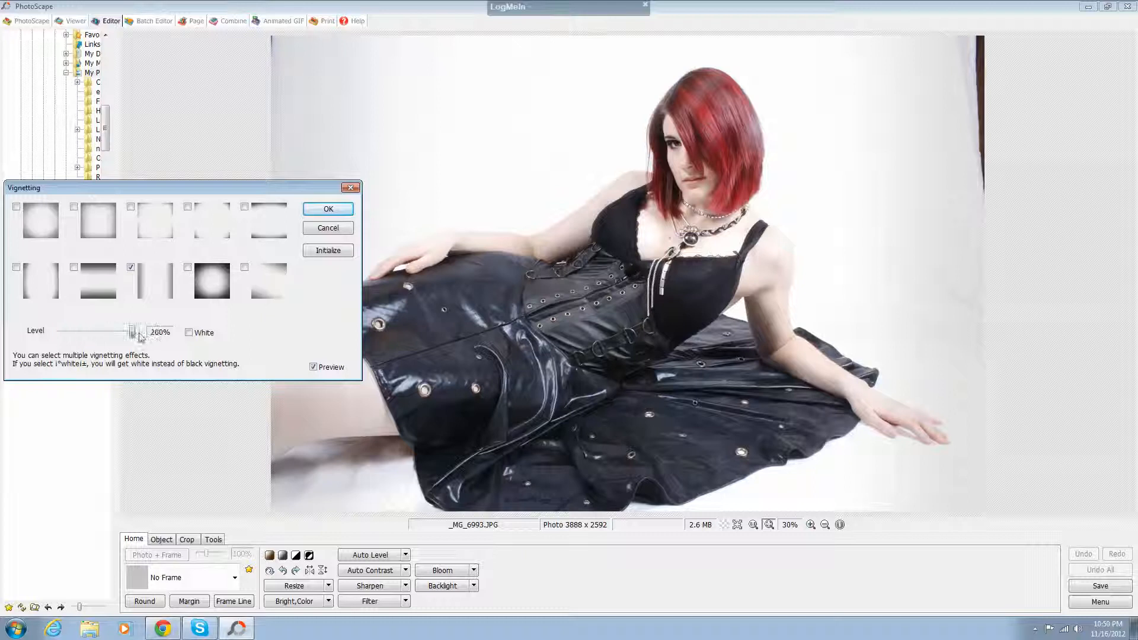
pyautogui.moveTo(135, 332); pyautogui.dragTo(130, 332)
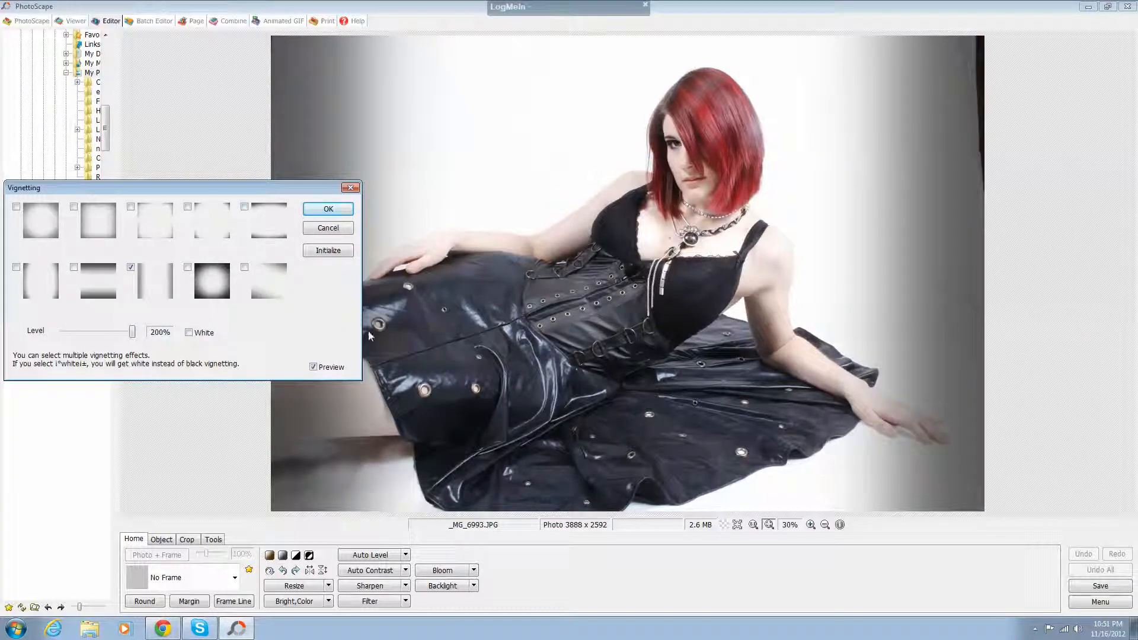
pyautogui.click(188, 332)
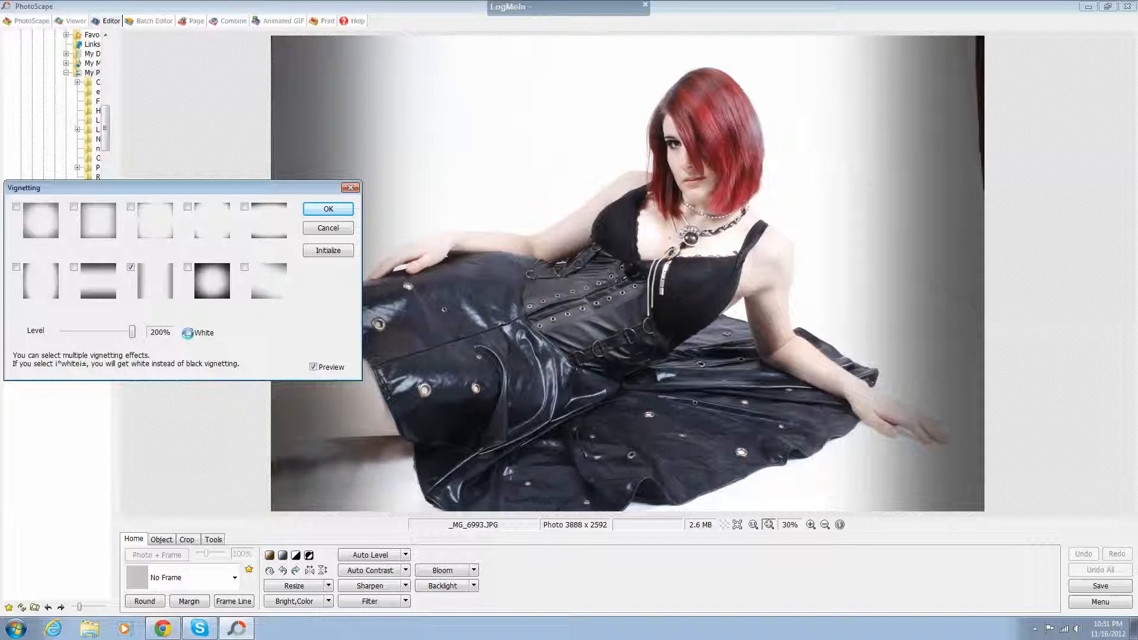
pyautogui.click(188, 332)
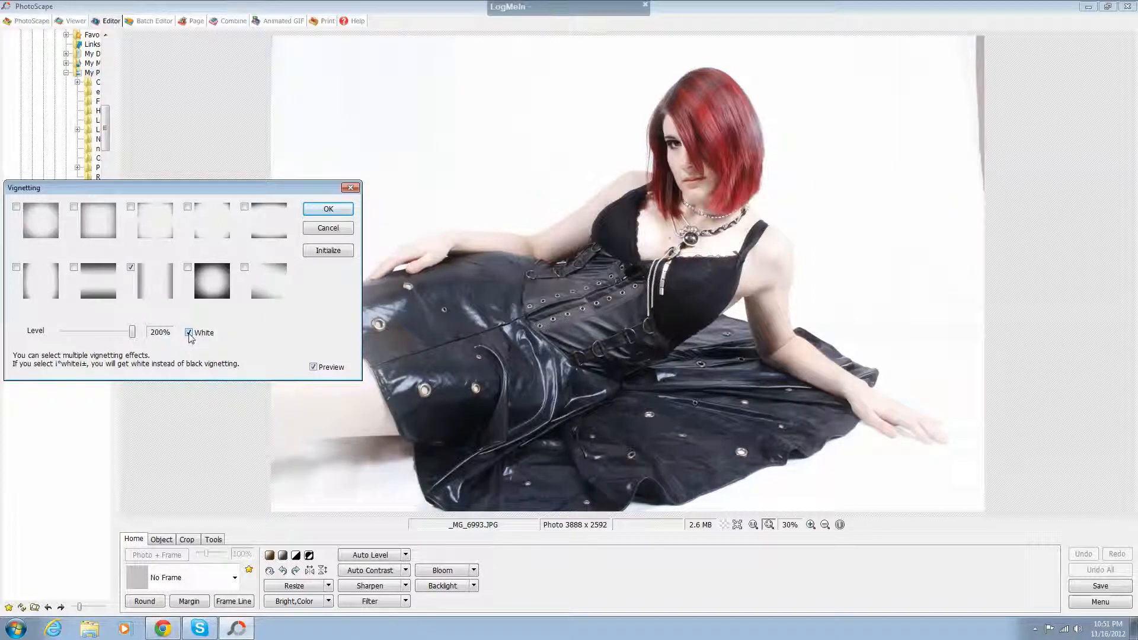
pyautogui.click(188, 333)
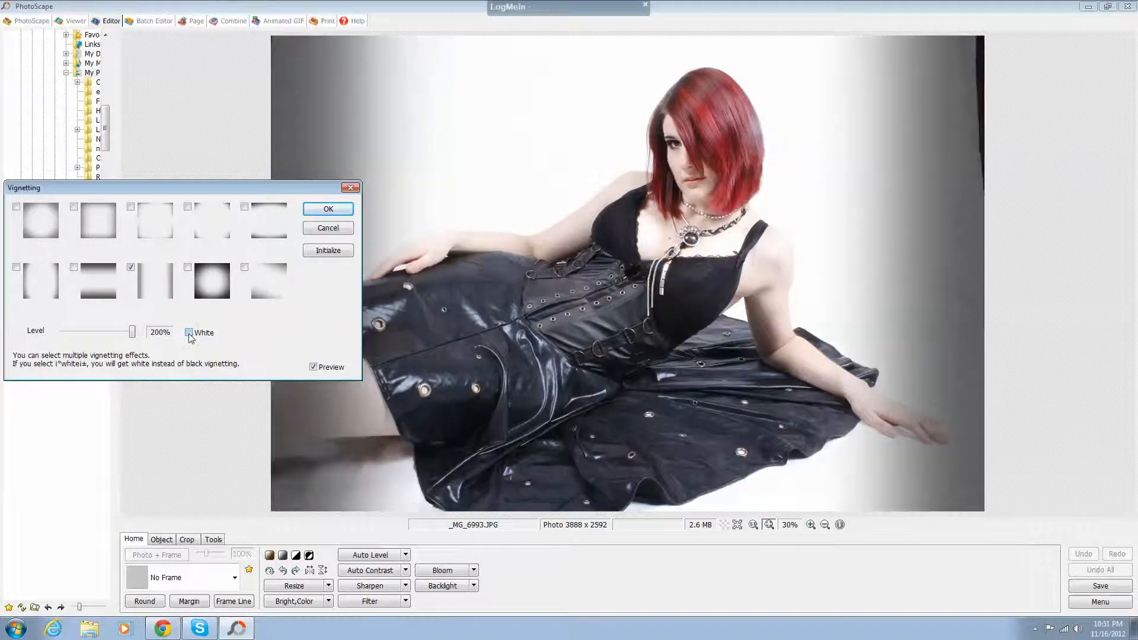
pyautogui.click(327, 227)
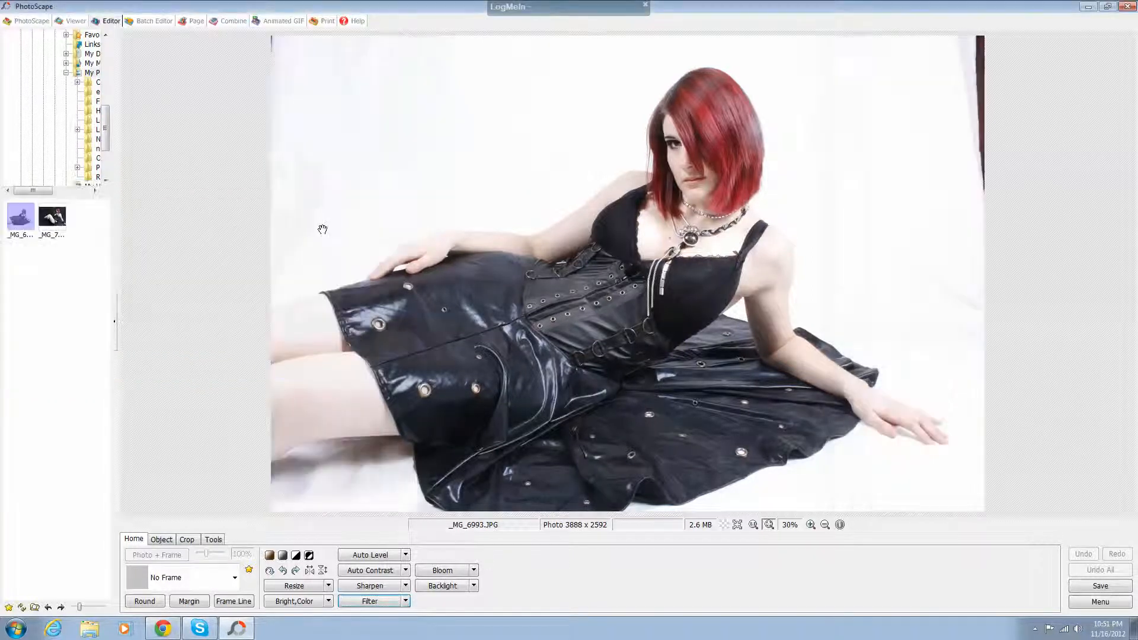
pyautogui.click(404, 601)
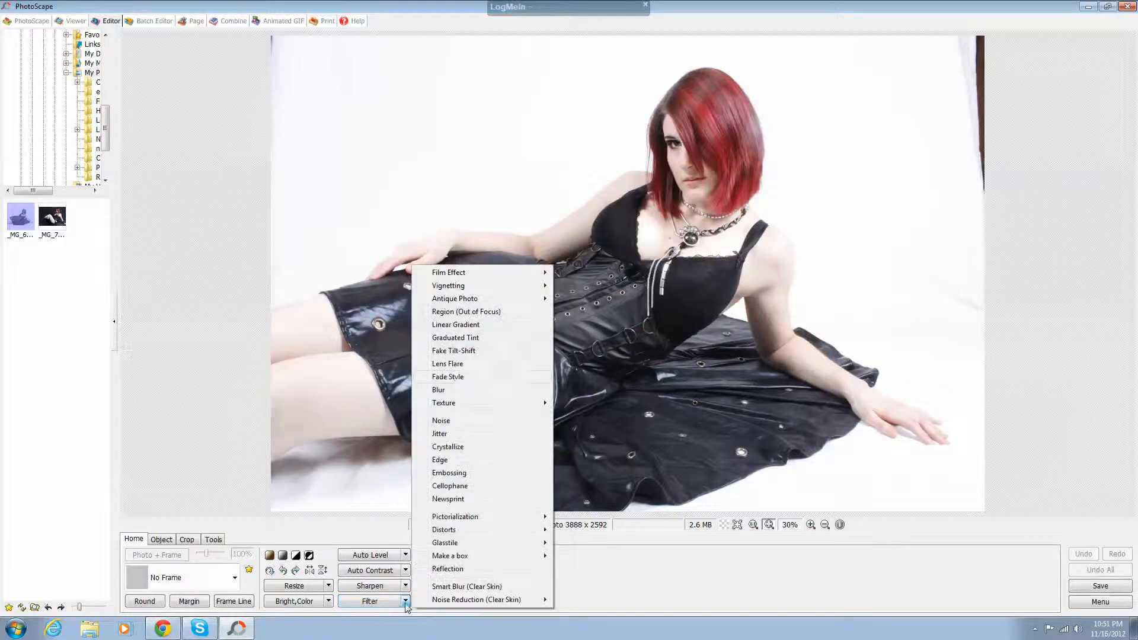
pyautogui.moveTo(455, 298)
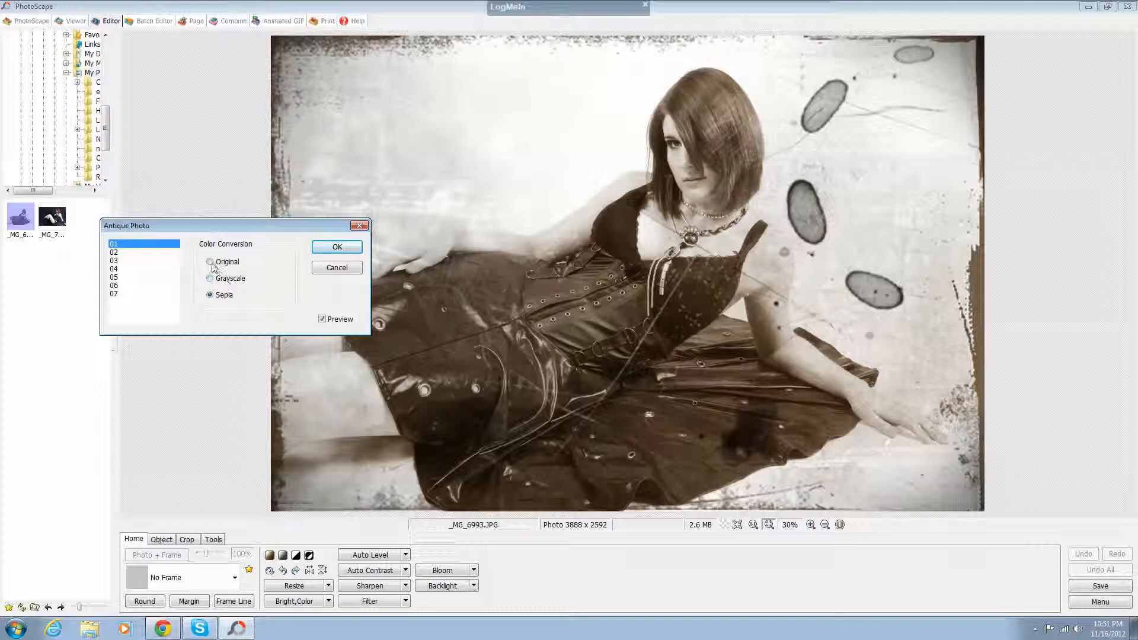
pyautogui.click(209, 261)
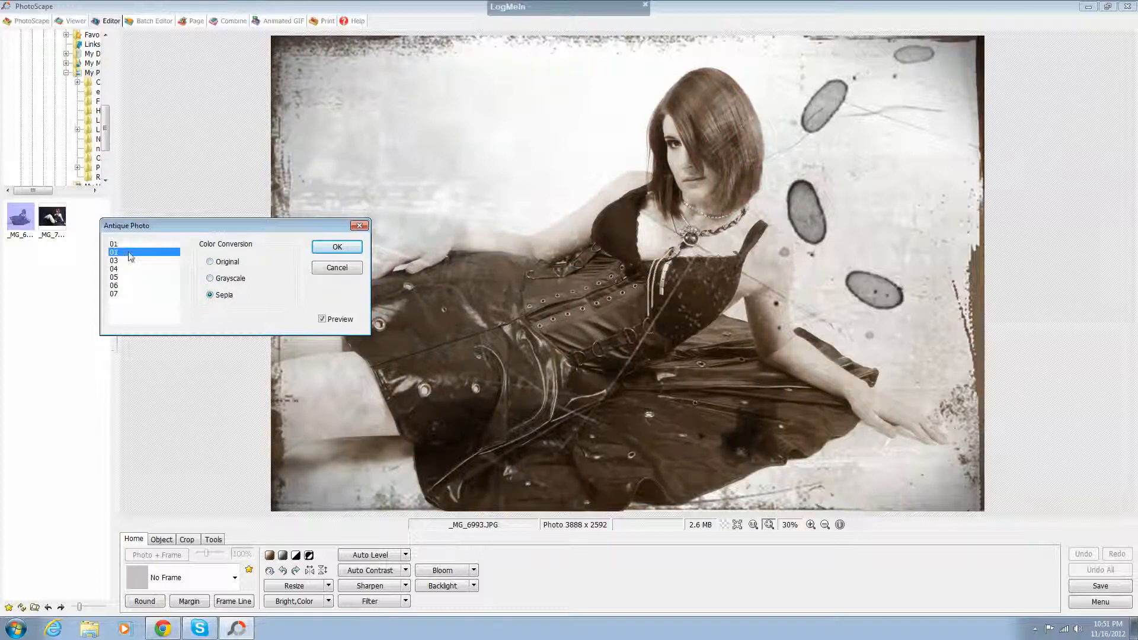
pyautogui.click(114, 261)
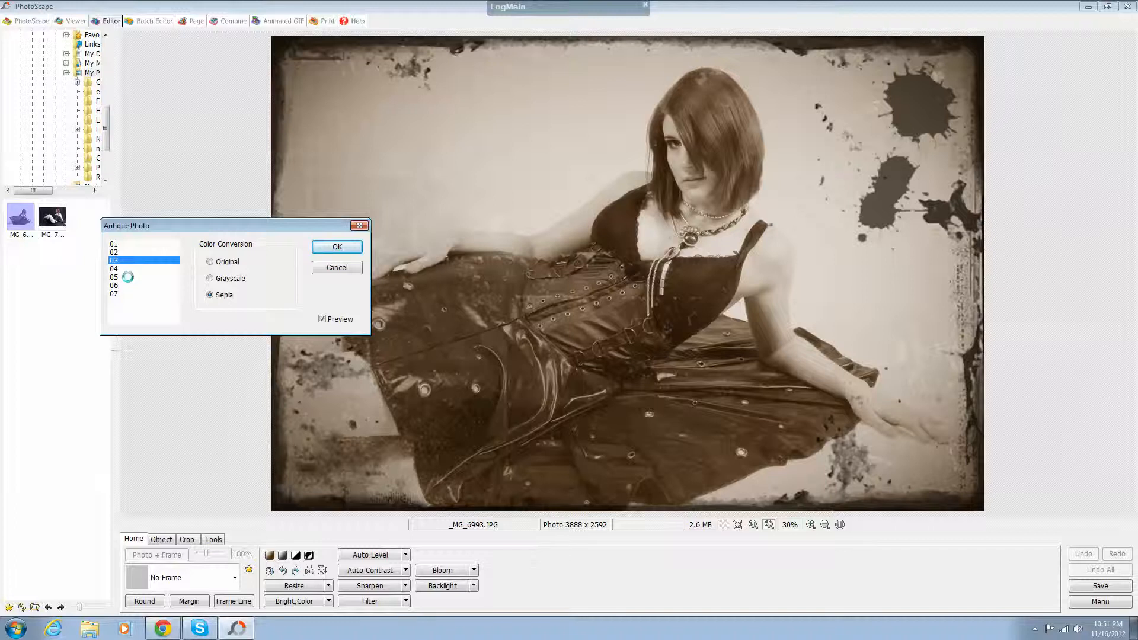
pyautogui.click(114, 277)
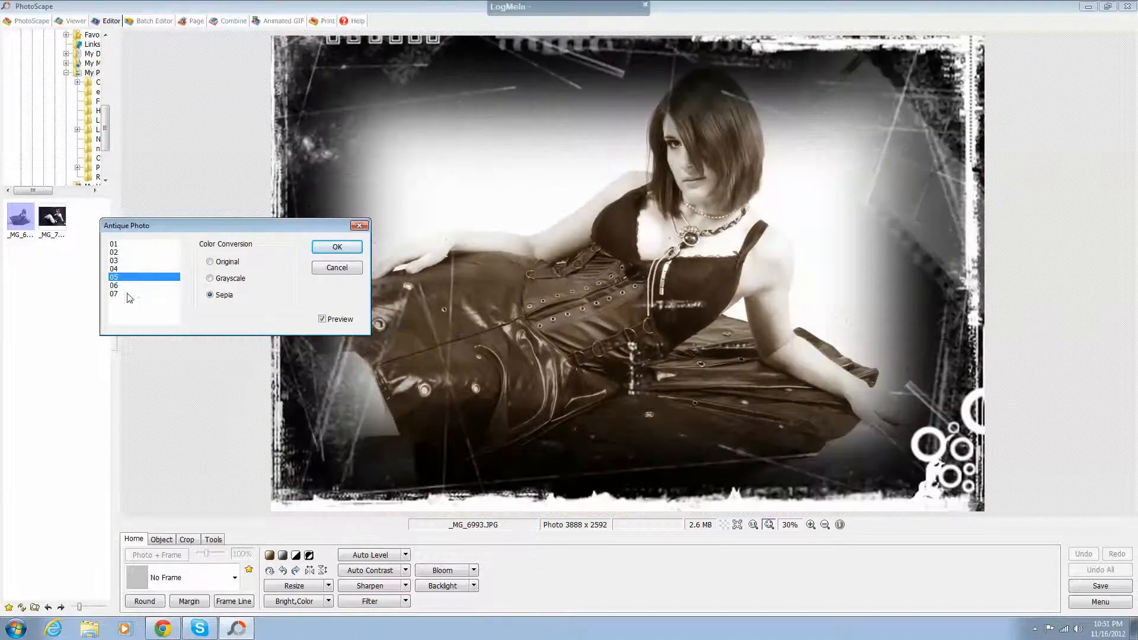
pyautogui.click(114, 294)
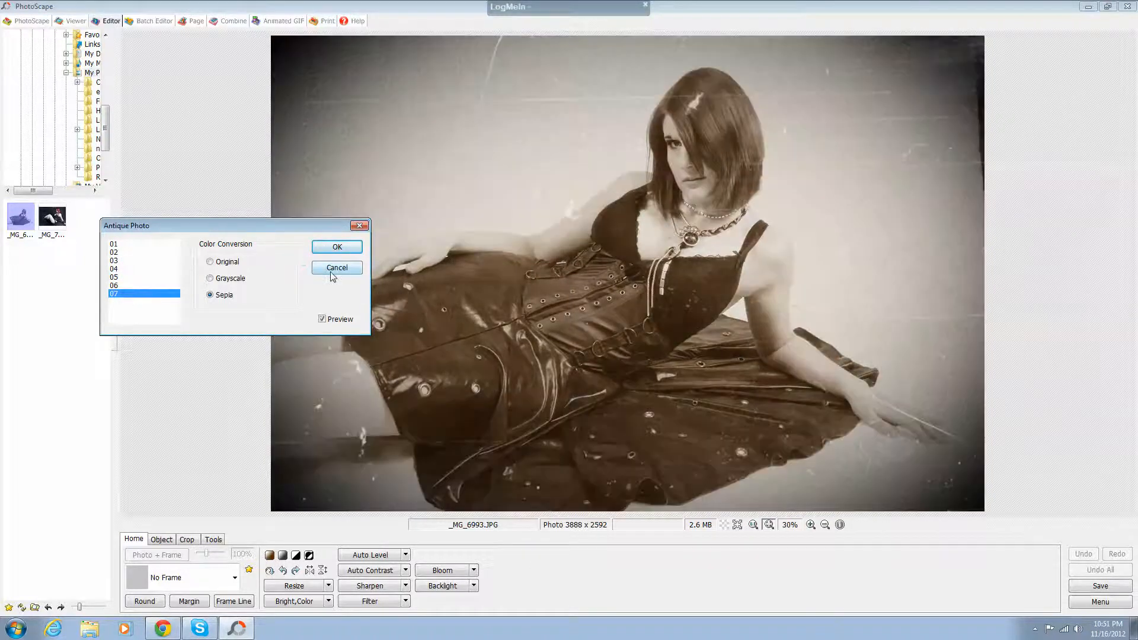
pyautogui.click(336, 267)
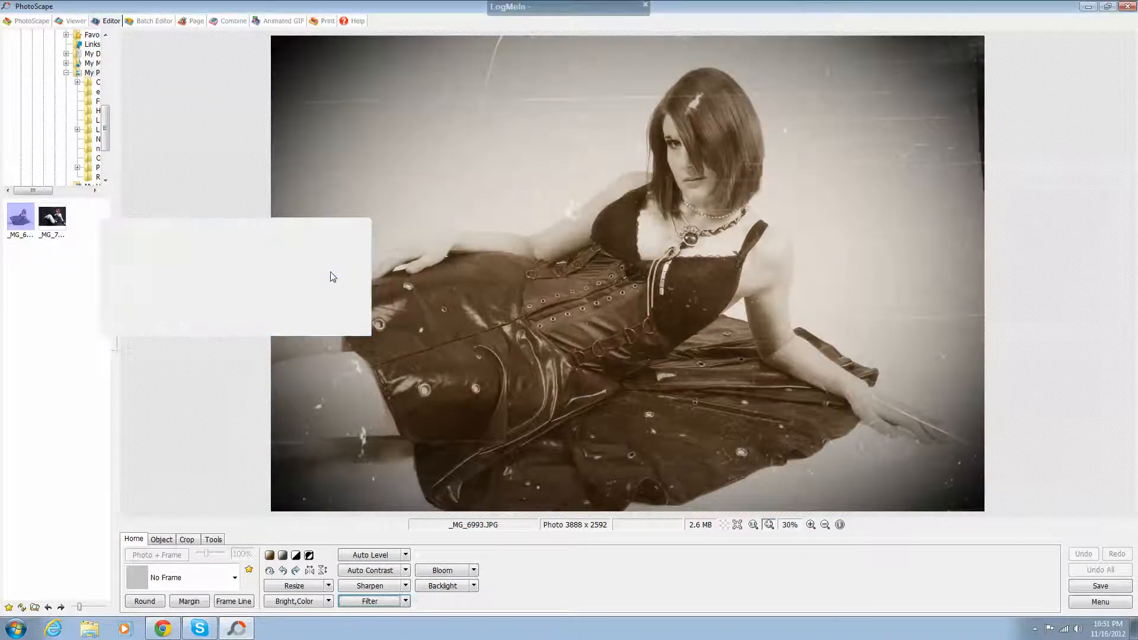
pyautogui.click(405, 601)
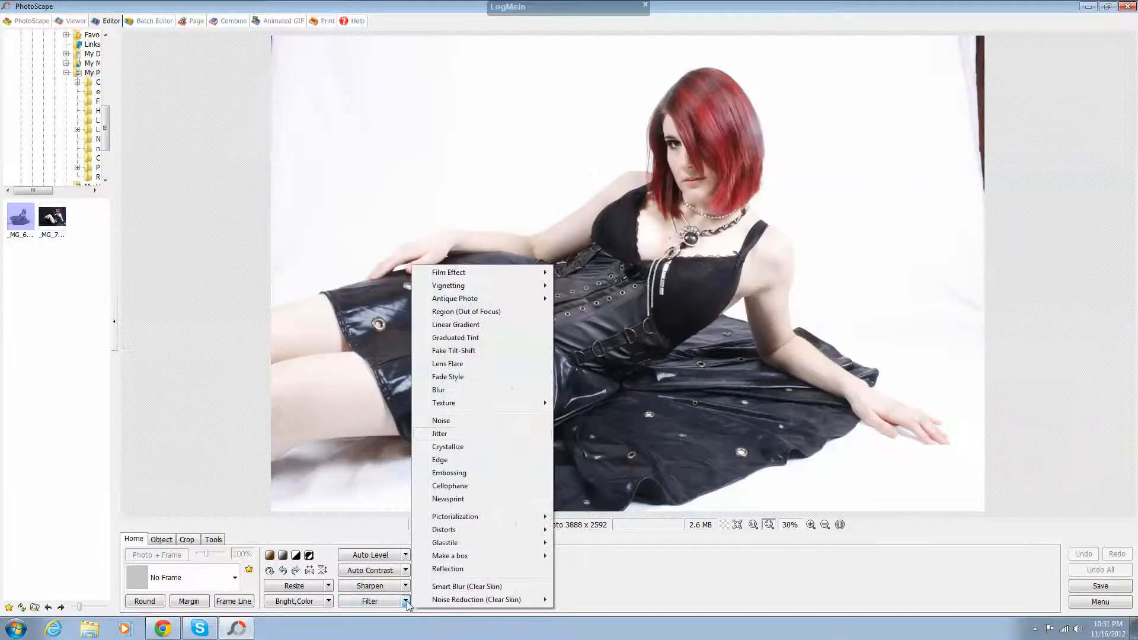
pyautogui.moveTo(466, 312)
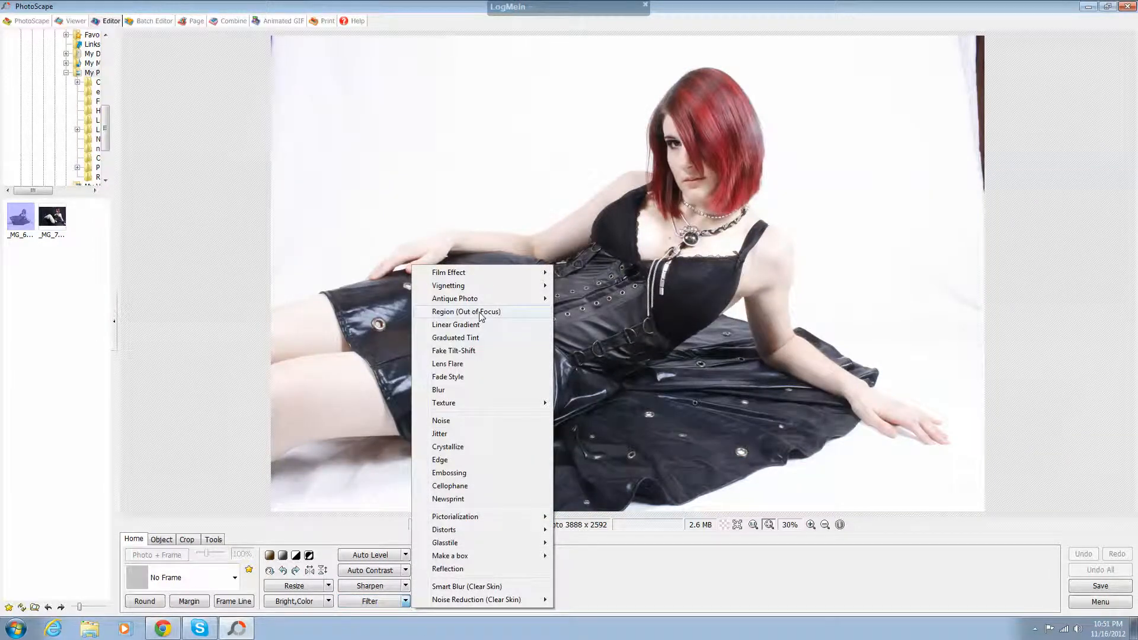
pyautogui.click(466, 311)
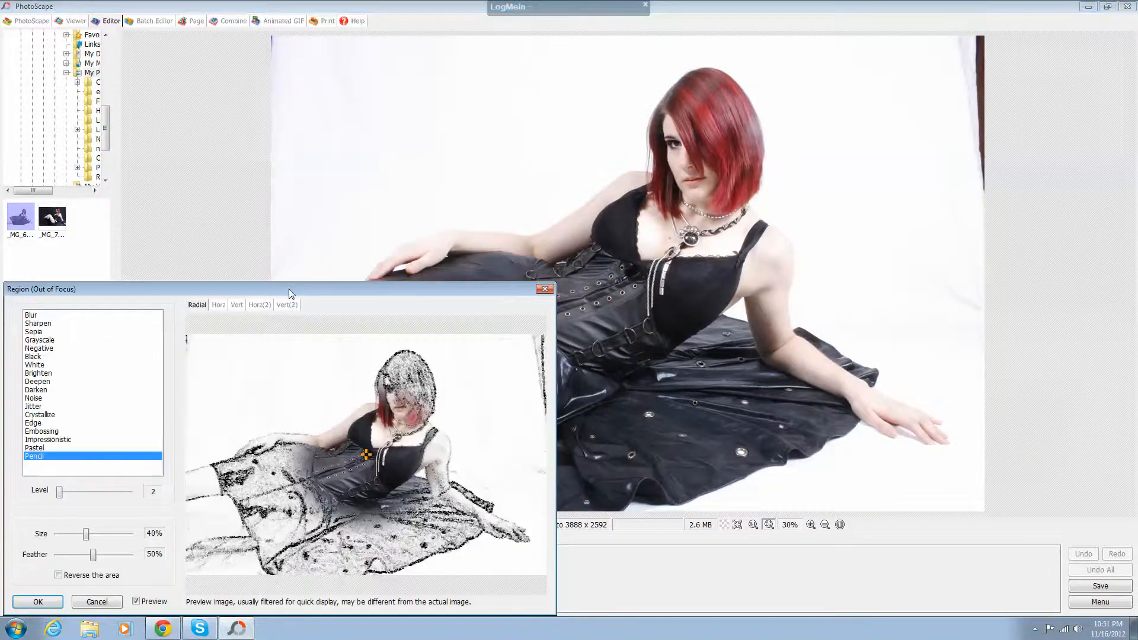
pyautogui.moveTo(290, 288); pyautogui.dragTo(82, 58)
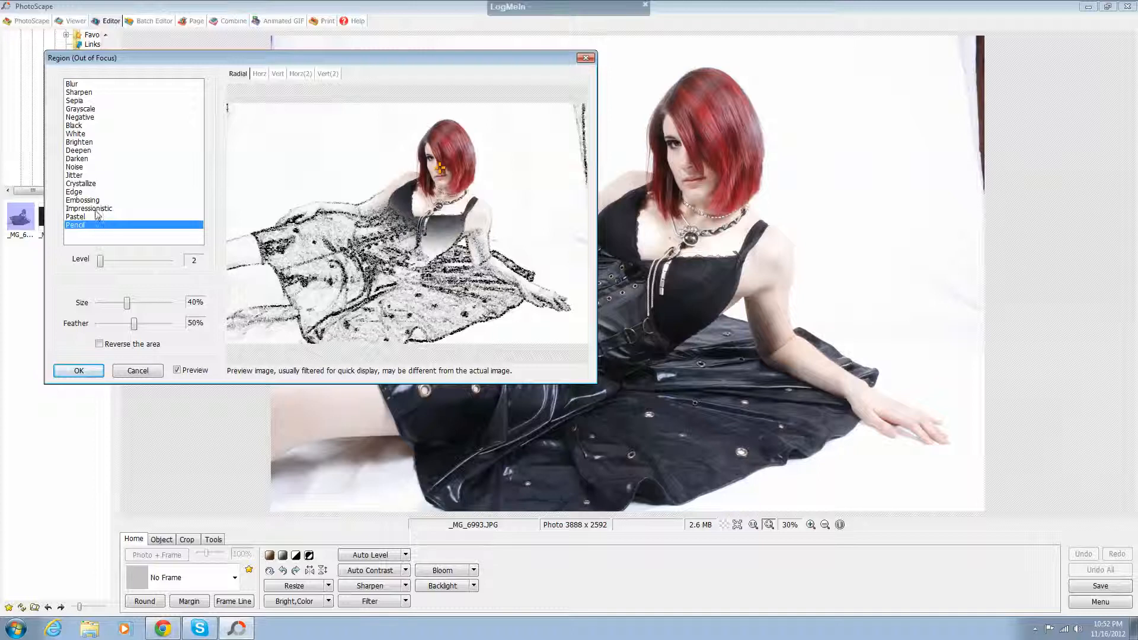
pyautogui.click(71, 84)
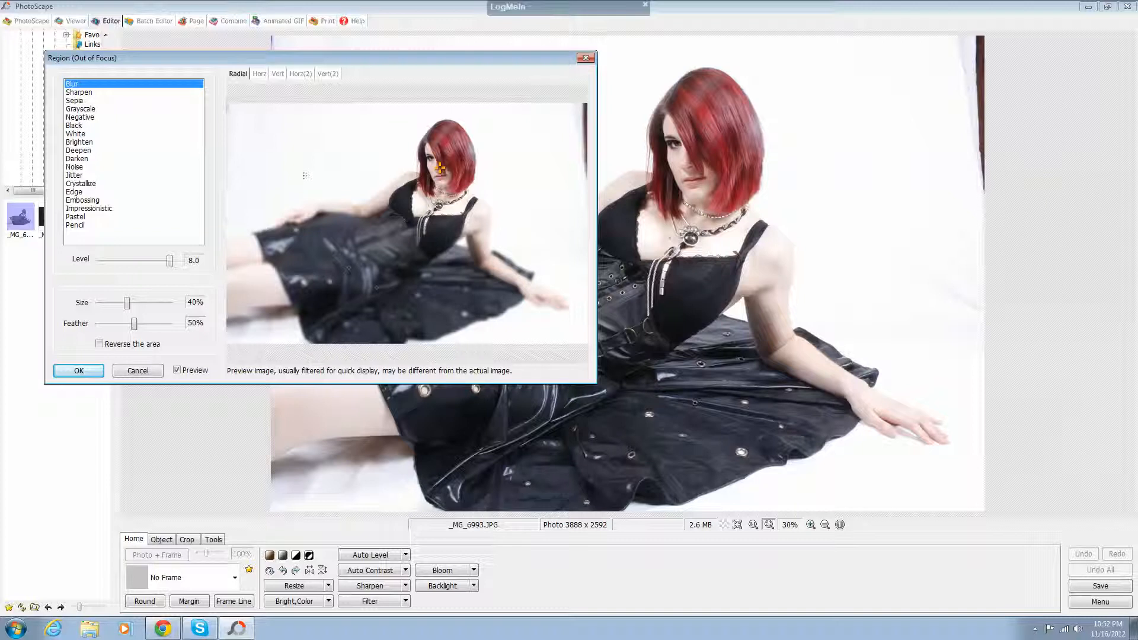
pyautogui.moveTo(136, 272)
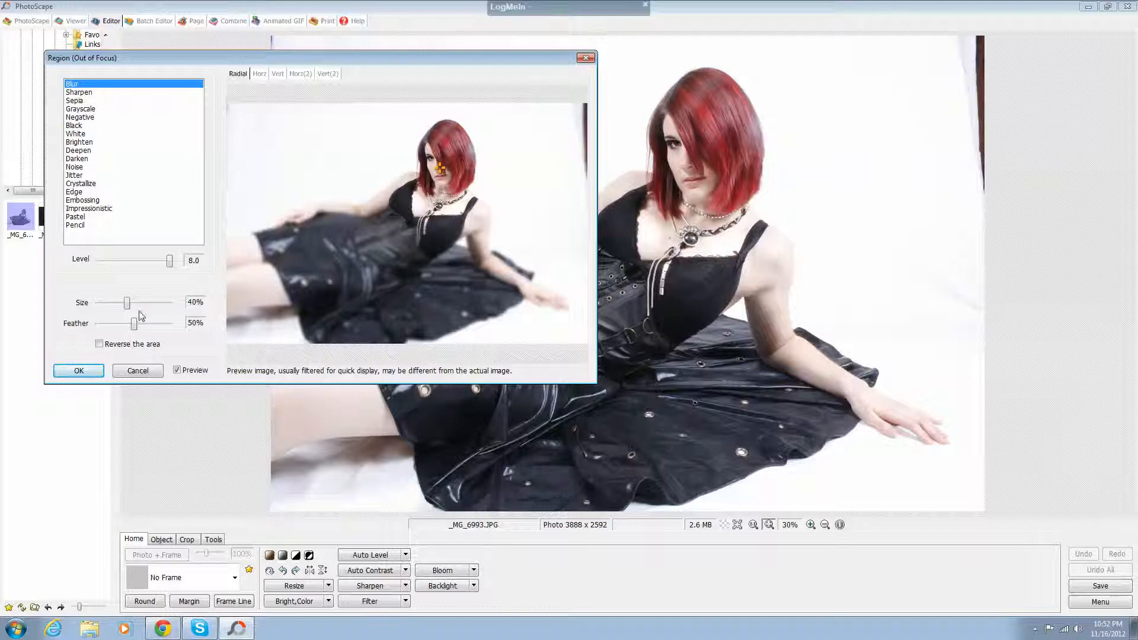
pyautogui.moveTo(138, 323); pyautogui.dragTo(106, 323)
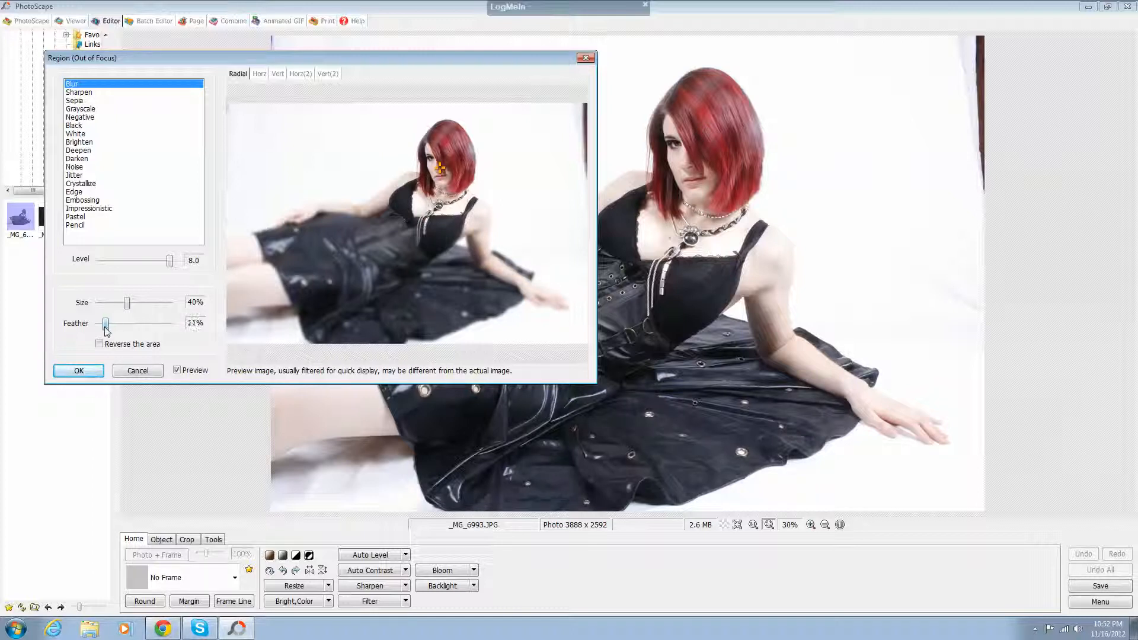
pyautogui.moveTo(105, 323); pyautogui.dragTo(100, 323)
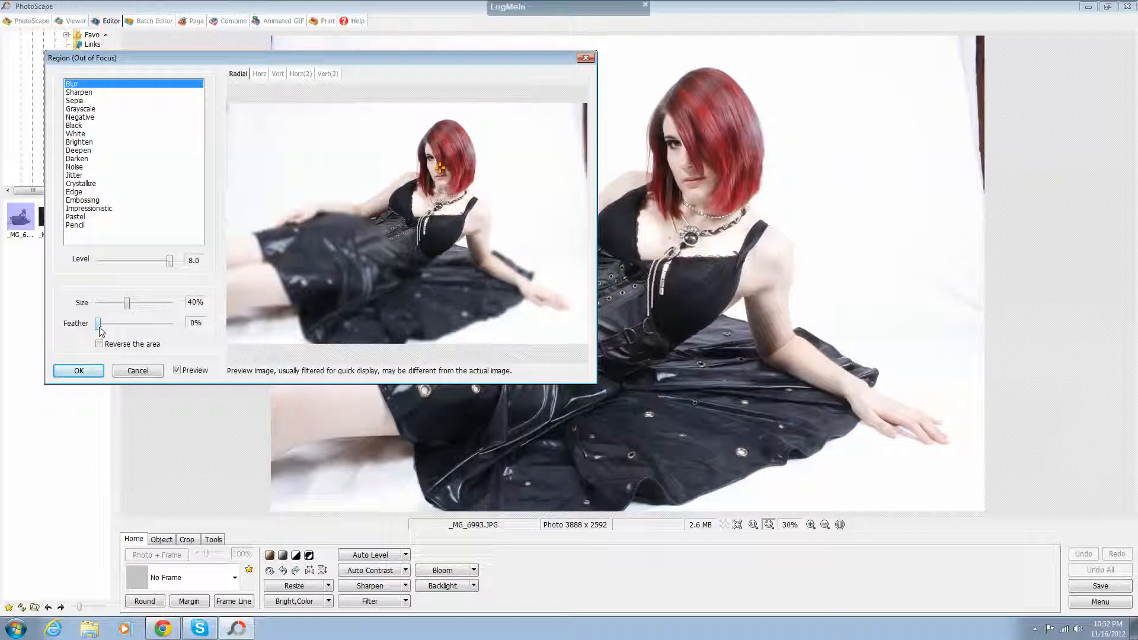
pyautogui.moveTo(100, 323); pyautogui.dragTo(171, 323)
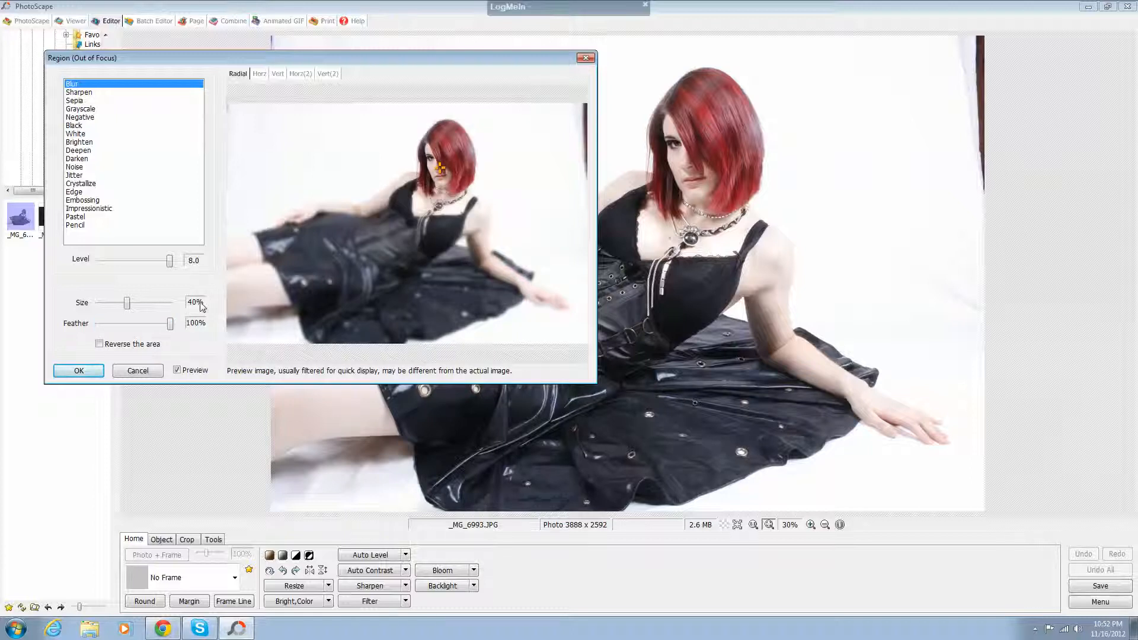
pyautogui.moveTo(172, 323); pyautogui.dragTo(135, 323)
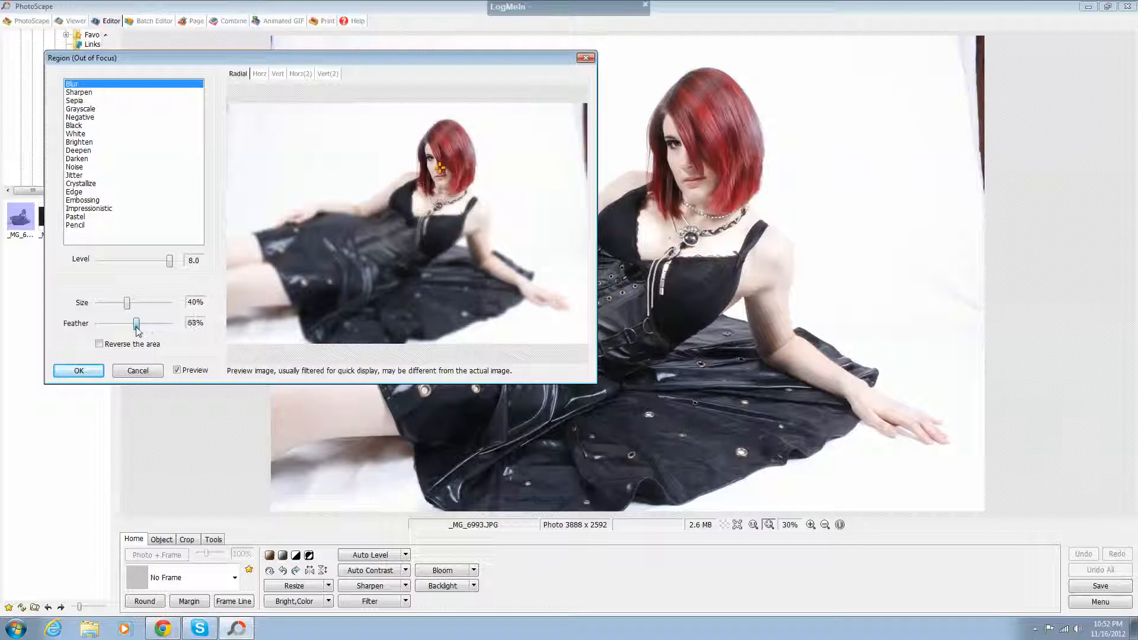
pyautogui.moveTo(137, 323); pyautogui.dragTo(133, 324)
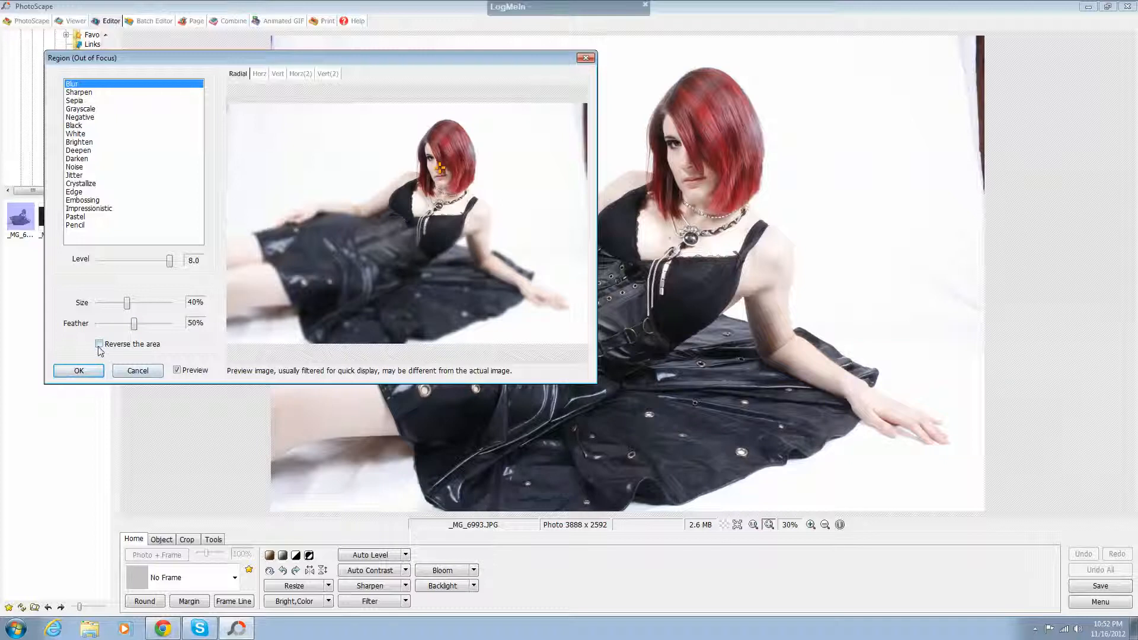
pyautogui.click(99, 343)
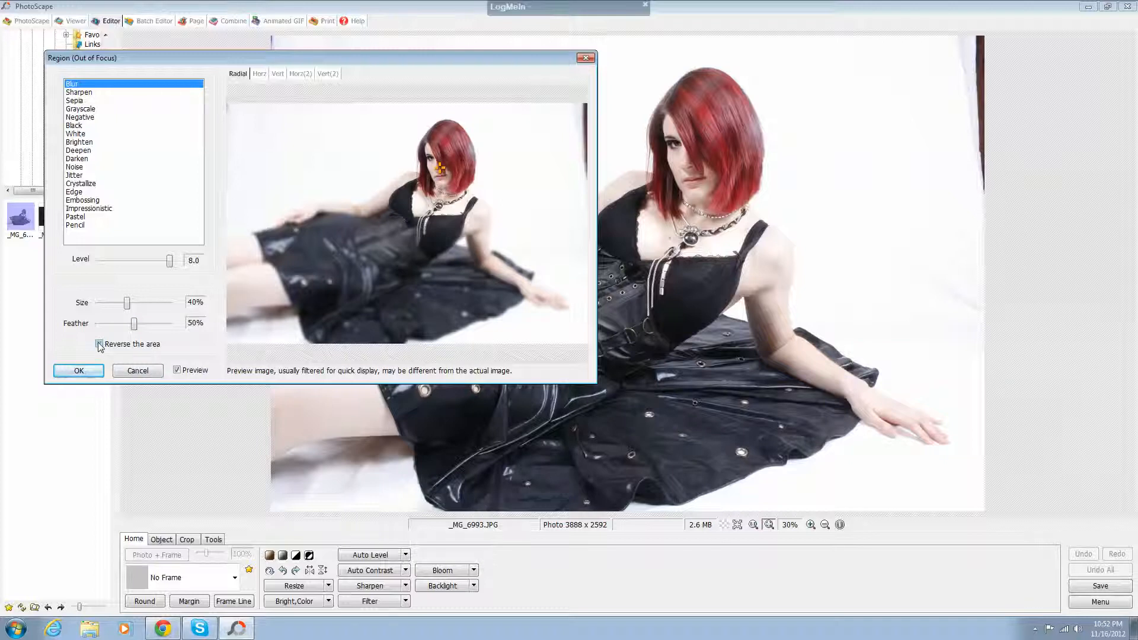
pyautogui.click(100, 344)
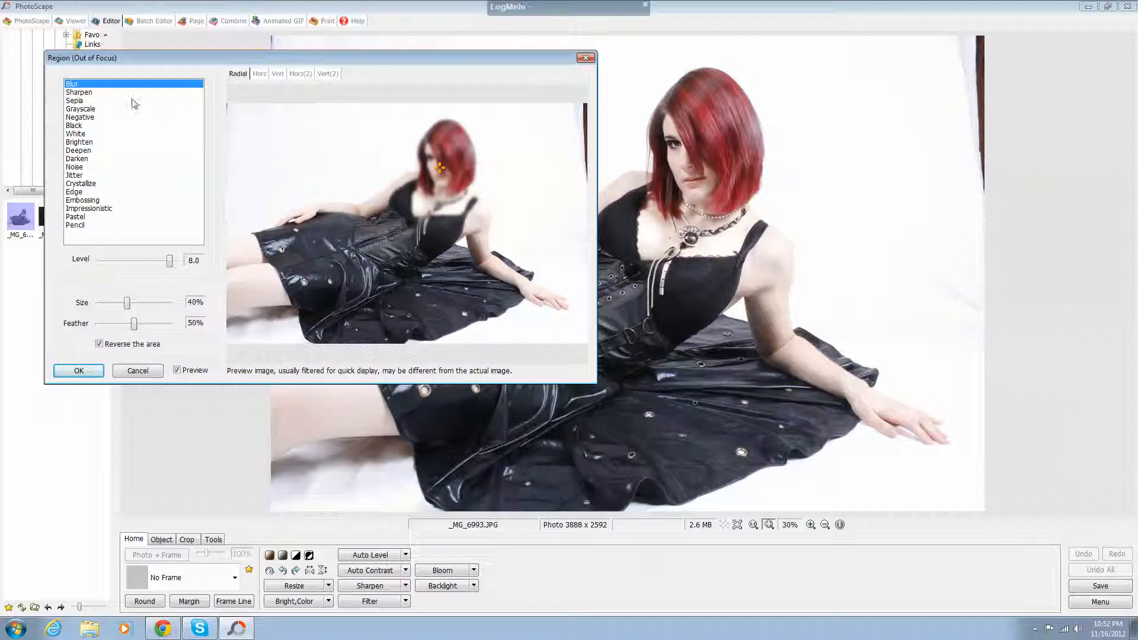
pyautogui.moveTo(149, 175)
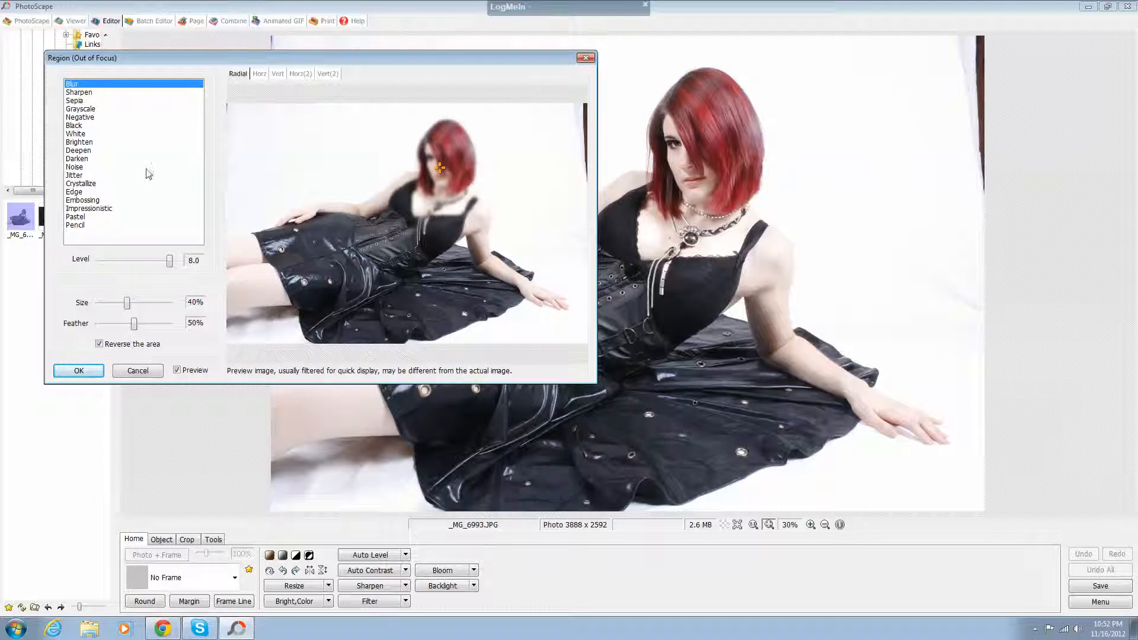
pyautogui.click(136, 370)
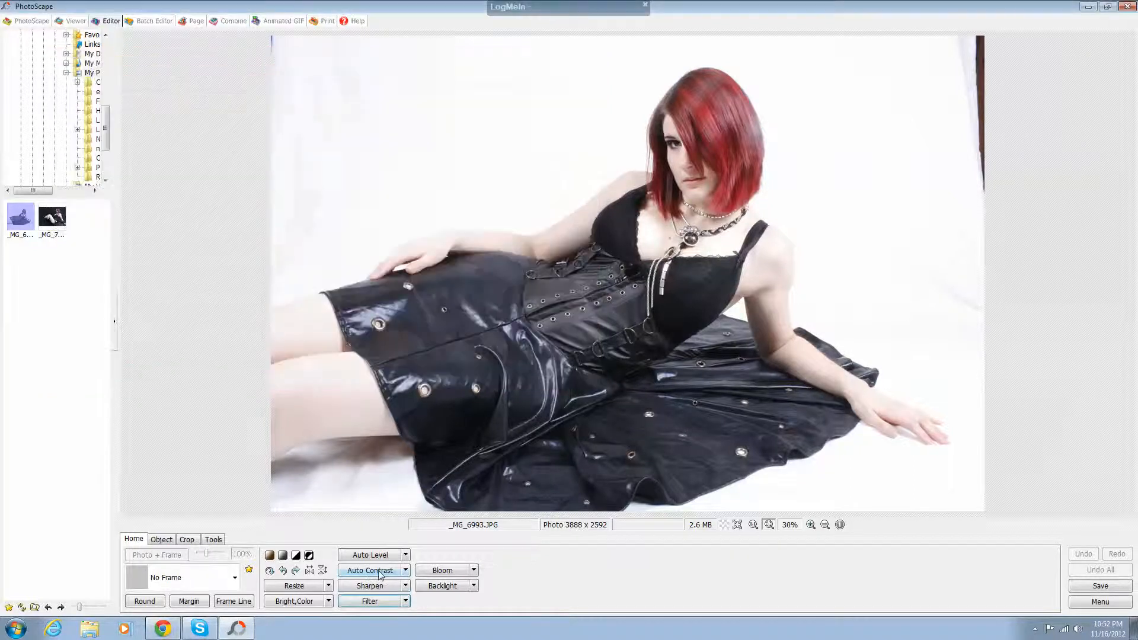
# Preview the linear gradient fading from the top, left, then right, and show colour choices
pyautogui.click(368, 601)
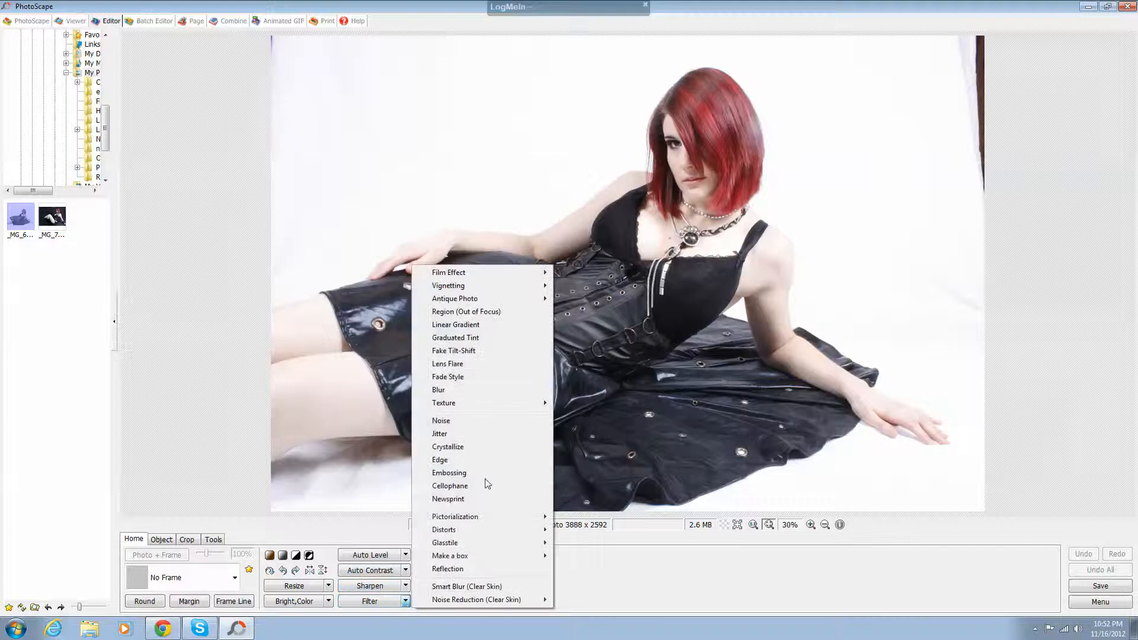
pyautogui.moveTo(456, 325)
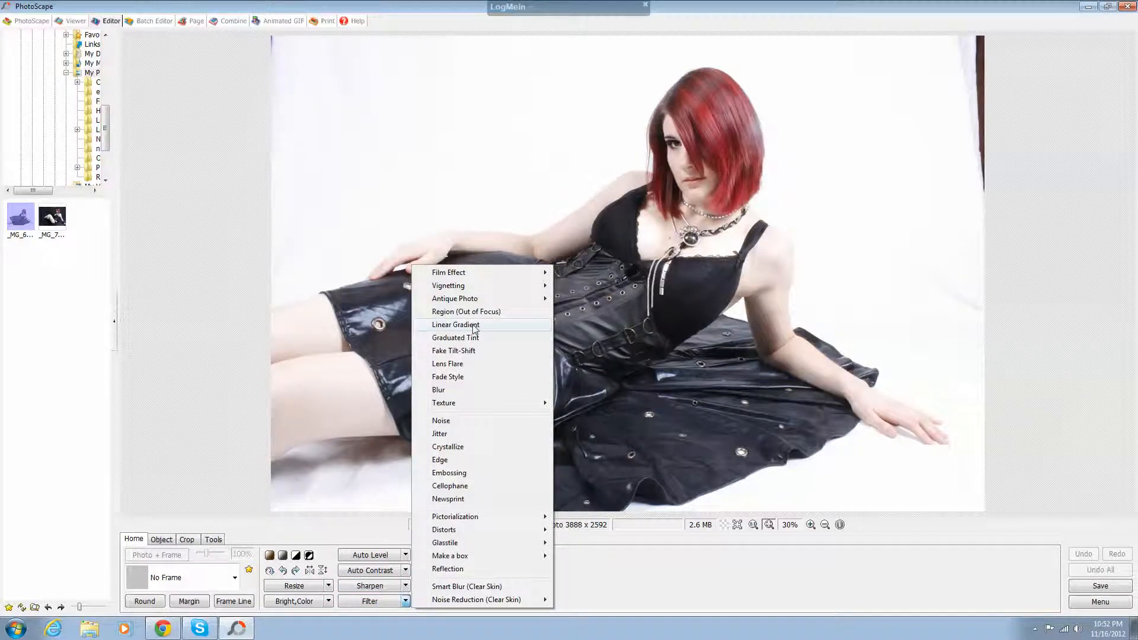
pyautogui.click(455, 324)
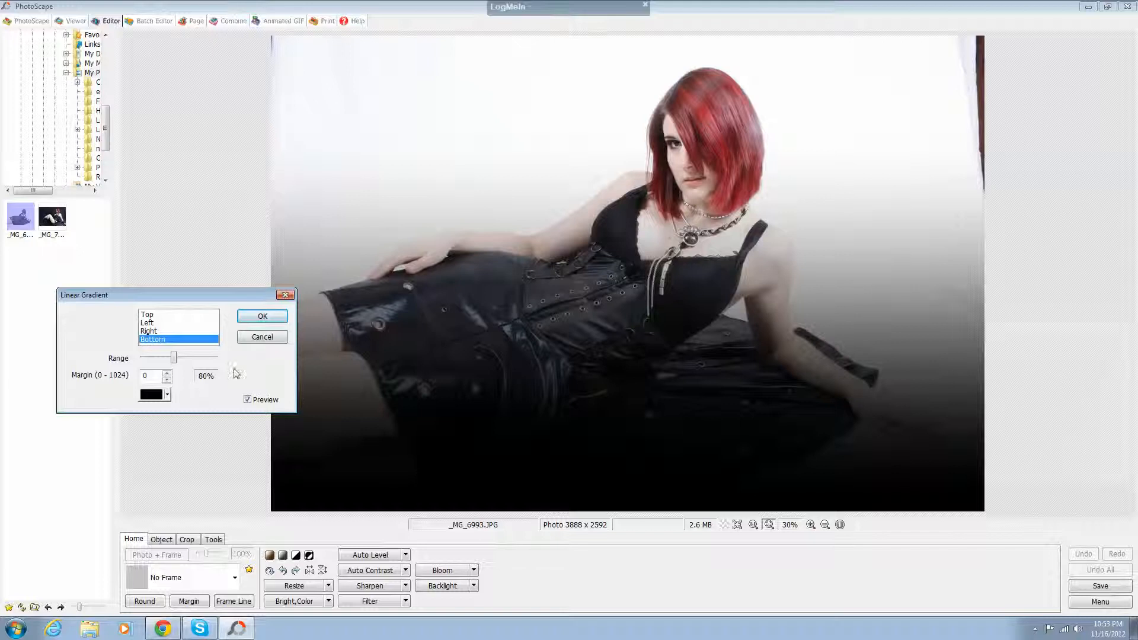
pyautogui.click(147, 314)
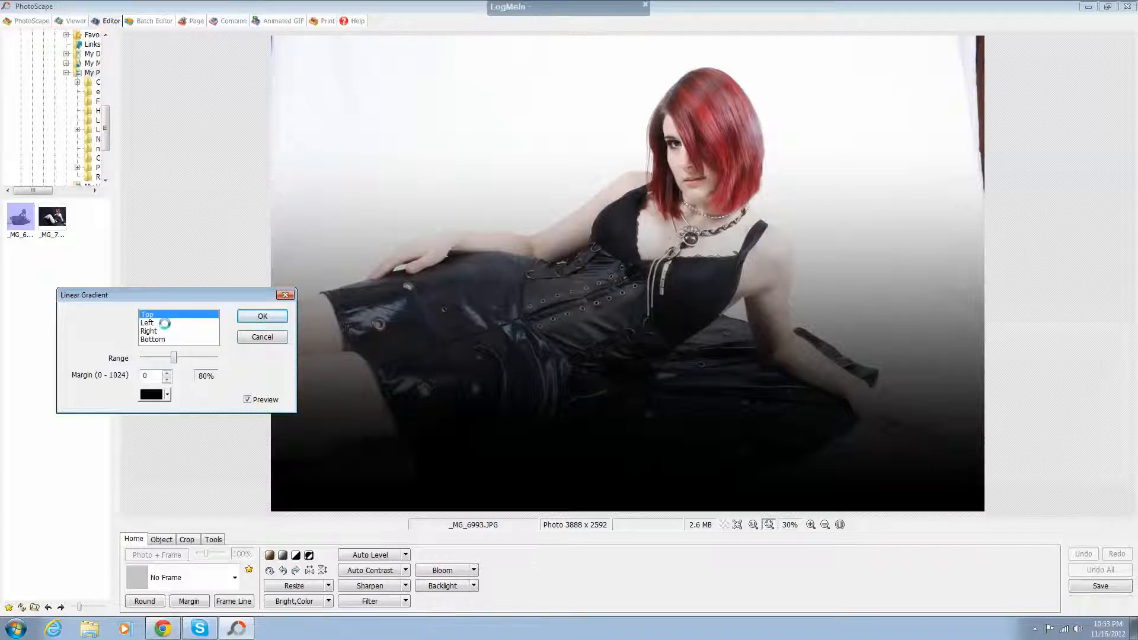
pyautogui.click(148, 323)
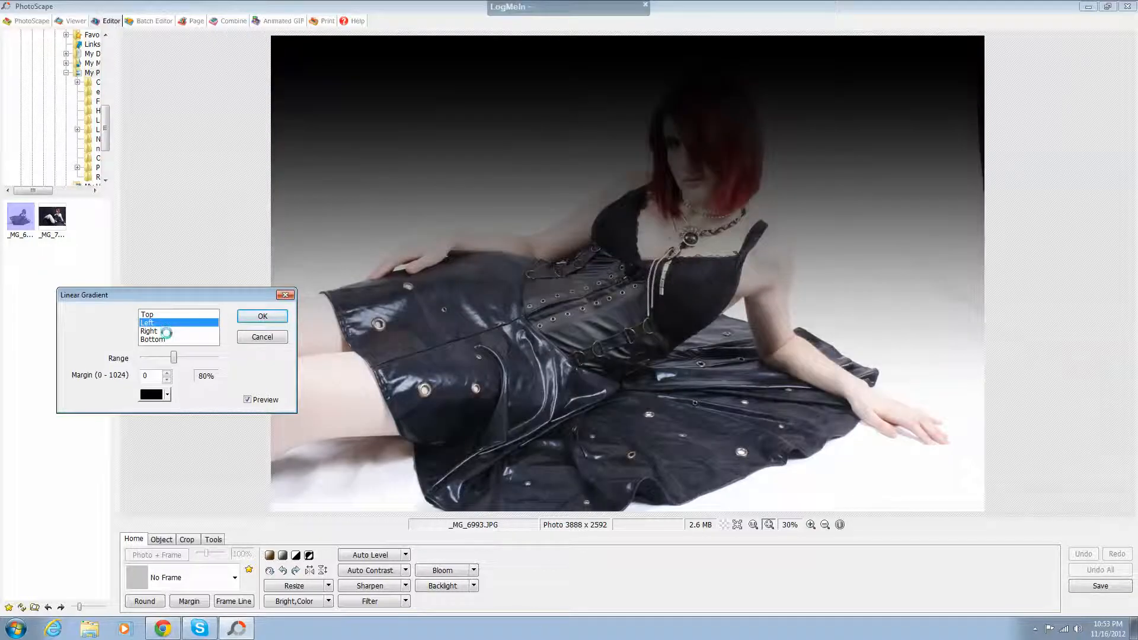
pyautogui.click(149, 331)
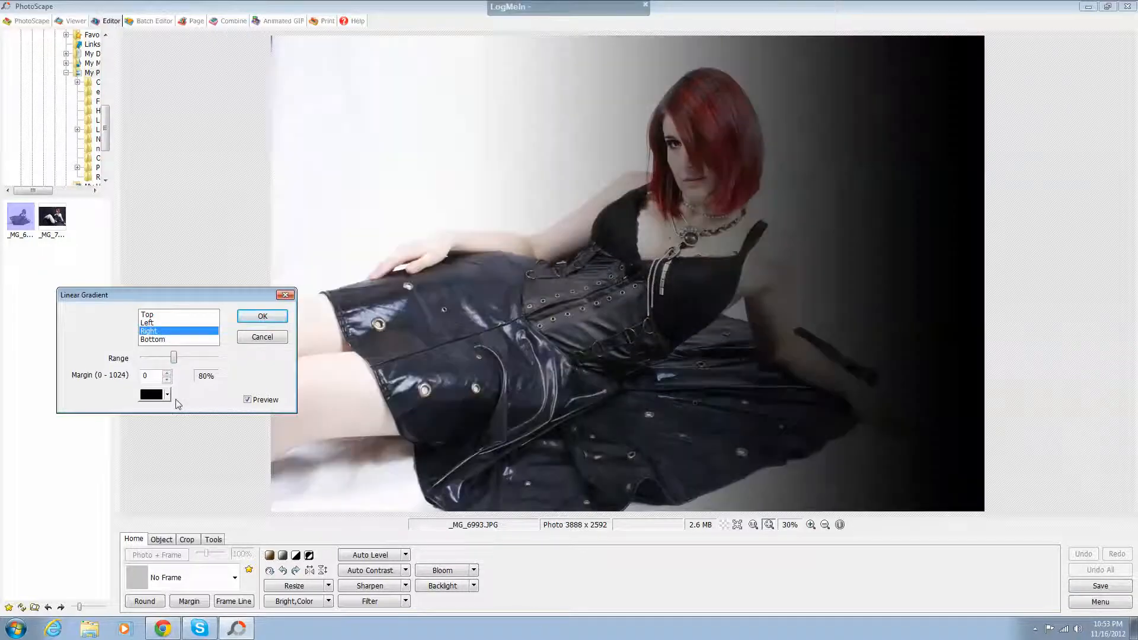
pyautogui.click(166, 394)
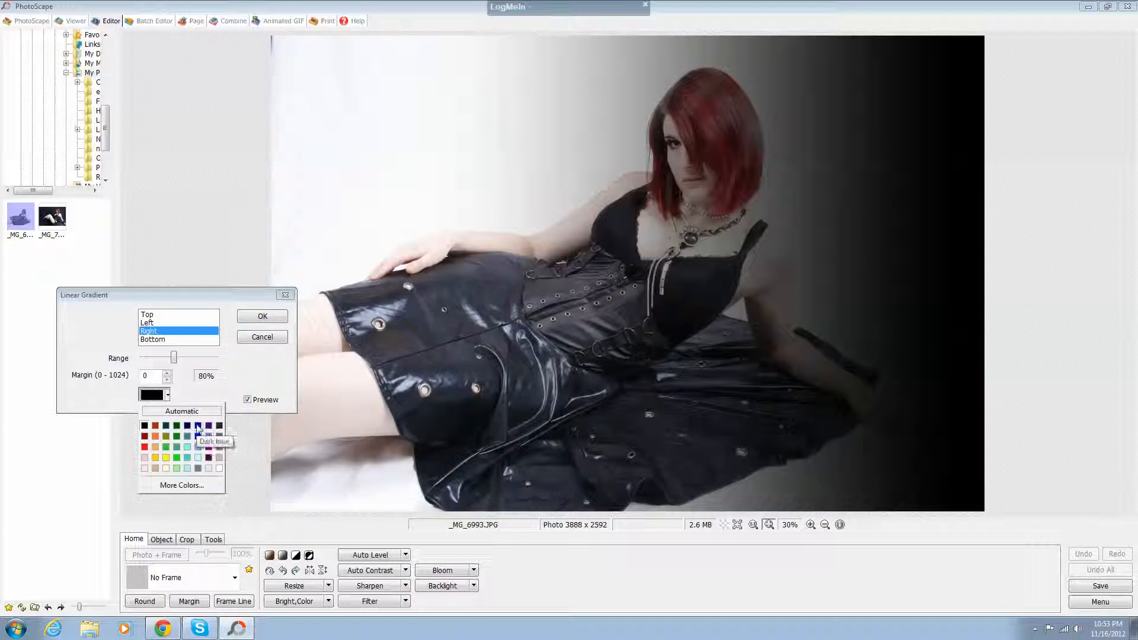
# Make the gradient dark blue, vary its range up to maximum, settle near 82%, edit Margin
pyautogui.click(197, 427)
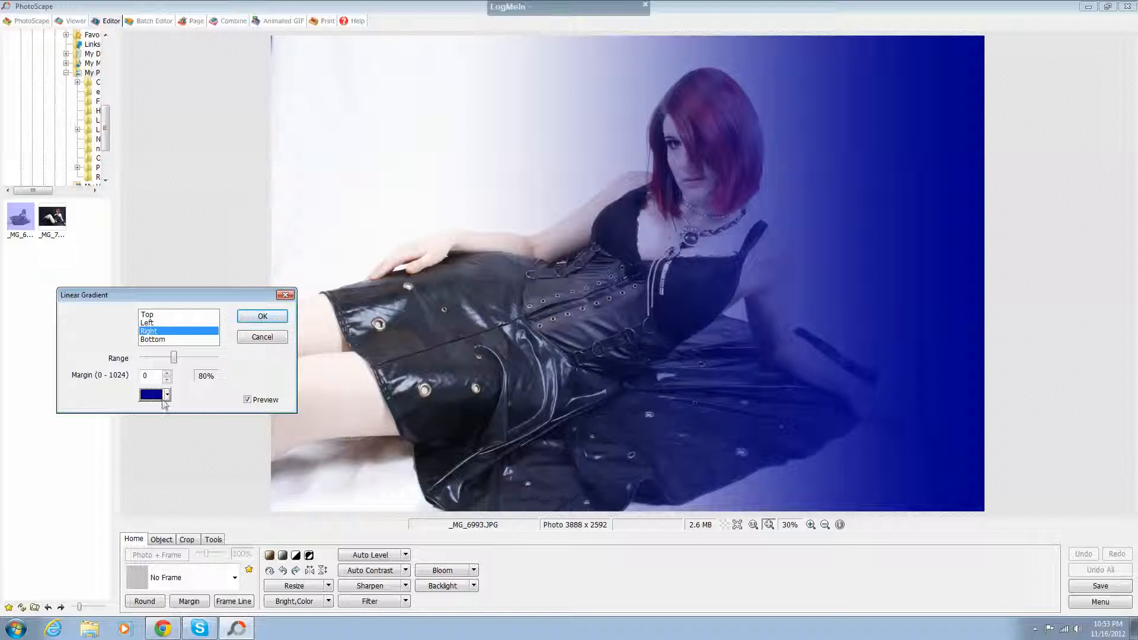
pyautogui.moveTo(175, 357); pyautogui.dragTo(210, 357)
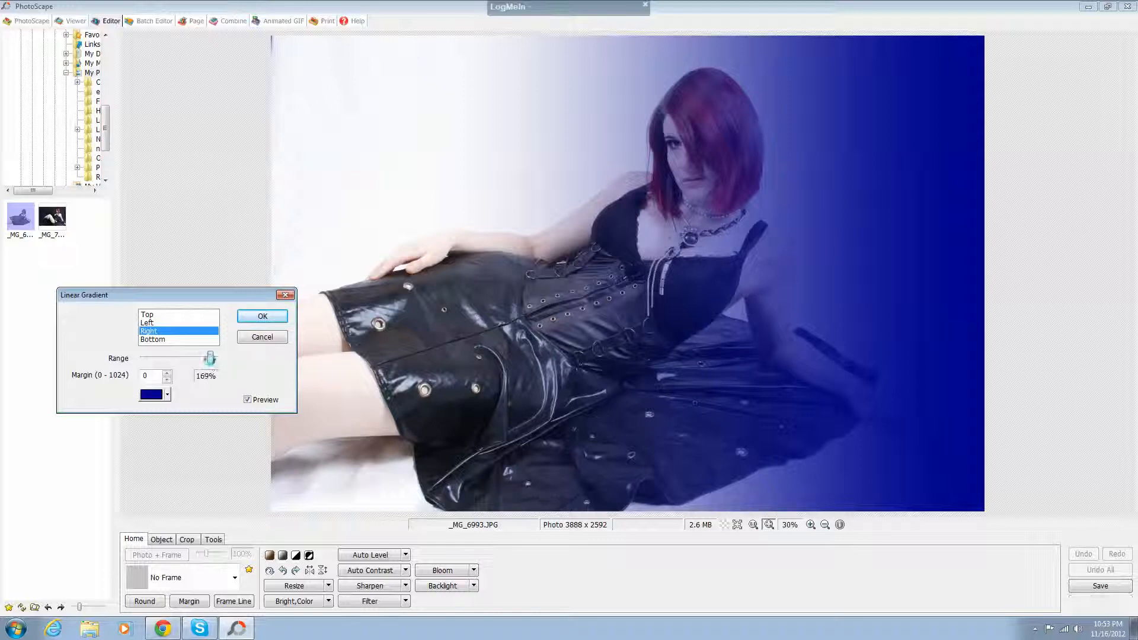
pyautogui.moveTo(199, 358); pyautogui.dragTo(210, 358)
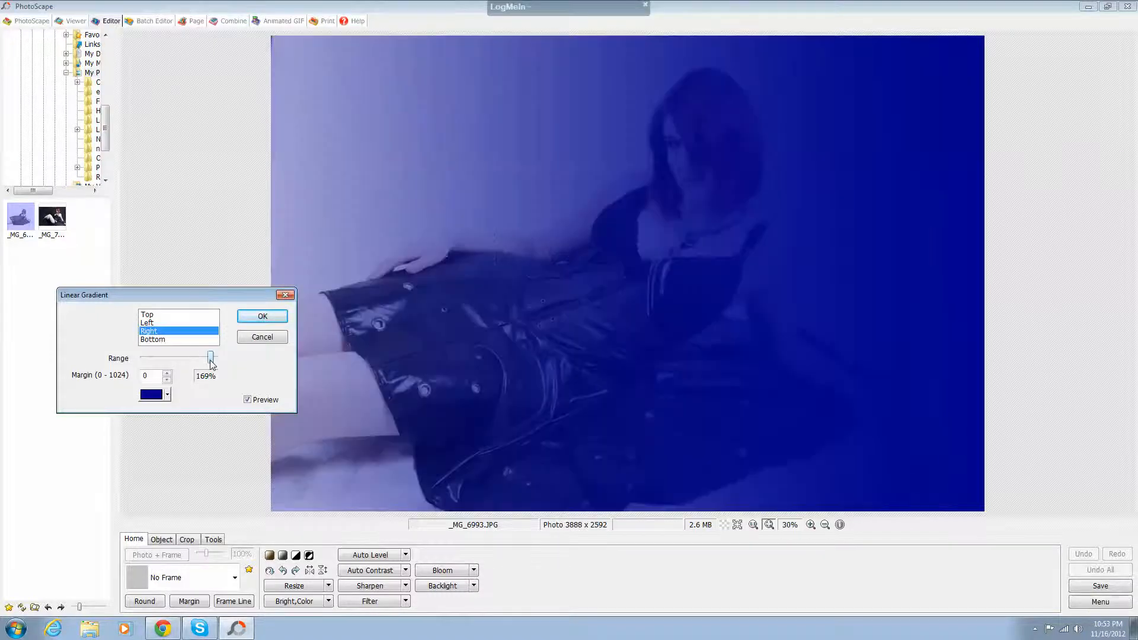
pyautogui.moveTo(211, 357); pyautogui.dragTo(143, 357)
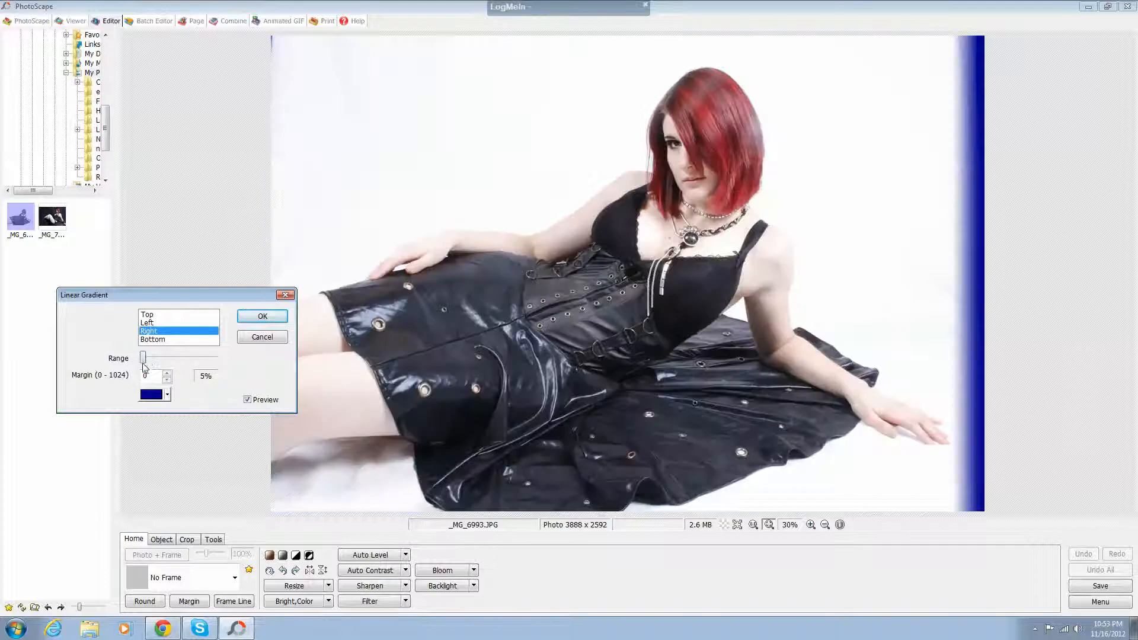
pyautogui.moveTo(143, 358); pyautogui.dragTo(172, 358)
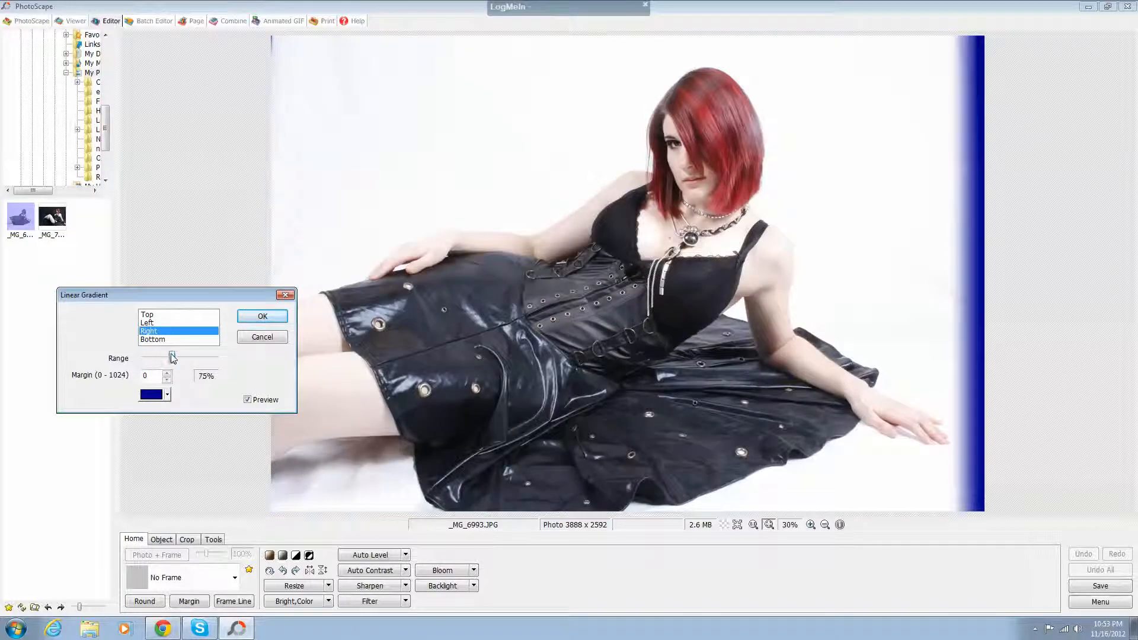
pyautogui.moveTo(171, 357); pyautogui.dragTo(174, 357)
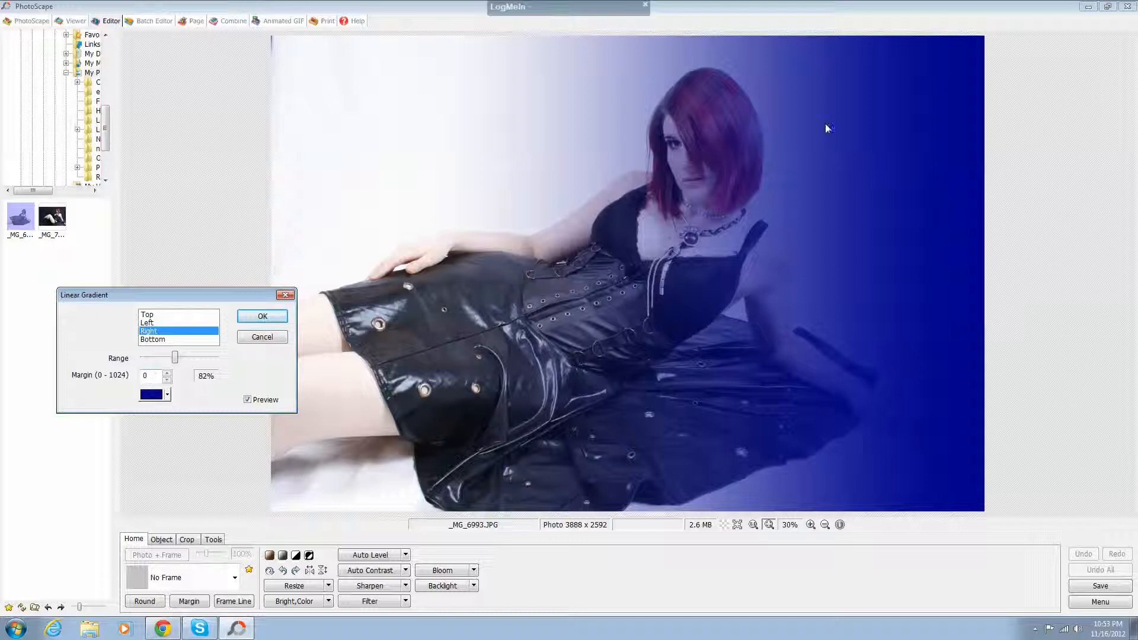
pyautogui.moveTo(1010, 293)
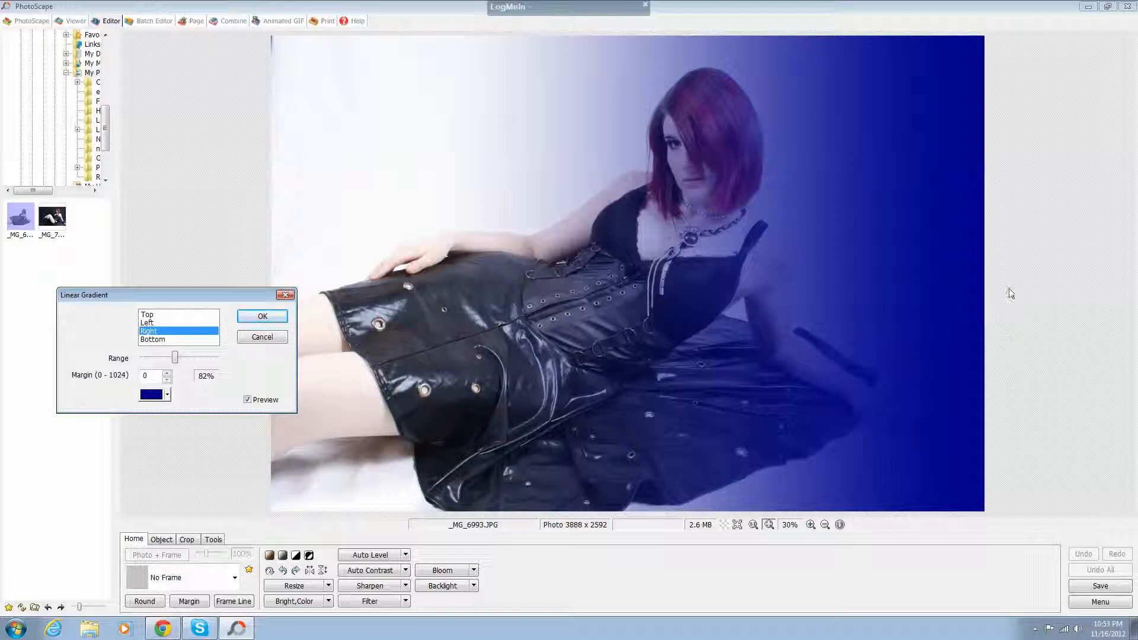
pyautogui.moveTo(1119, 286)
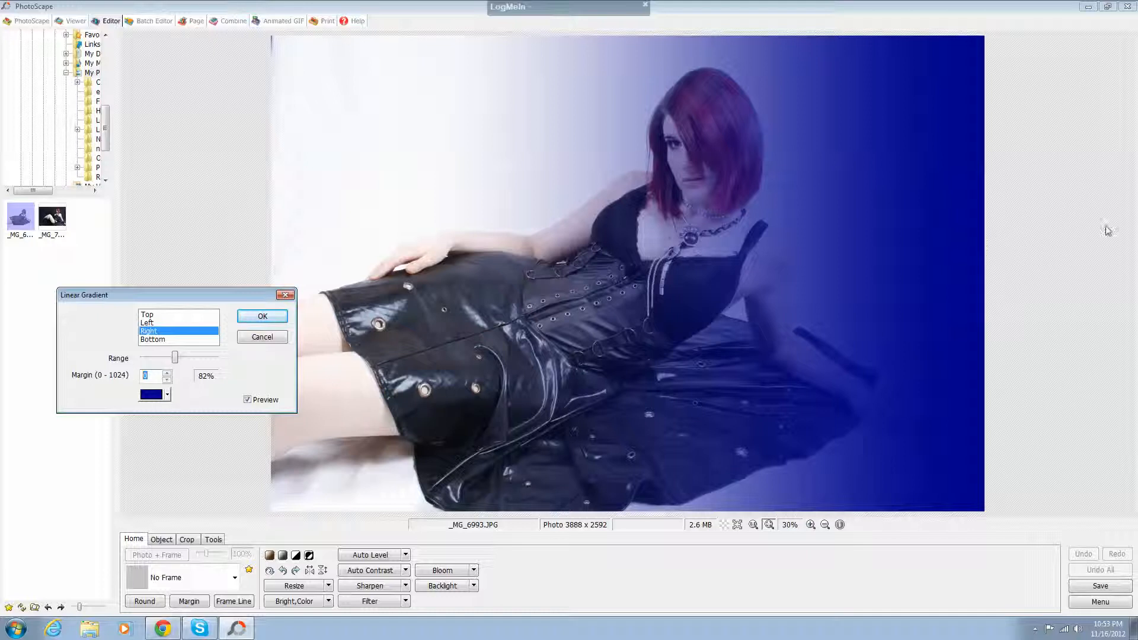
pyautogui.moveTo(955, 297)
pyautogui.write('5')
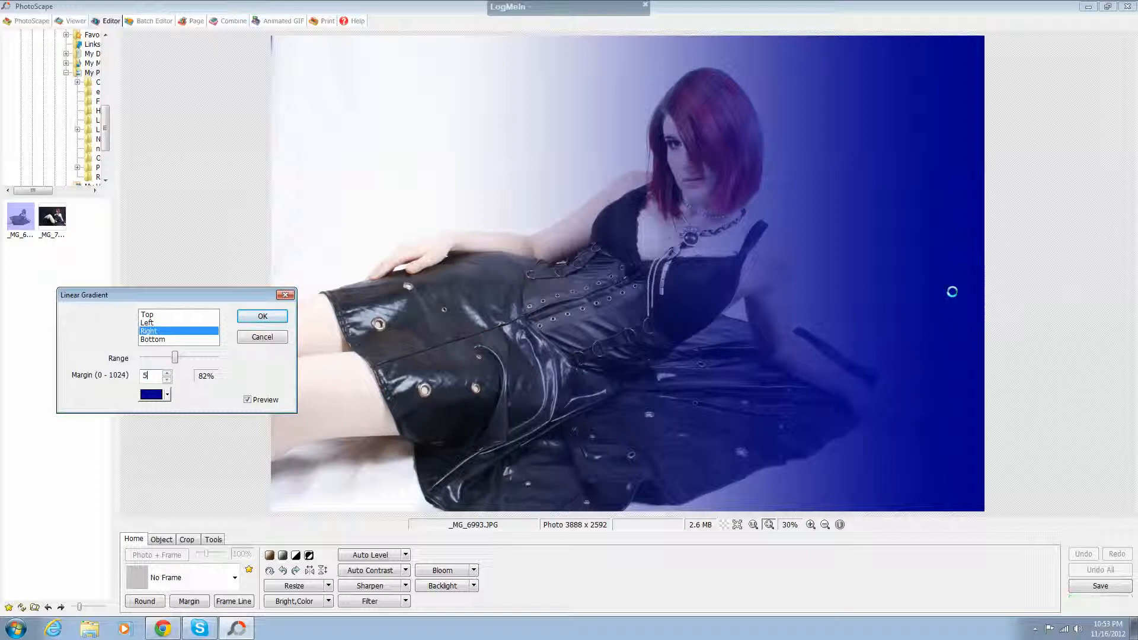
pyautogui.write('00')
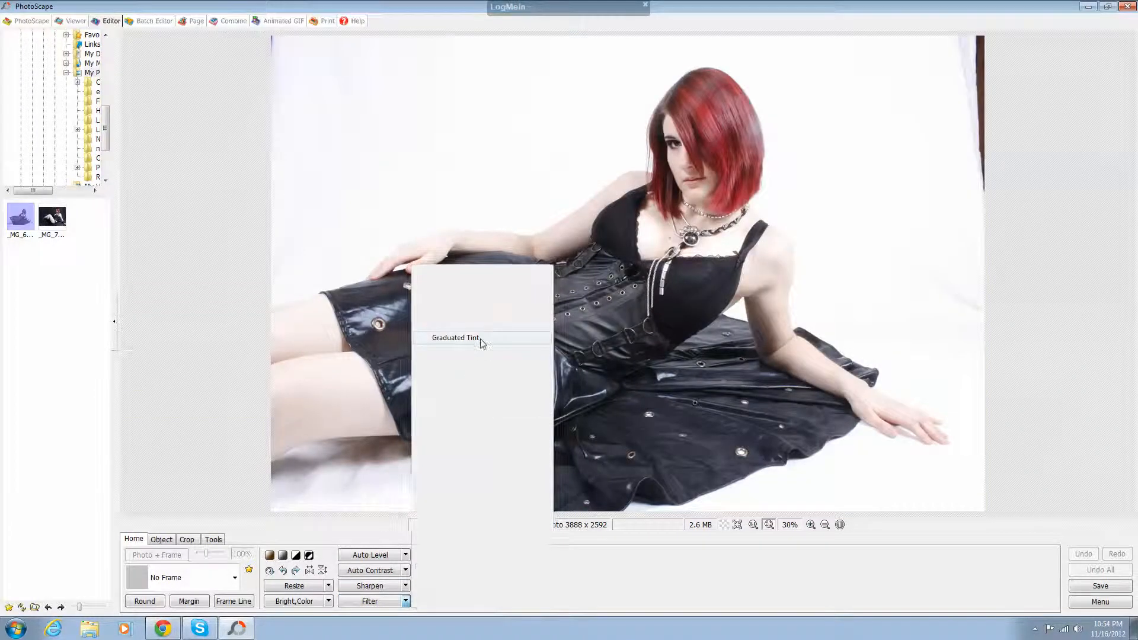
# Preview Graduated Tint at feather 100% then 0%, and shade 39%, 50%, then lowered
pyautogui.click(455, 338)
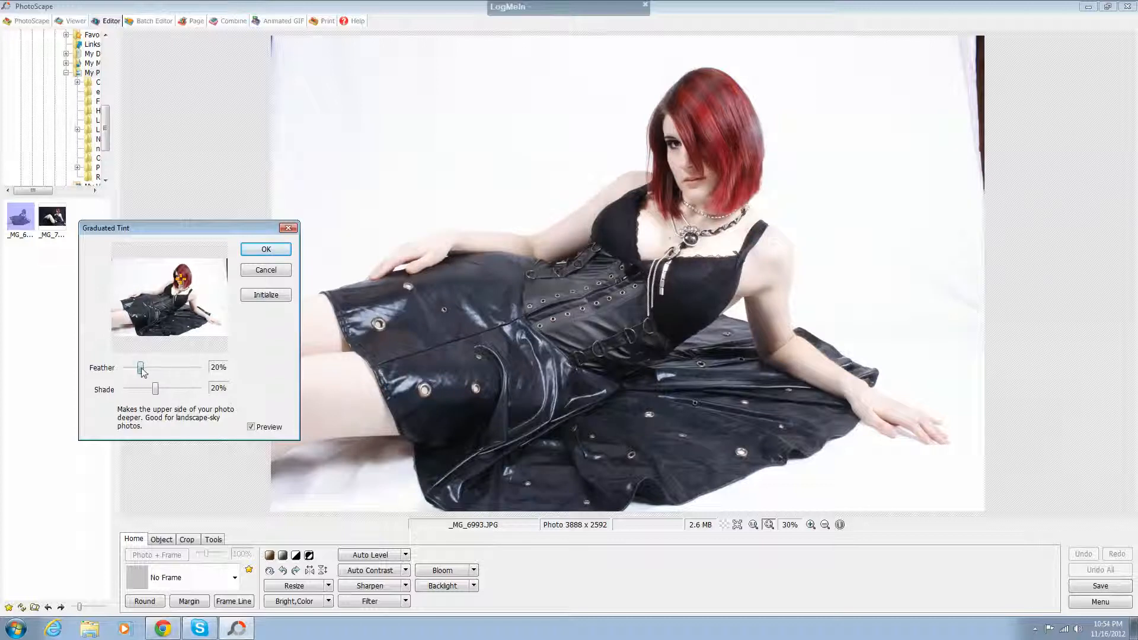
pyautogui.moveTo(141, 368); pyautogui.dragTo(199, 368)
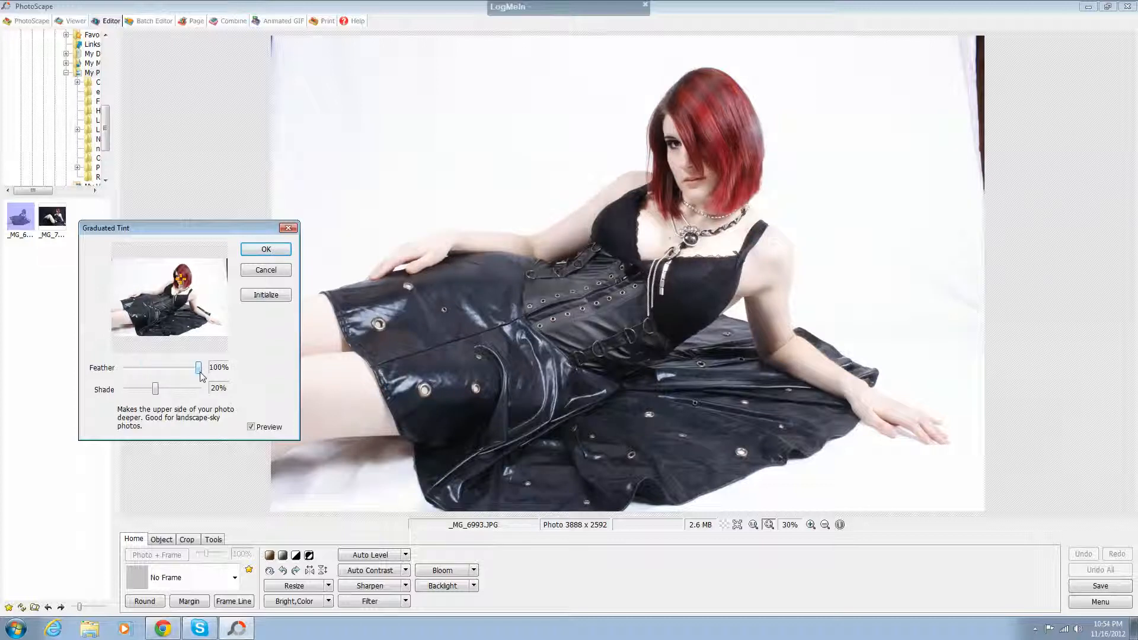
pyautogui.moveTo(198, 366); pyautogui.dragTo(127, 367)
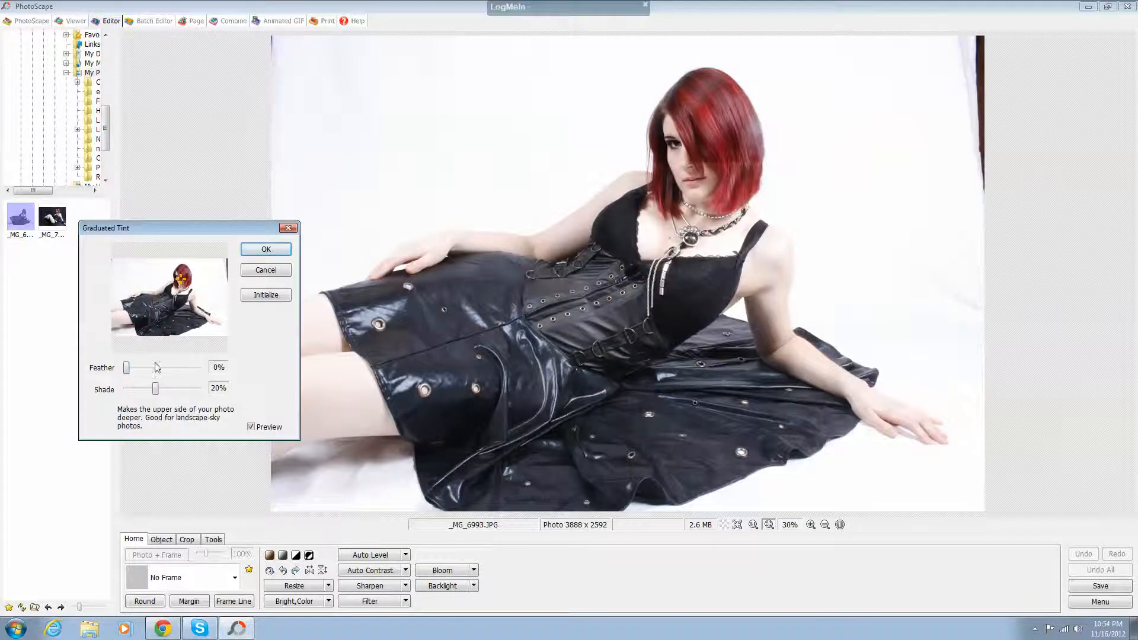
pyautogui.moveTo(153, 388); pyautogui.dragTo(174, 388)
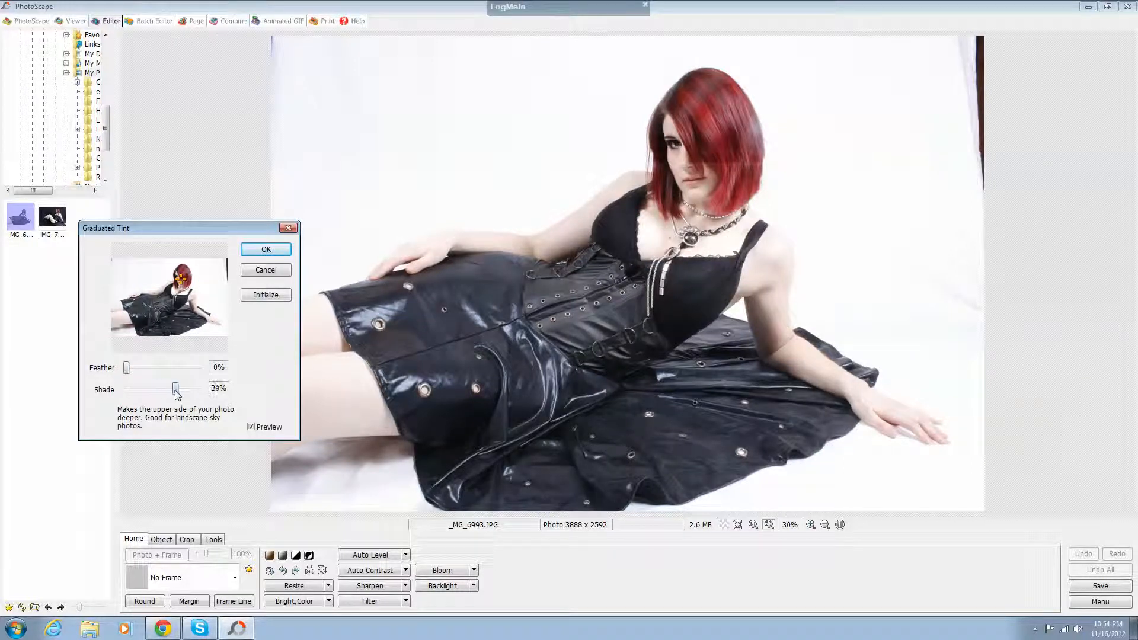
pyautogui.moveTo(174, 389); pyautogui.dragTo(198, 389)
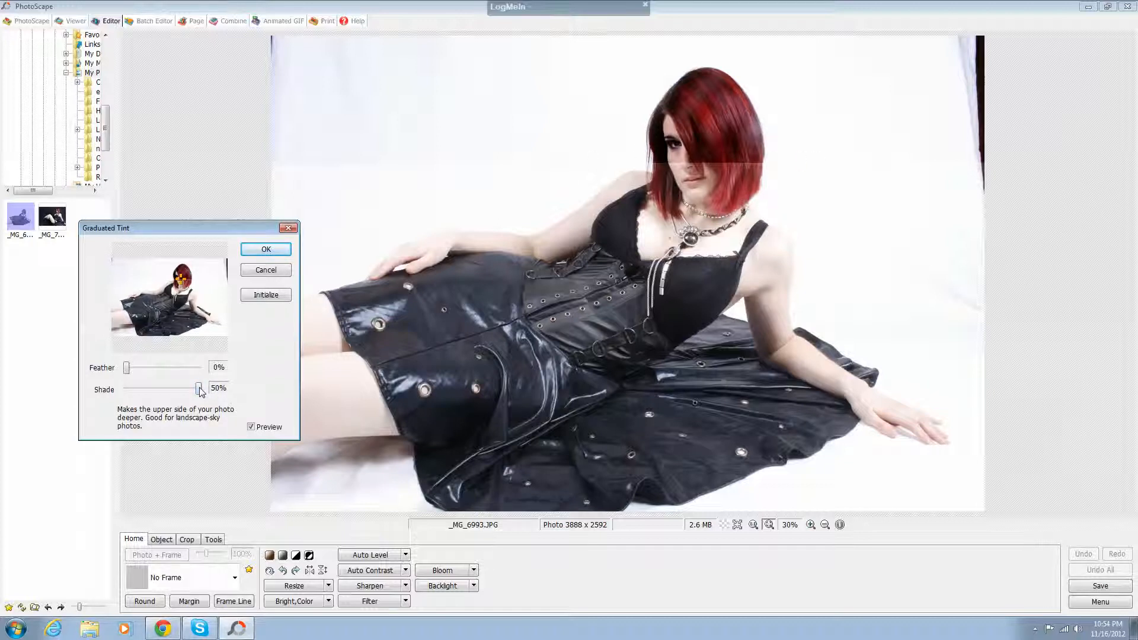
pyautogui.moveTo(201, 390); pyautogui.dragTo(127, 390)
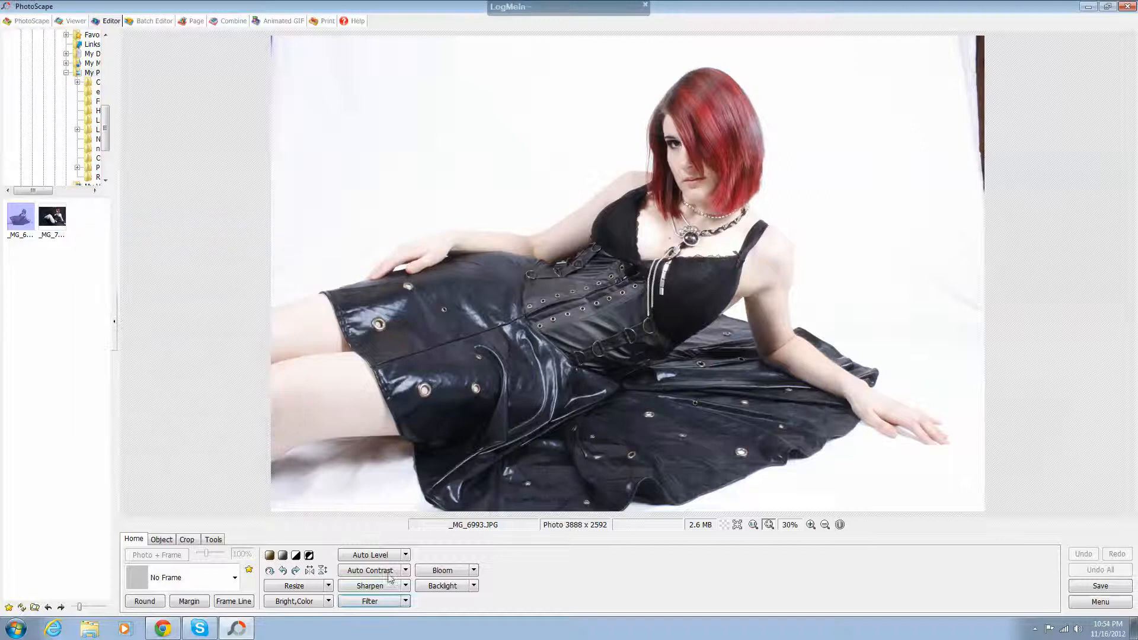
pyautogui.click(369, 601)
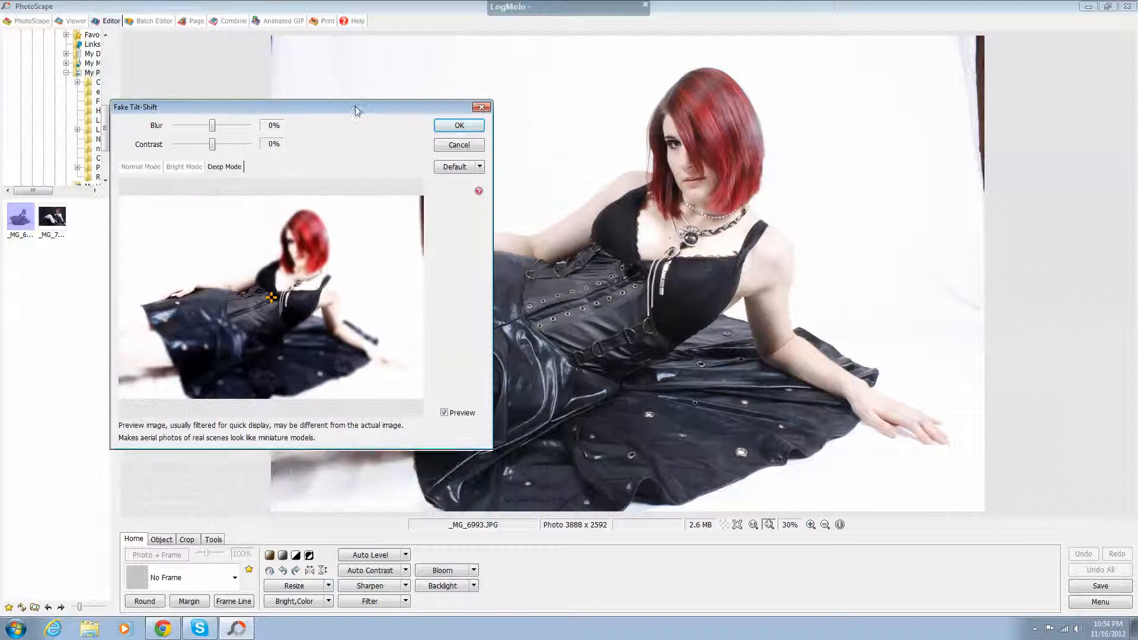
pyautogui.click(140, 166)
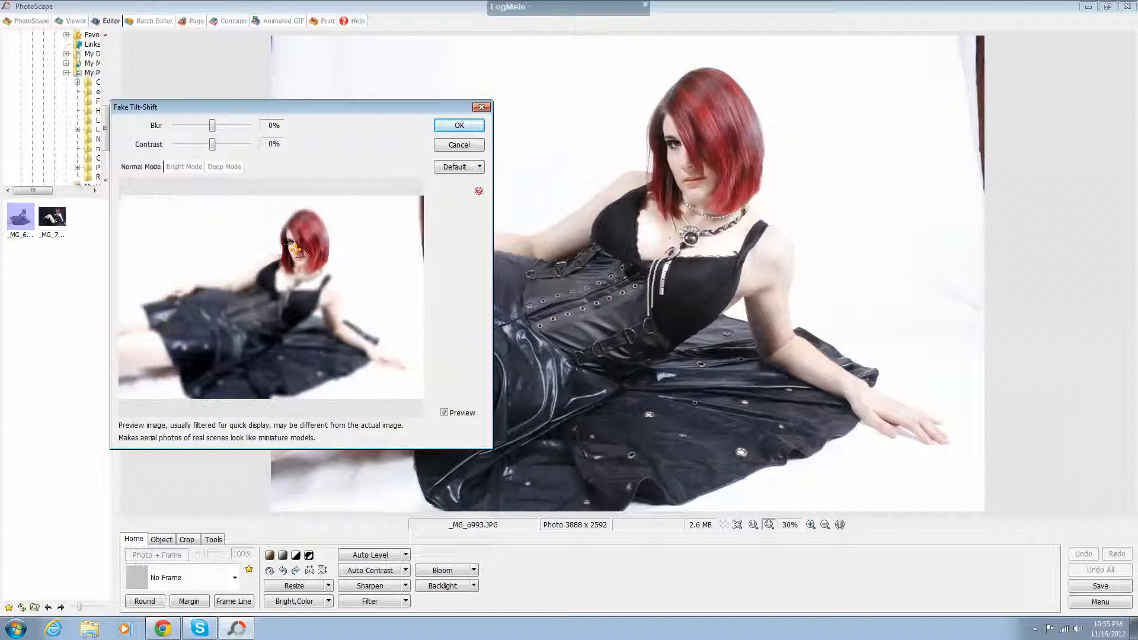
pyautogui.moveTo(212, 125); pyautogui.dragTo(217, 125)
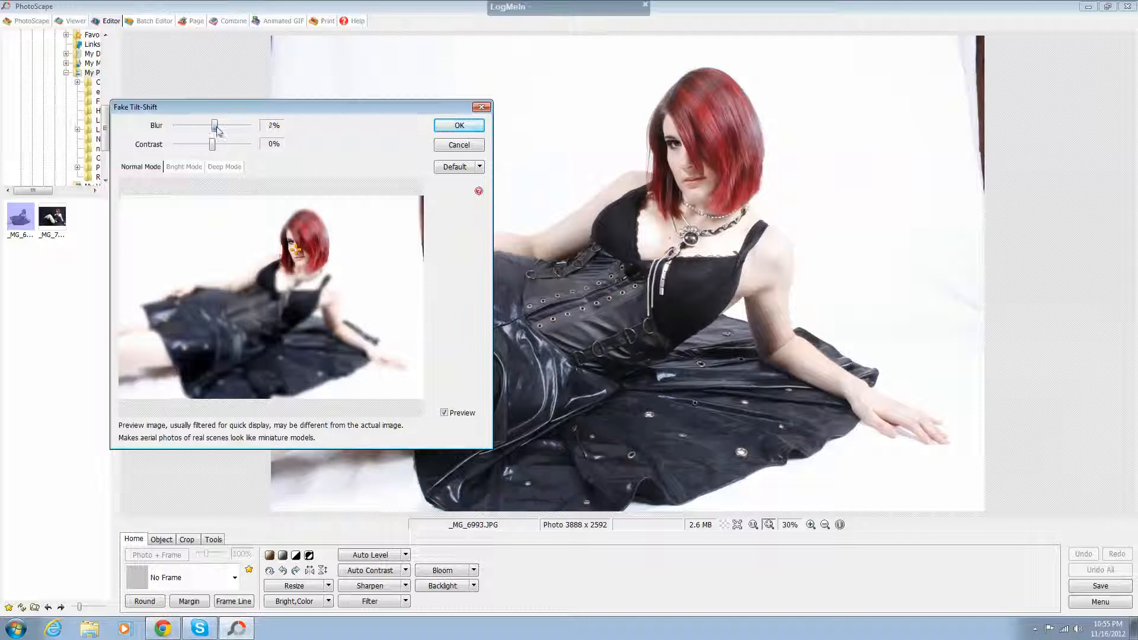
pyautogui.moveTo(214, 125); pyautogui.dragTo(249, 125)
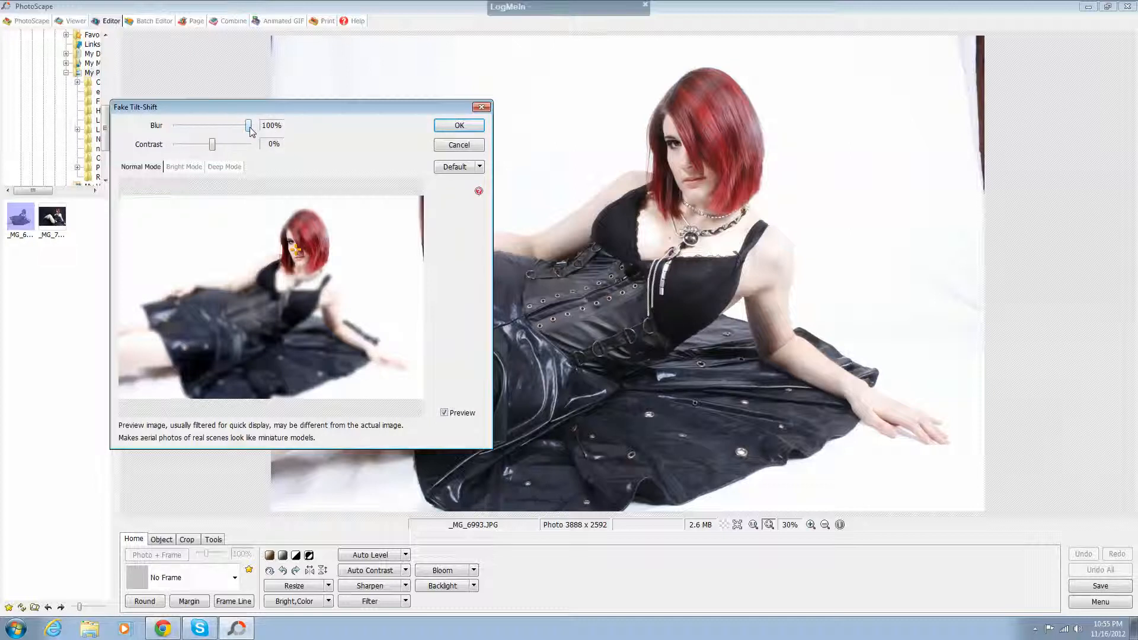
pyautogui.moveTo(250, 127); pyautogui.dragTo(223, 126)
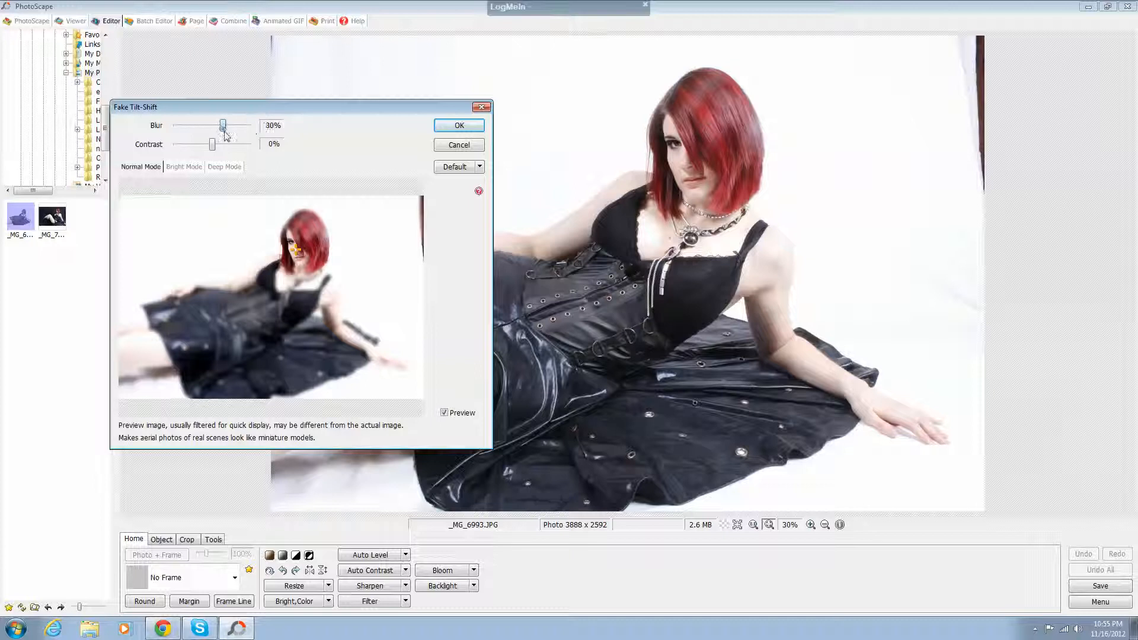
pyautogui.moveTo(222, 125); pyautogui.dragTo(175, 125)
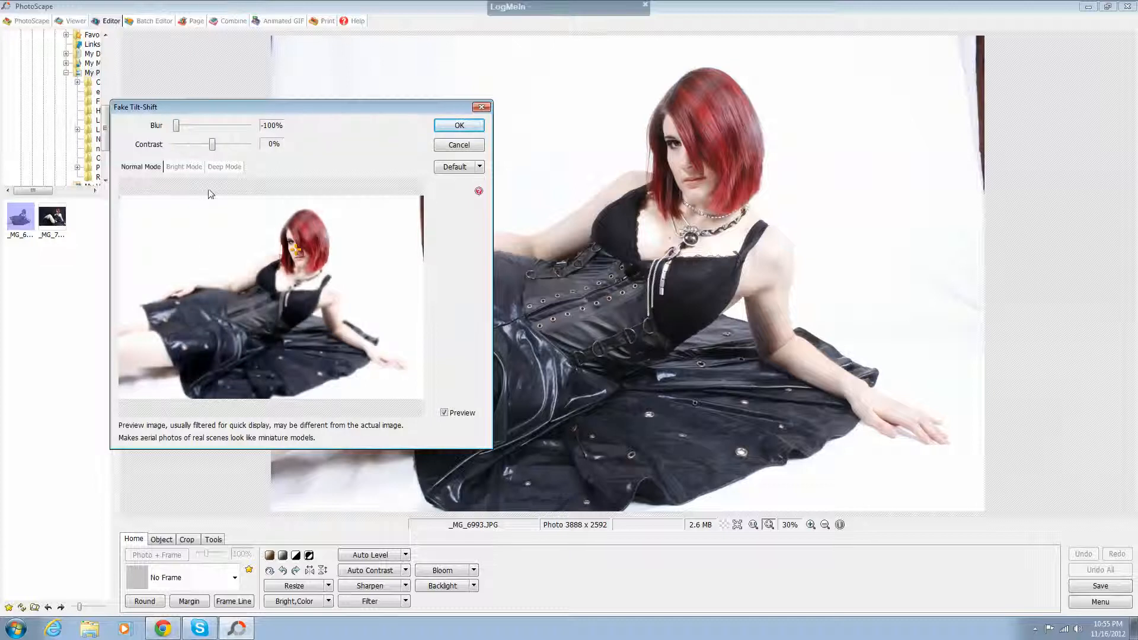
pyautogui.moveTo(212, 144); pyautogui.dragTo(242, 145)
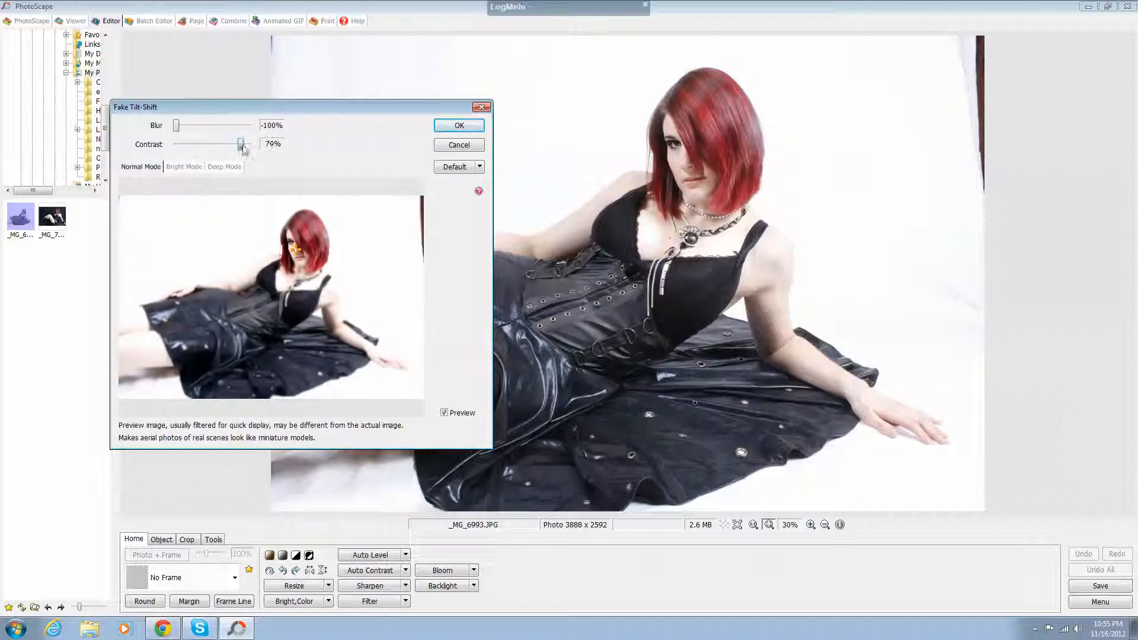
pyautogui.moveTo(242, 145); pyautogui.dragTo(196, 144)
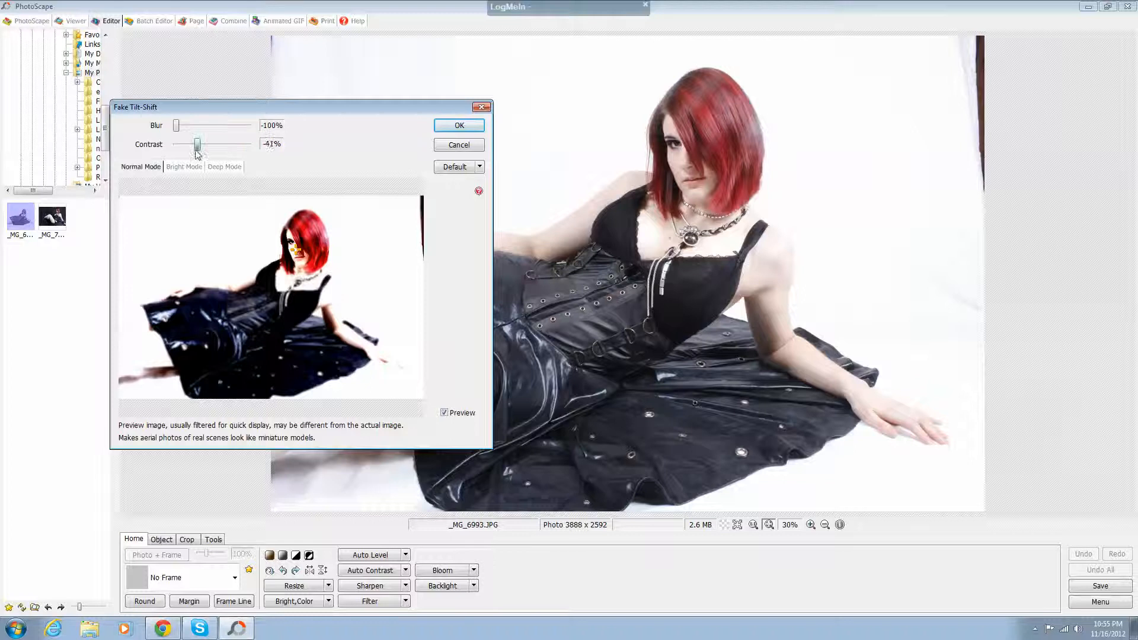
pyautogui.moveTo(196, 144); pyautogui.dragTo(185, 145)
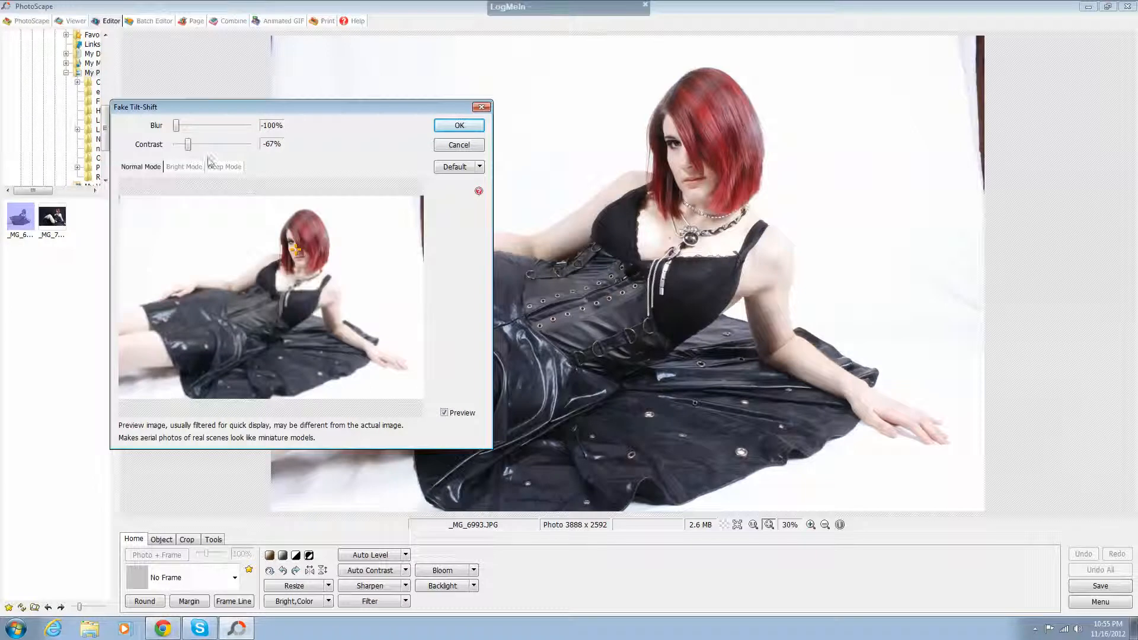
pyautogui.moveTo(184, 143); pyautogui.dragTo(211, 143)
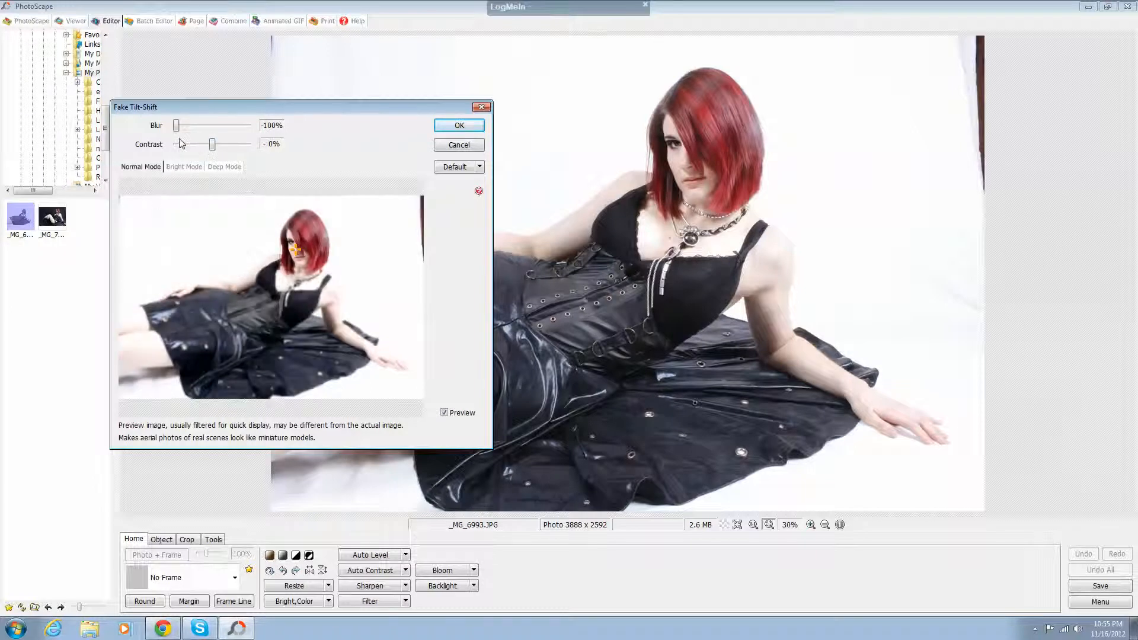
pyautogui.moveTo(175, 125); pyautogui.dragTo(202, 126)
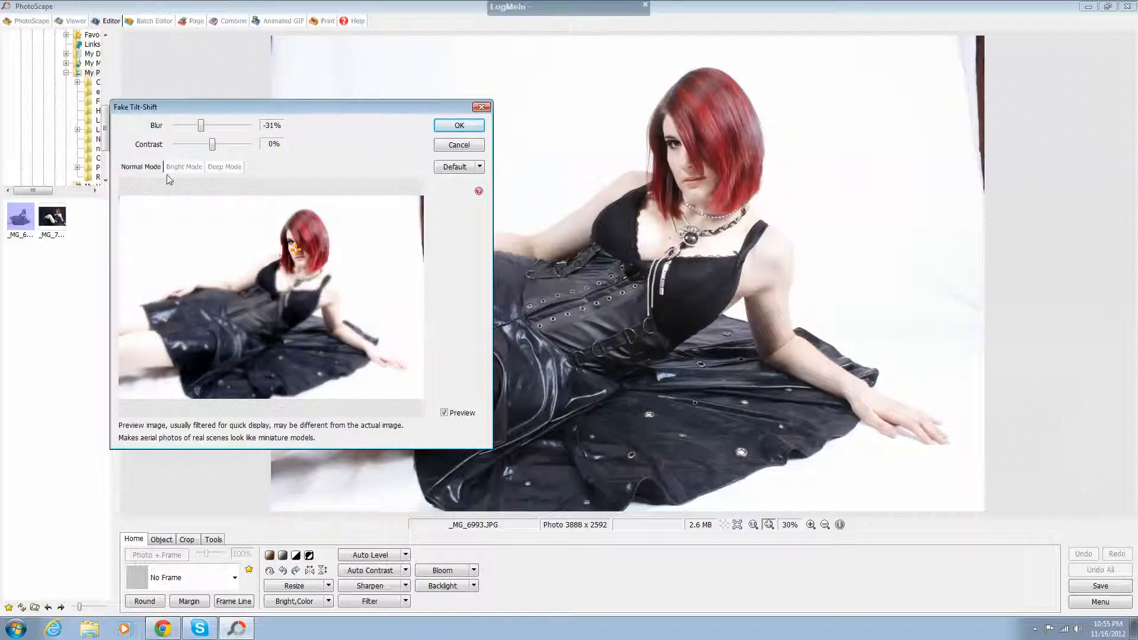
pyautogui.click(184, 166)
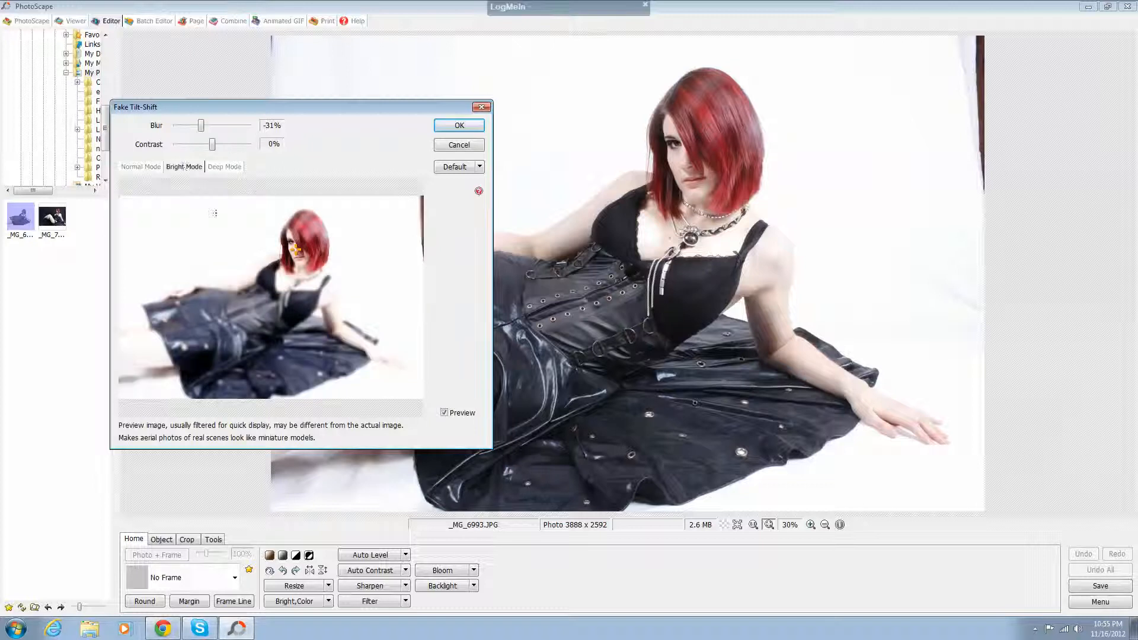
pyautogui.click(224, 166)
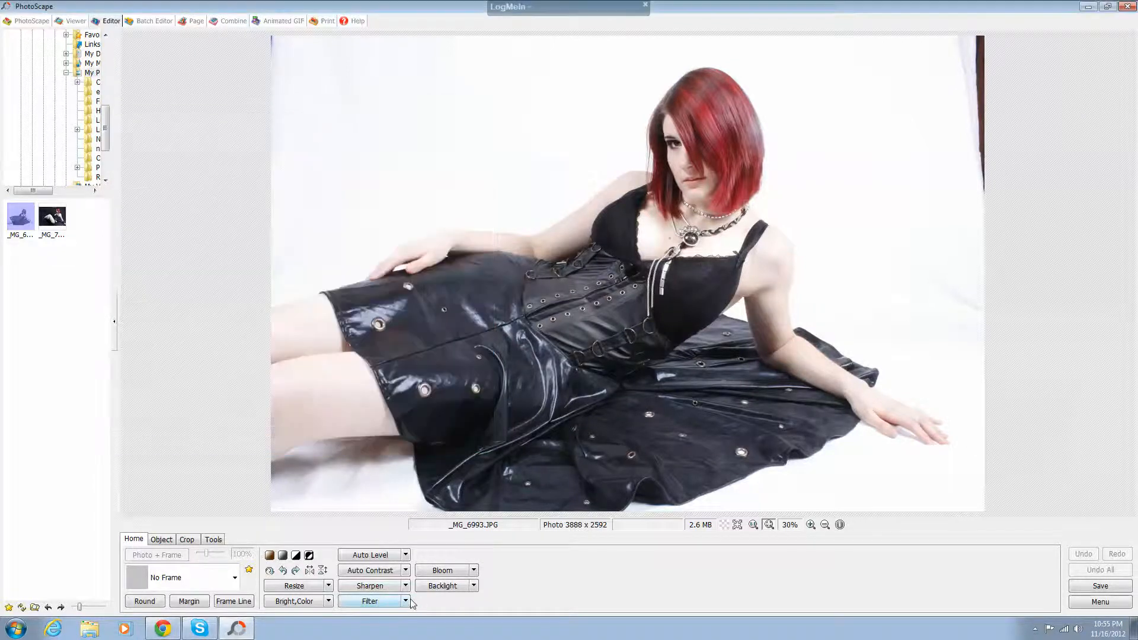
pyautogui.click(369, 601)
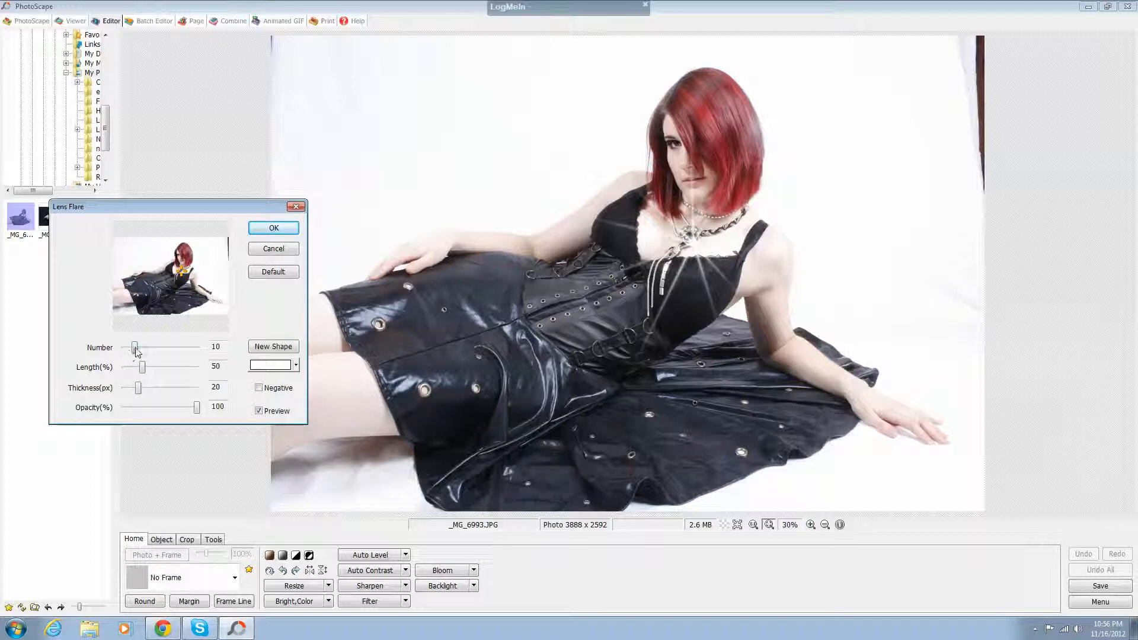
pyautogui.moveTo(135, 348); pyautogui.dragTo(151, 348)
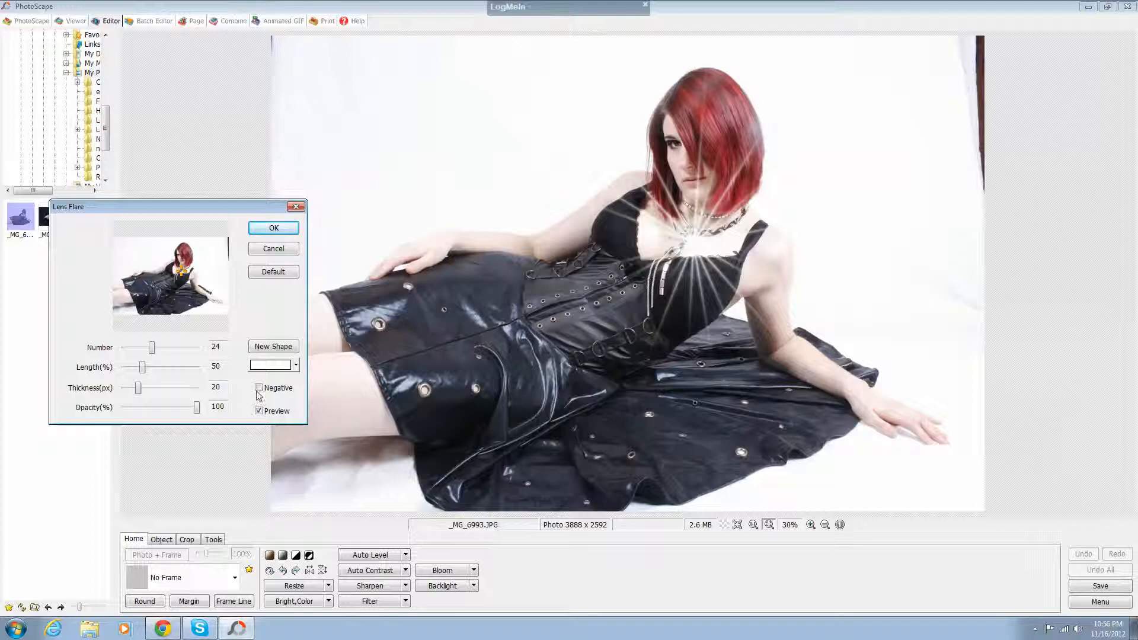
pyautogui.click(258, 387)
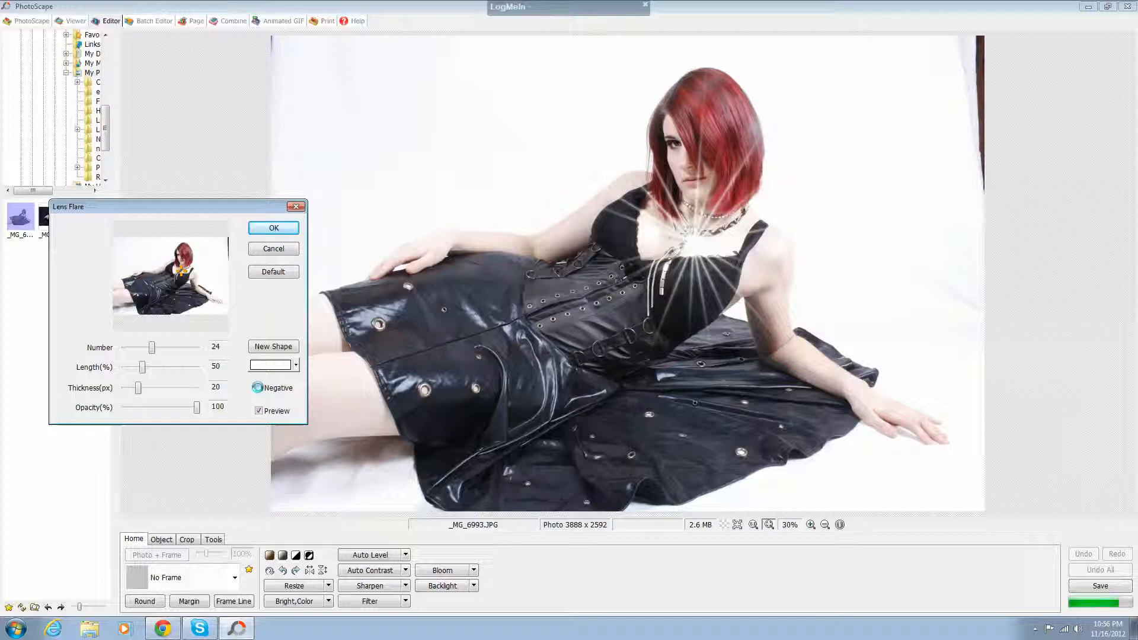
pyautogui.click(259, 387)
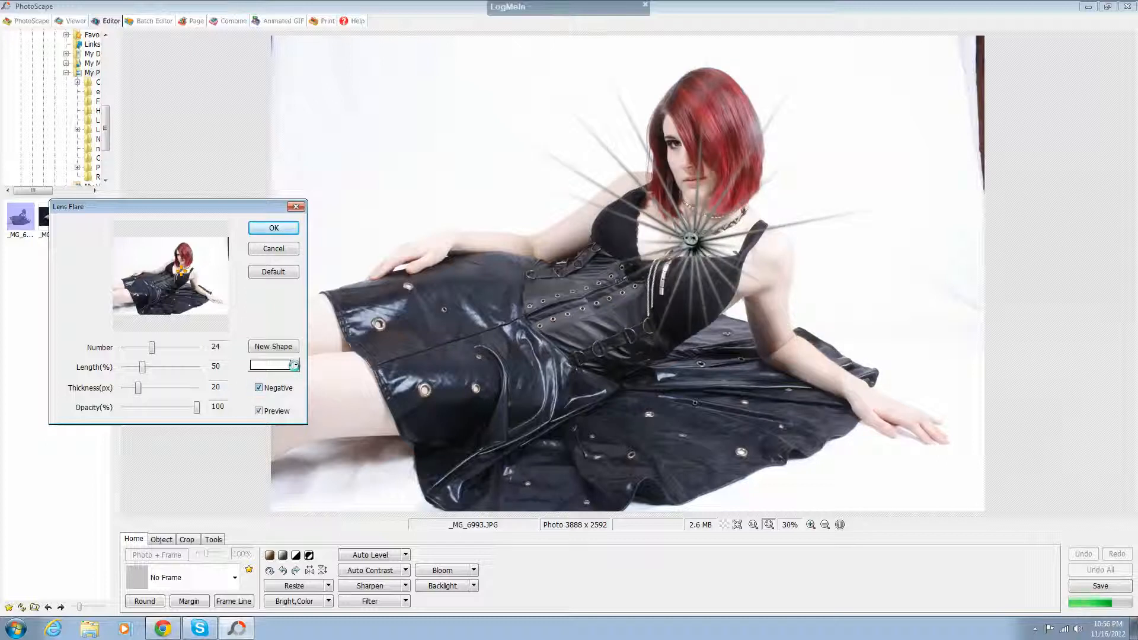
pyautogui.click(295, 365)
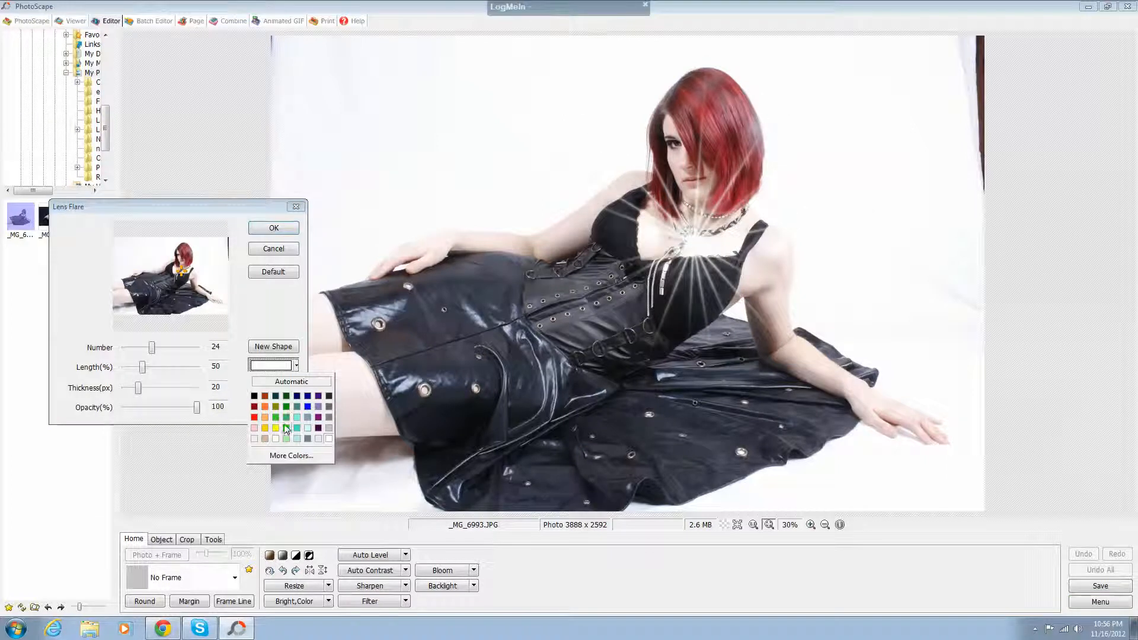
pyautogui.click(285, 426)
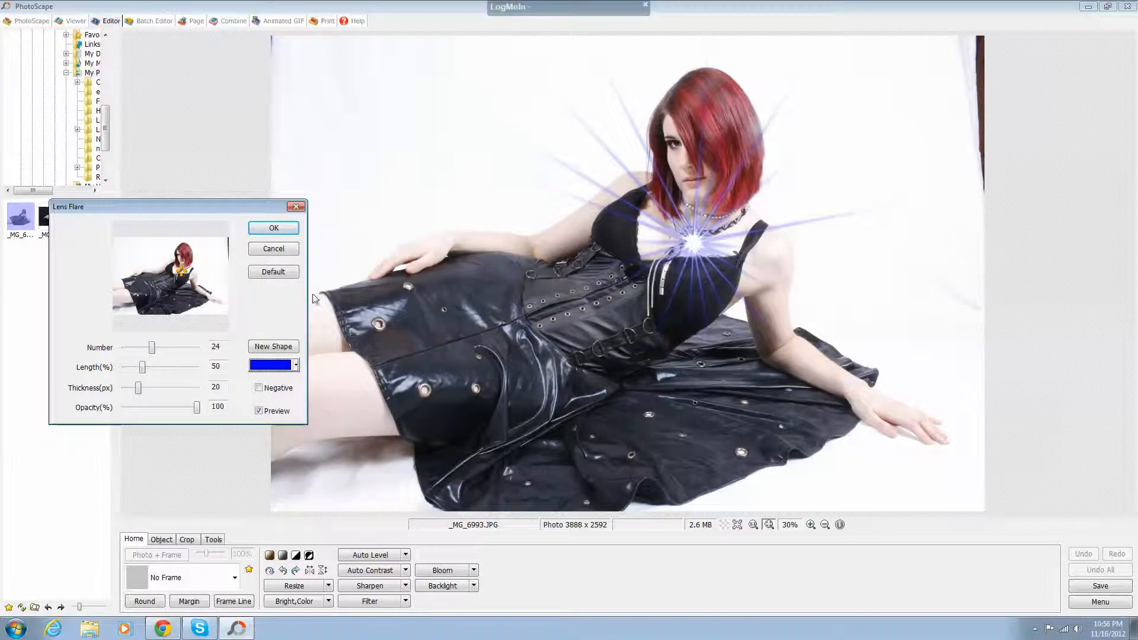
pyautogui.click(273, 248)
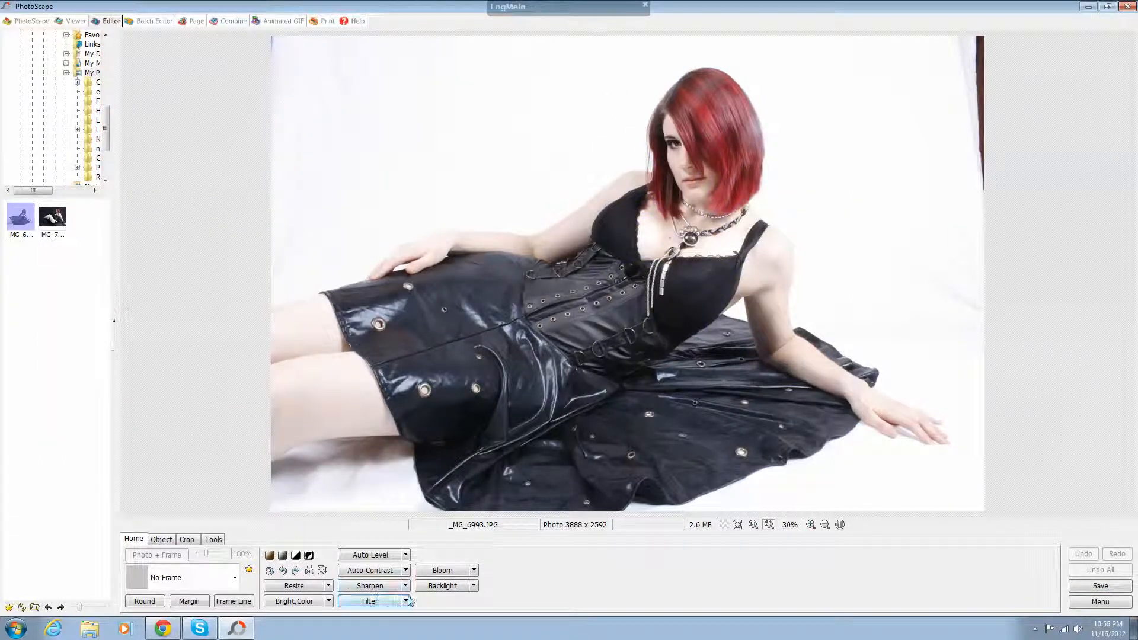
pyautogui.click(406, 601)
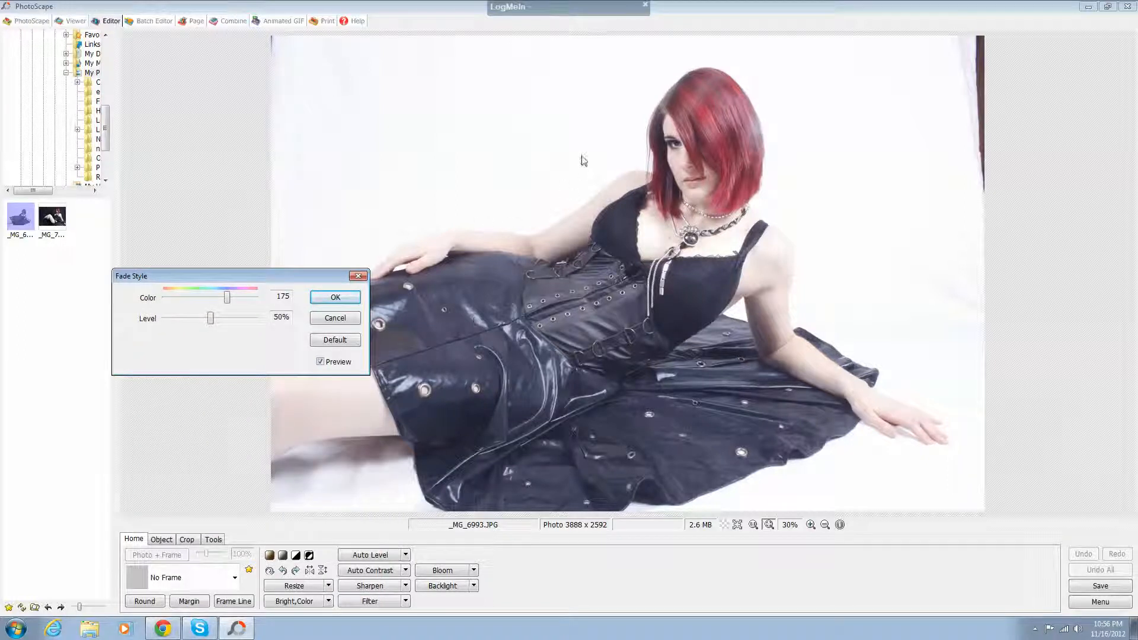
pyautogui.moveTo(486, 236)
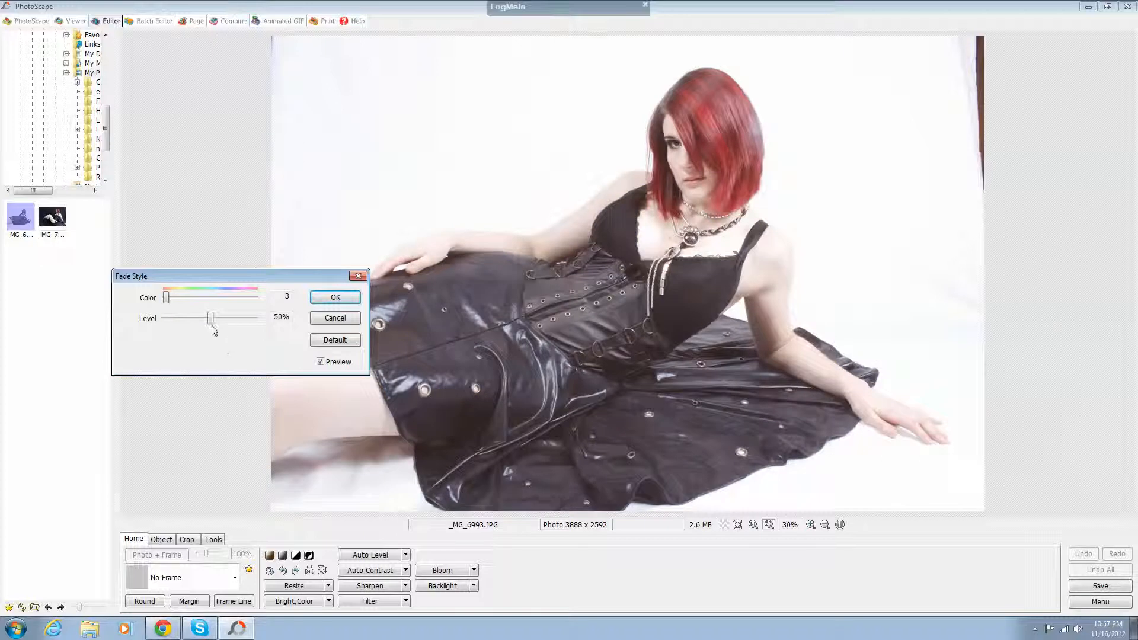
pyautogui.moveTo(210, 317); pyautogui.dragTo(254, 317)
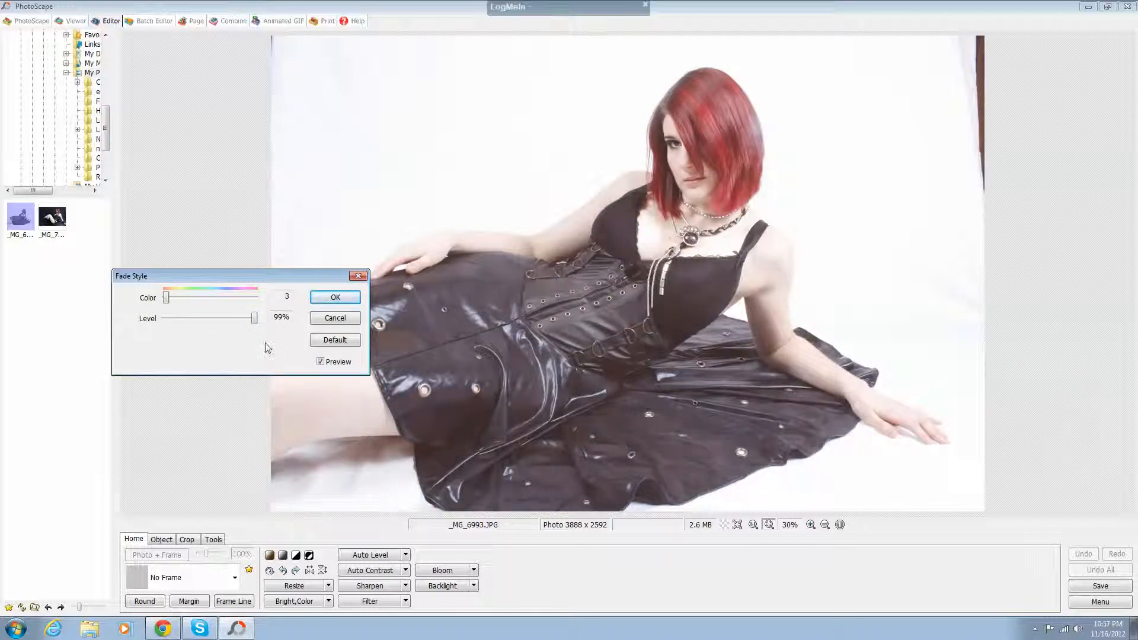
pyautogui.moveTo(253, 318); pyautogui.dragTo(187, 317)
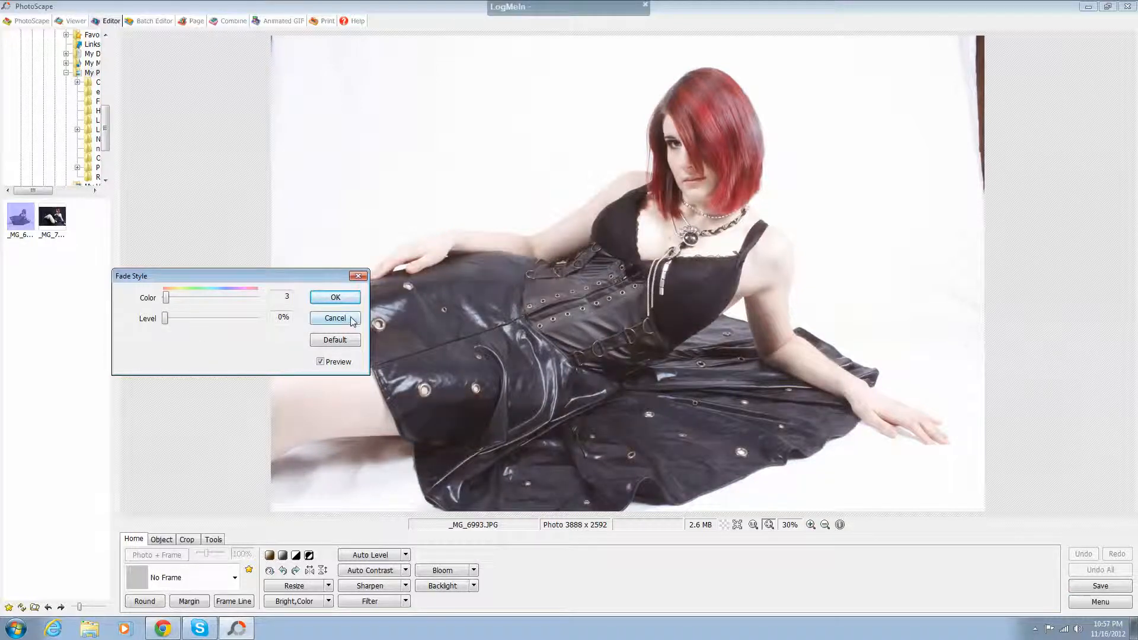
pyautogui.click(335, 317)
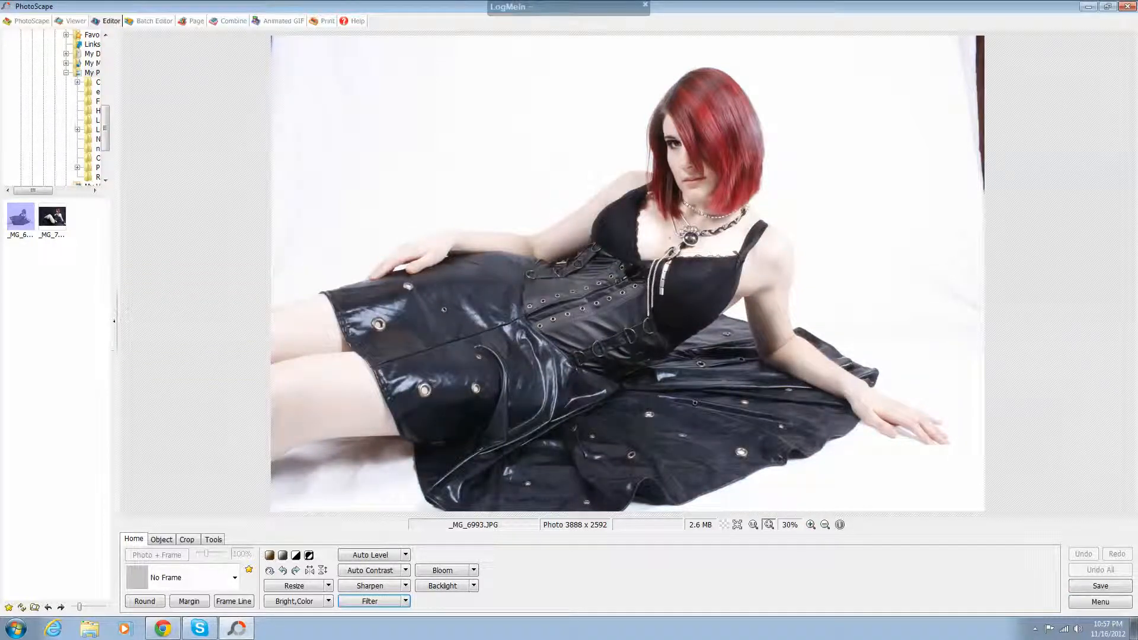
pyautogui.click(369, 601)
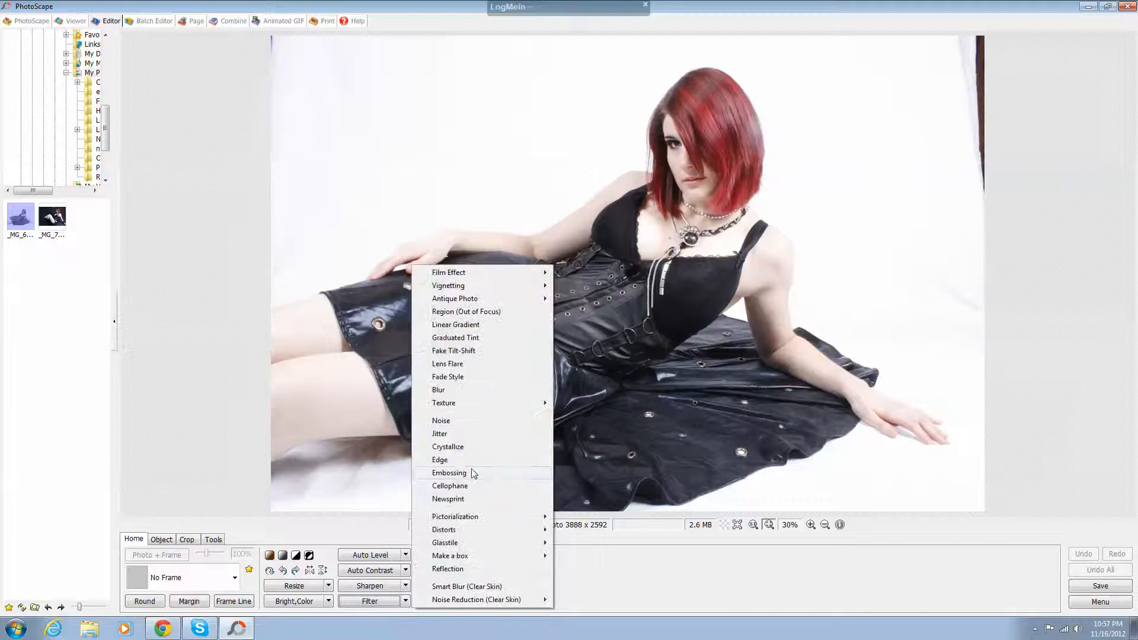
pyautogui.click(439, 390)
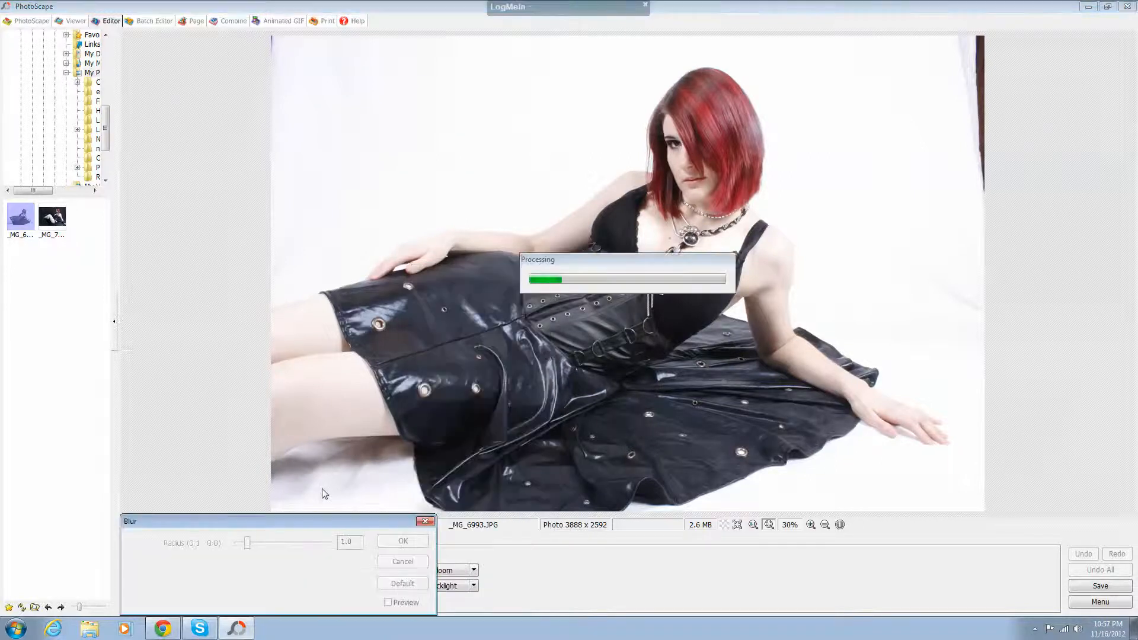
pyautogui.click(388, 602)
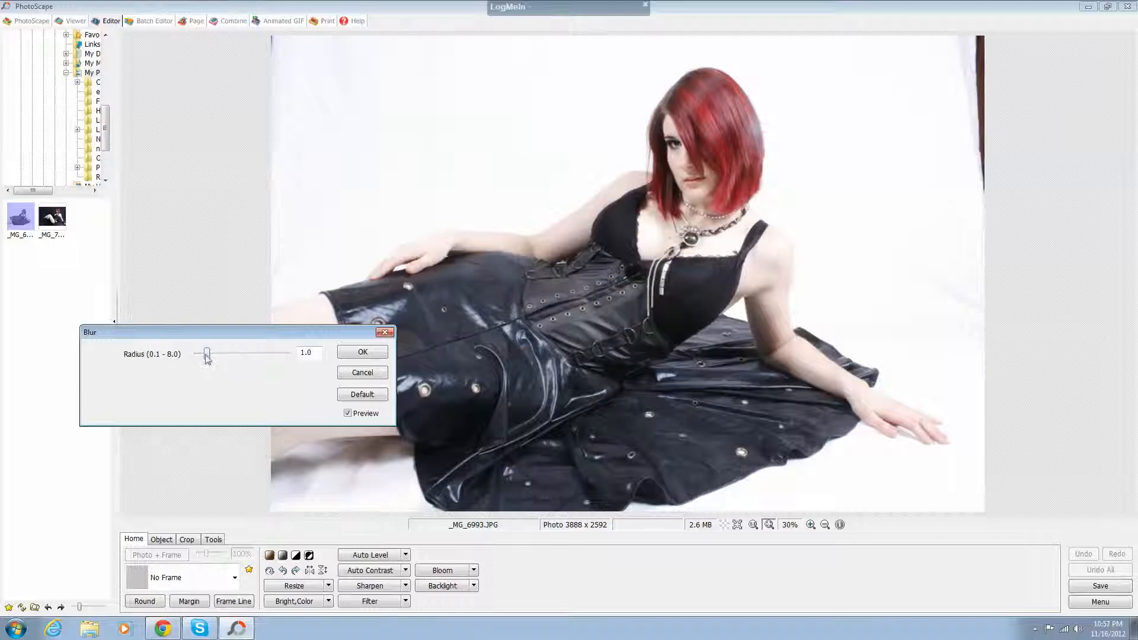
pyautogui.moveTo(206, 353); pyautogui.dragTo(270, 353)
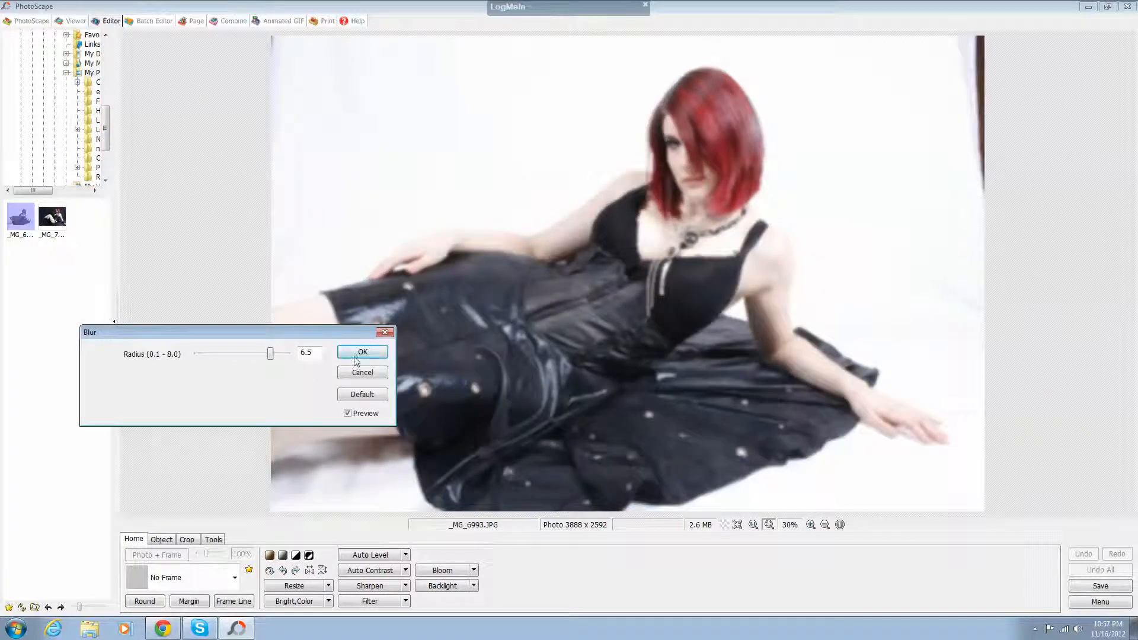
pyautogui.click(362, 352)
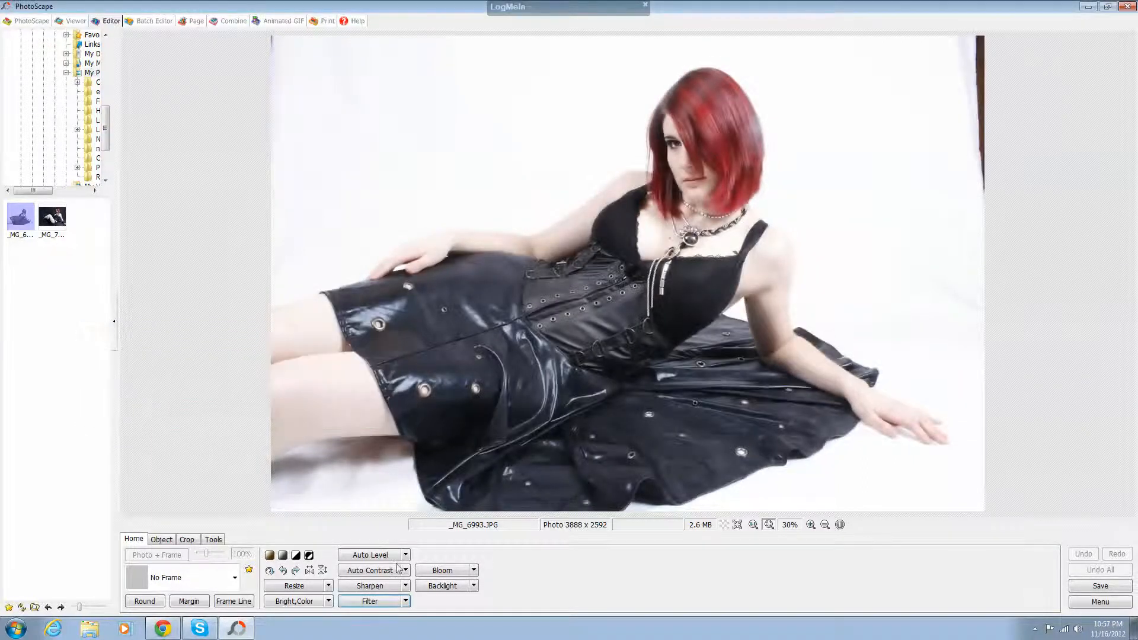
pyautogui.click(369, 601)
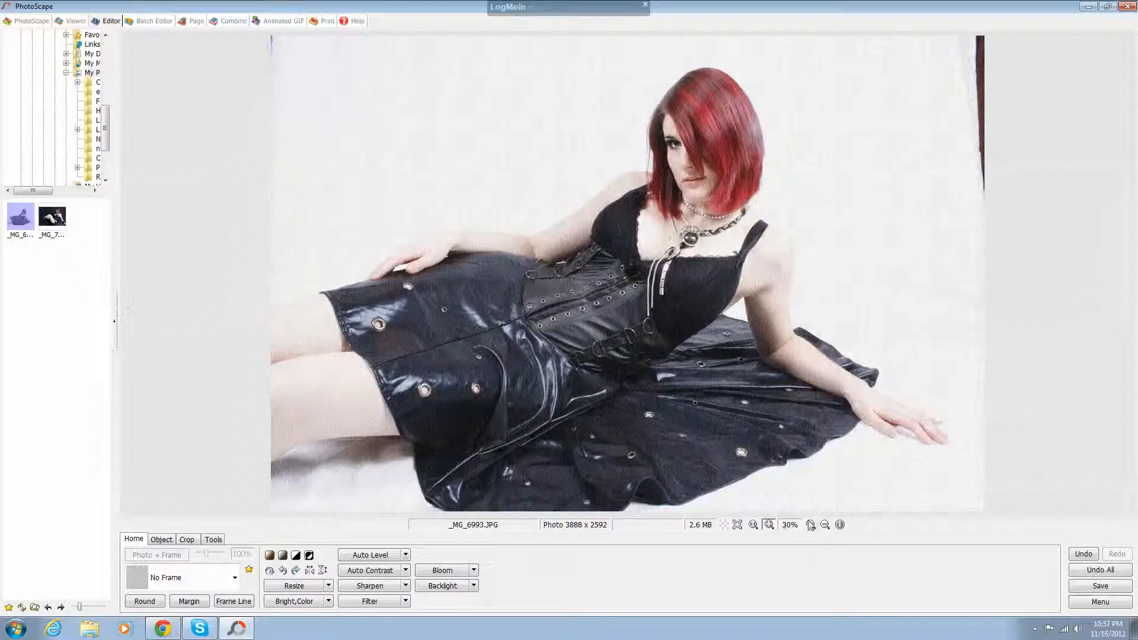
pyautogui.click(808, 525)
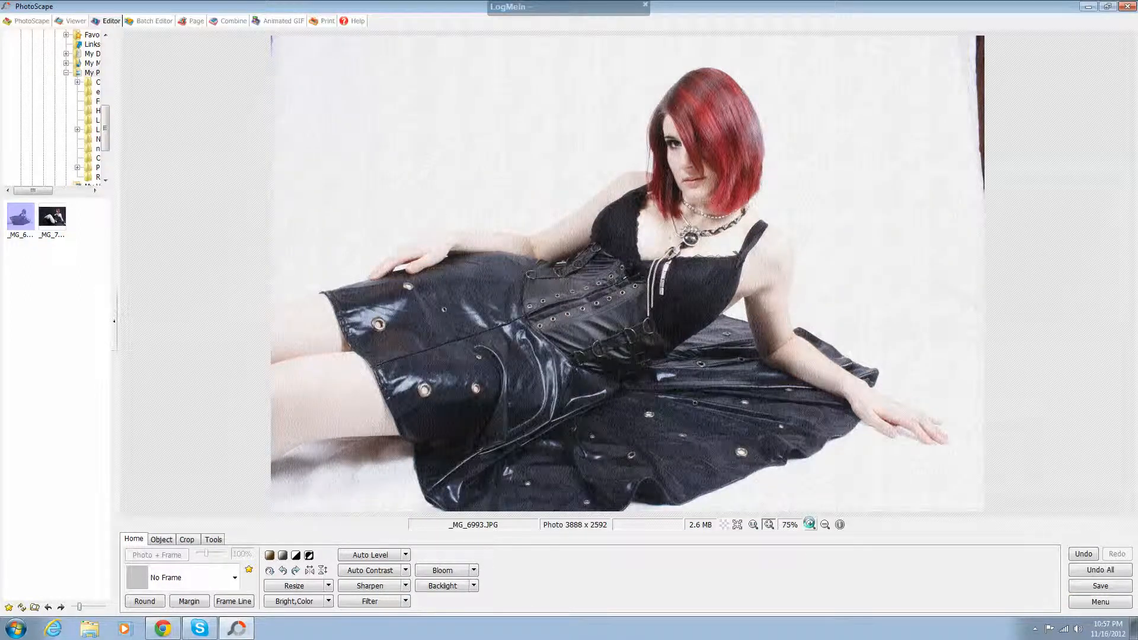
pyautogui.click(810, 524)
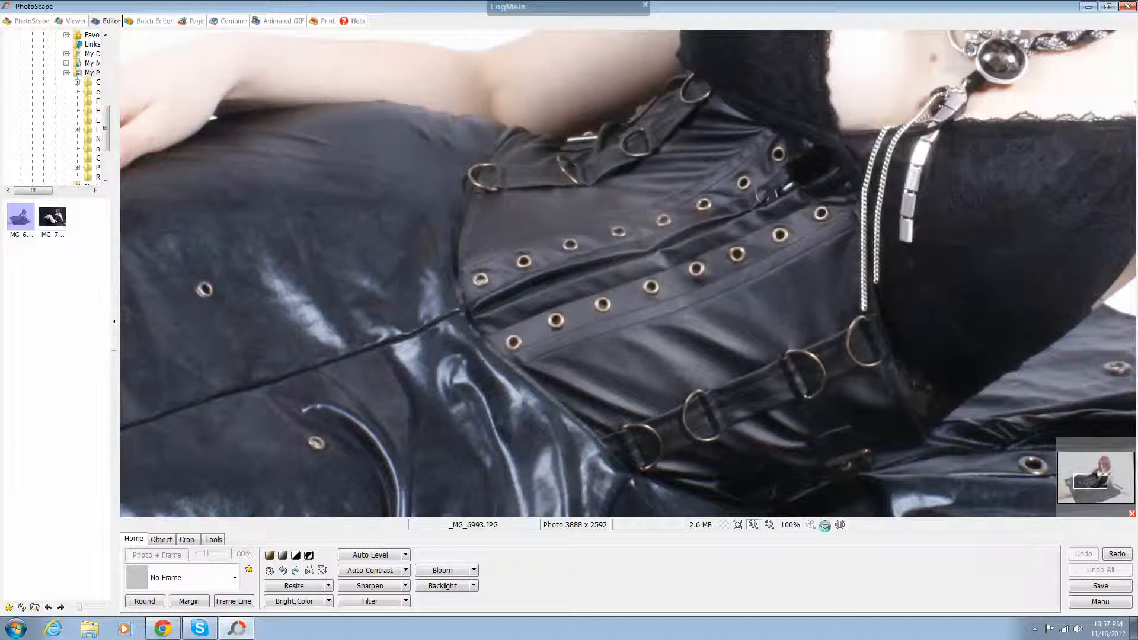
pyautogui.click(824, 525)
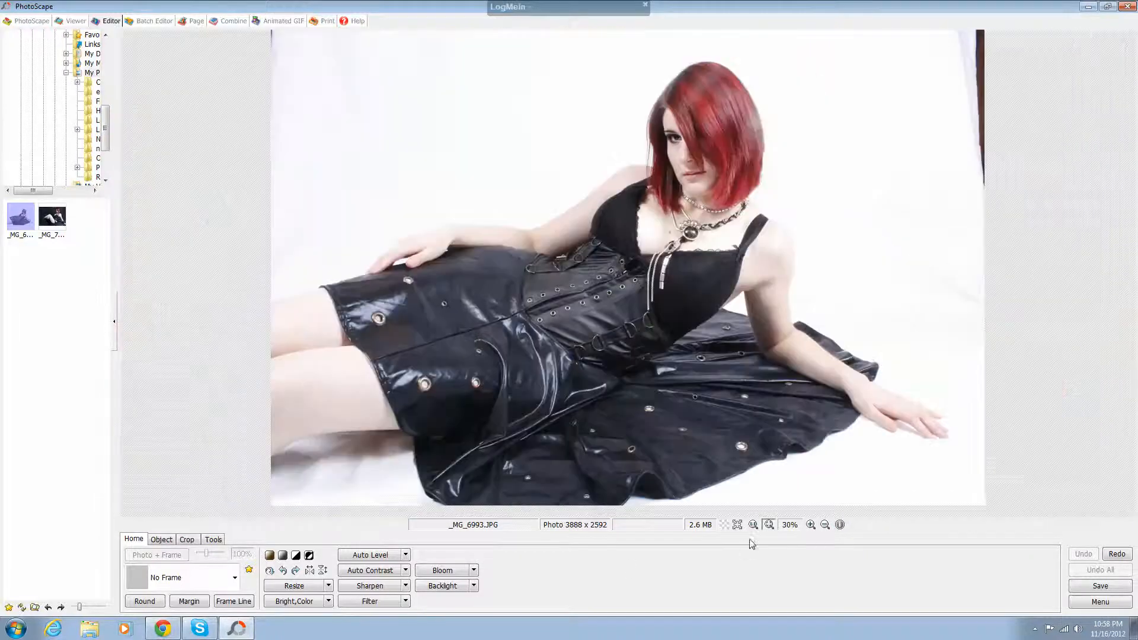
pyautogui.click(368, 601)
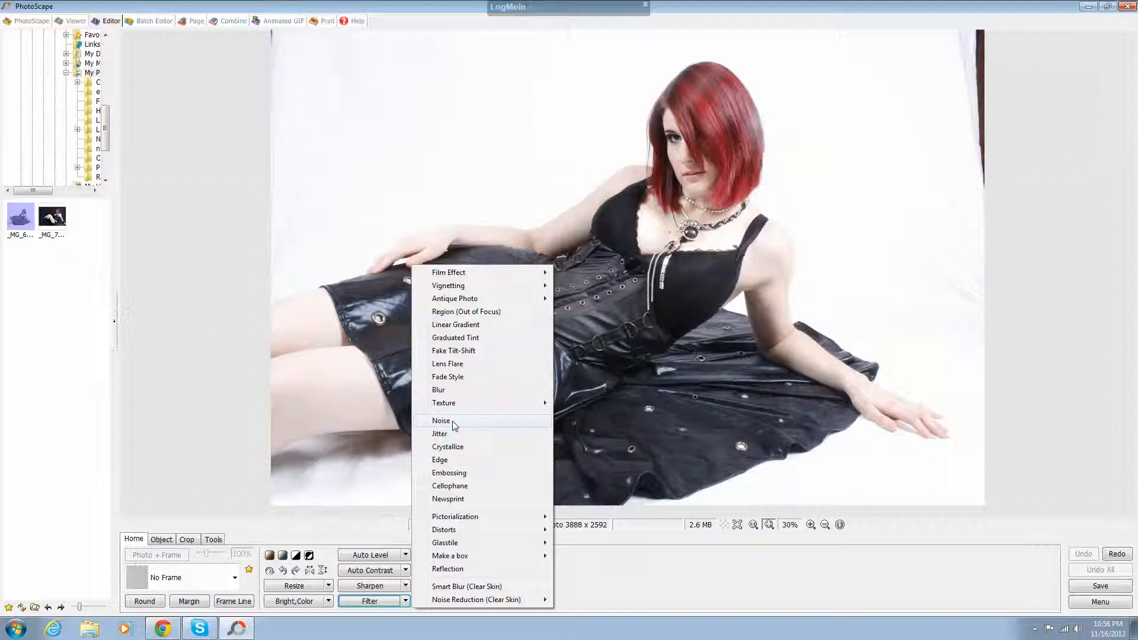
pyautogui.moveTo(504, 317)
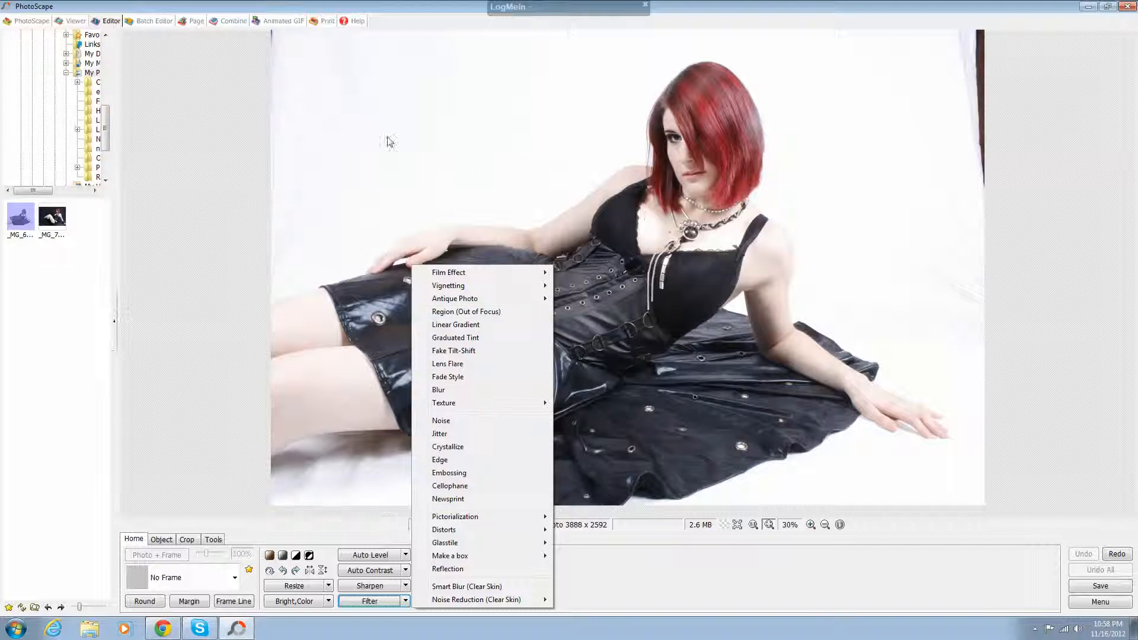
pyautogui.moveTo(866, 198)
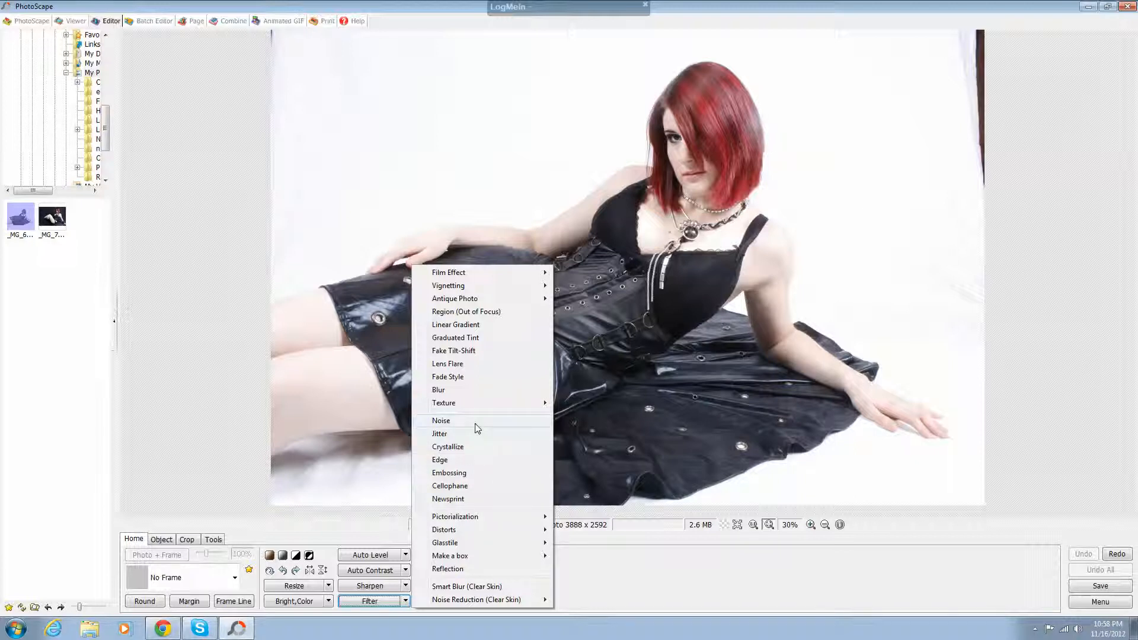
pyautogui.moveTo(470, 503)
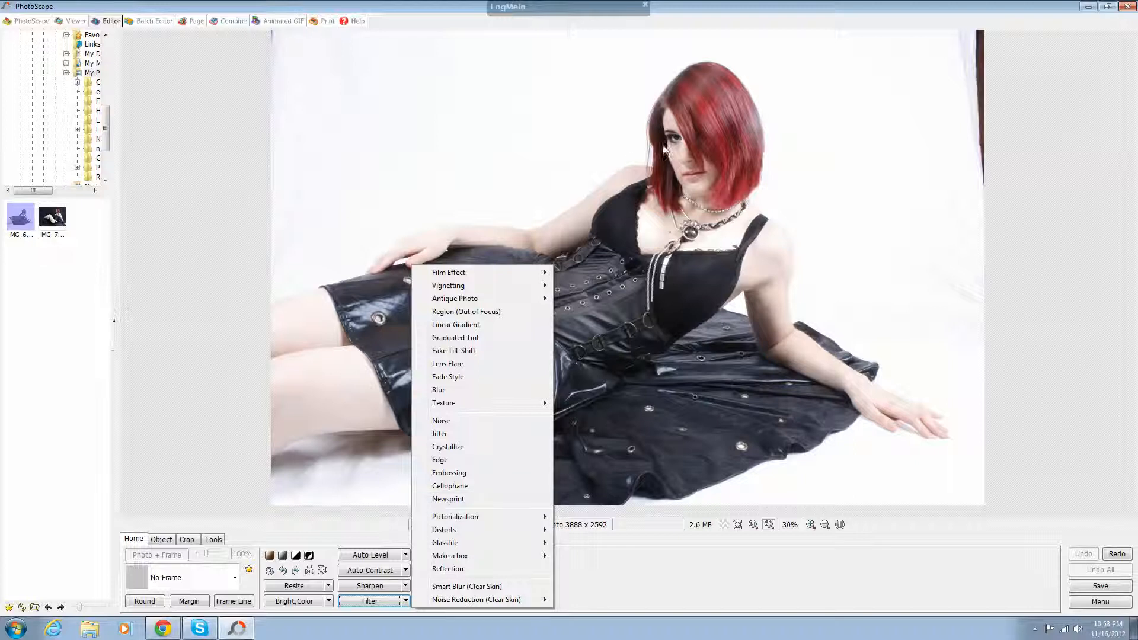
pyautogui.moveTo(455, 427)
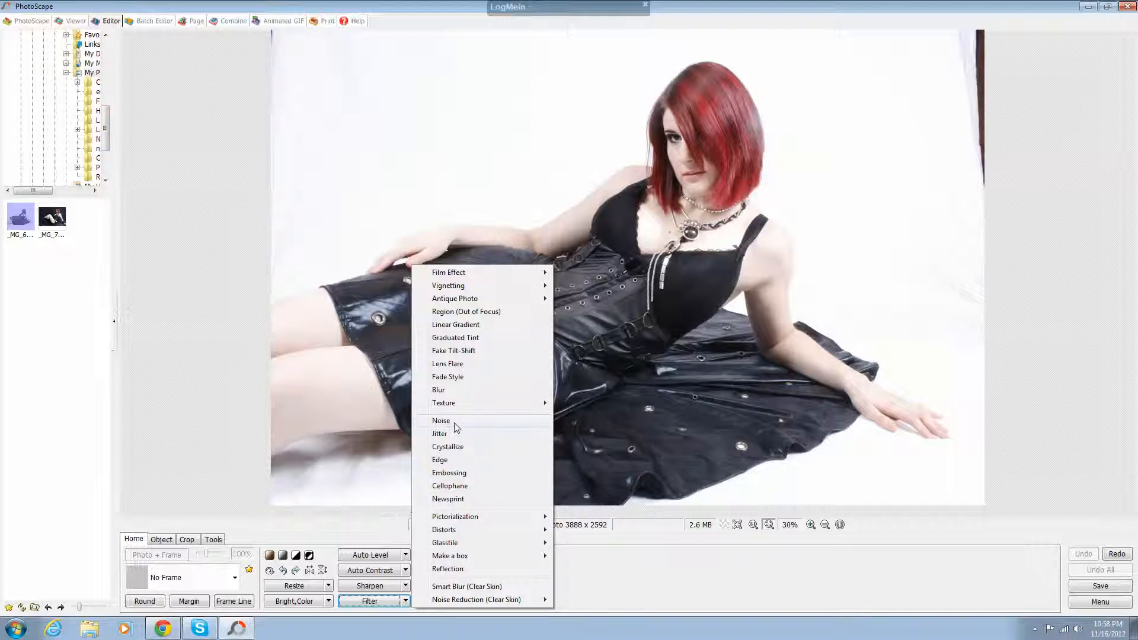
pyautogui.click(440, 420)
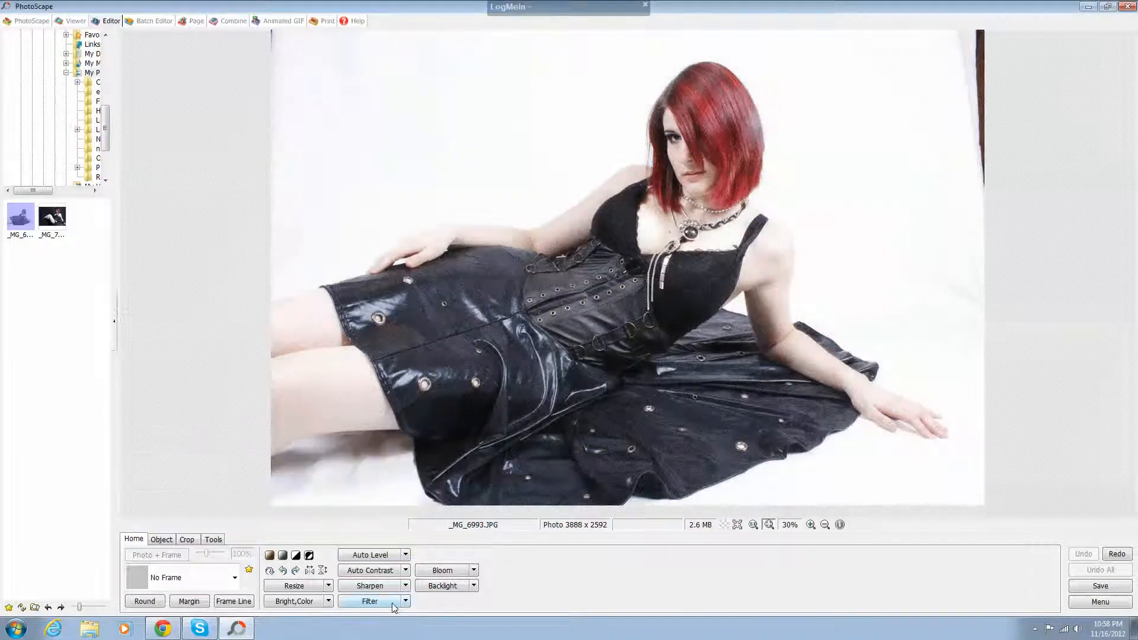
# Preview the Jitter filter at a heavily increased strength
pyautogui.click(369, 601)
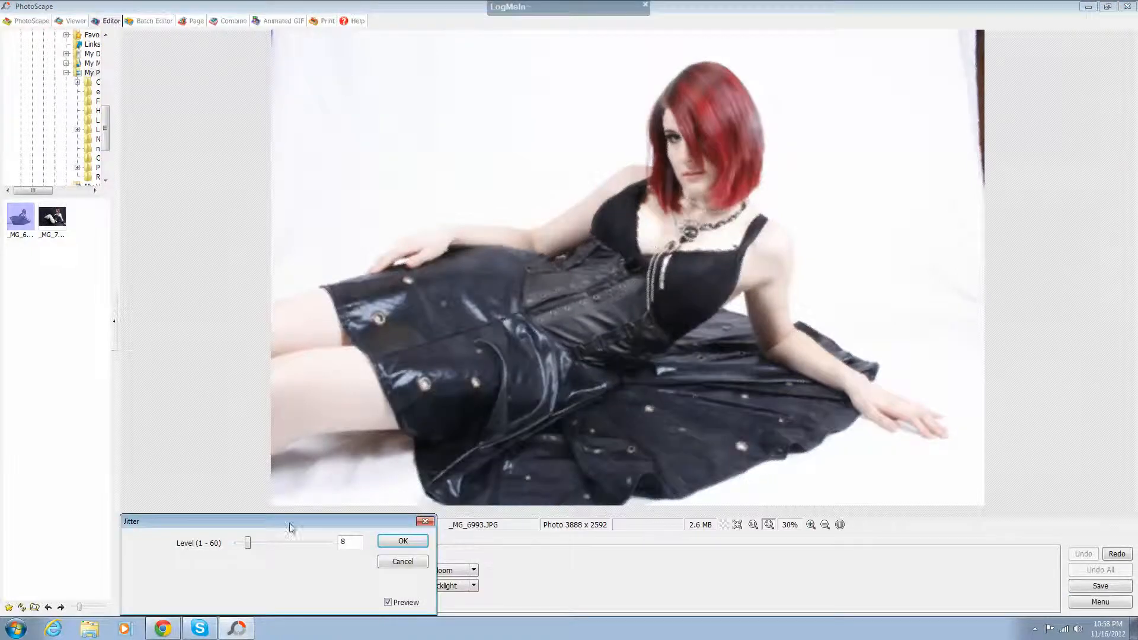
pyautogui.moveTo(289, 521); pyautogui.dragTo(290, 331)
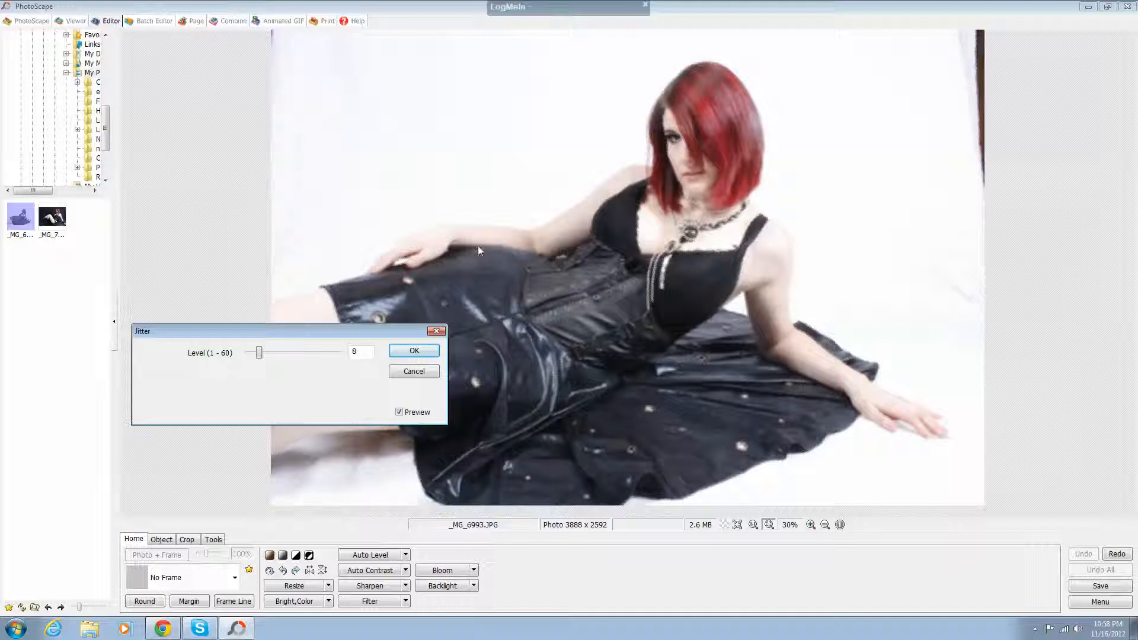
pyautogui.moveTo(259, 352); pyautogui.dragTo(310, 352)
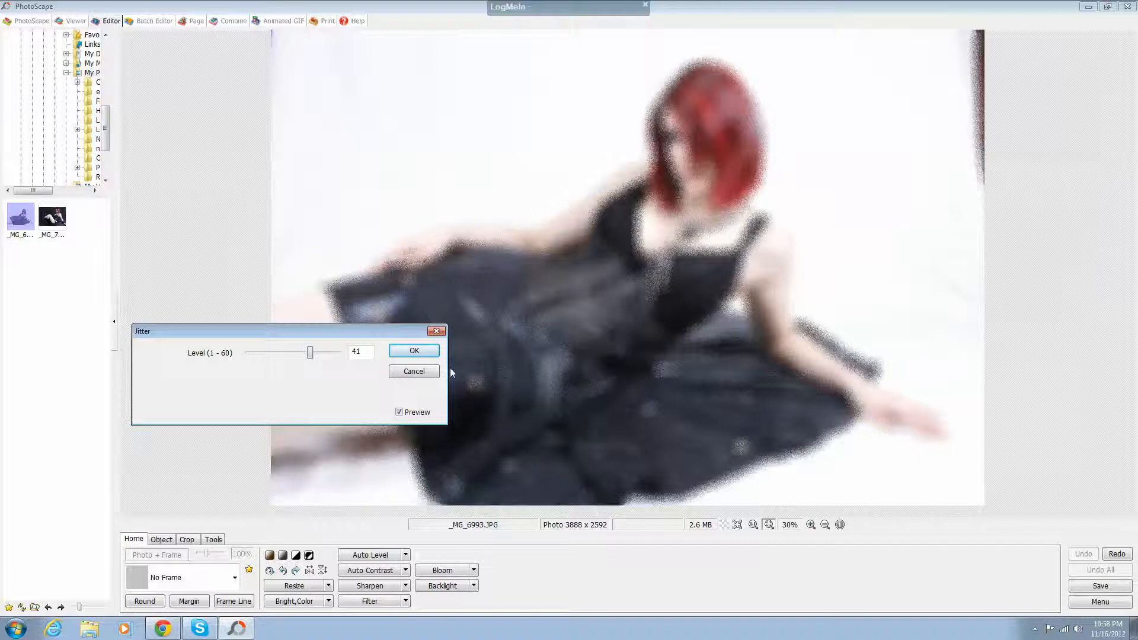
# Preview Crystallize on the portrait, discard it, and bring the filter list back
pyautogui.click(405, 601)
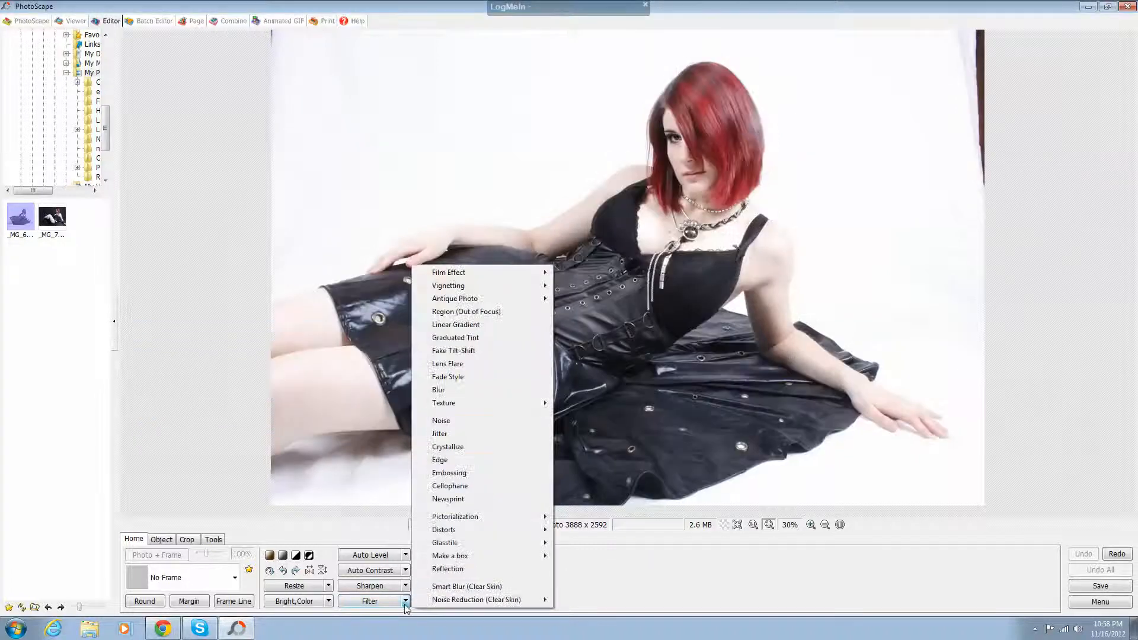
pyautogui.click(448, 446)
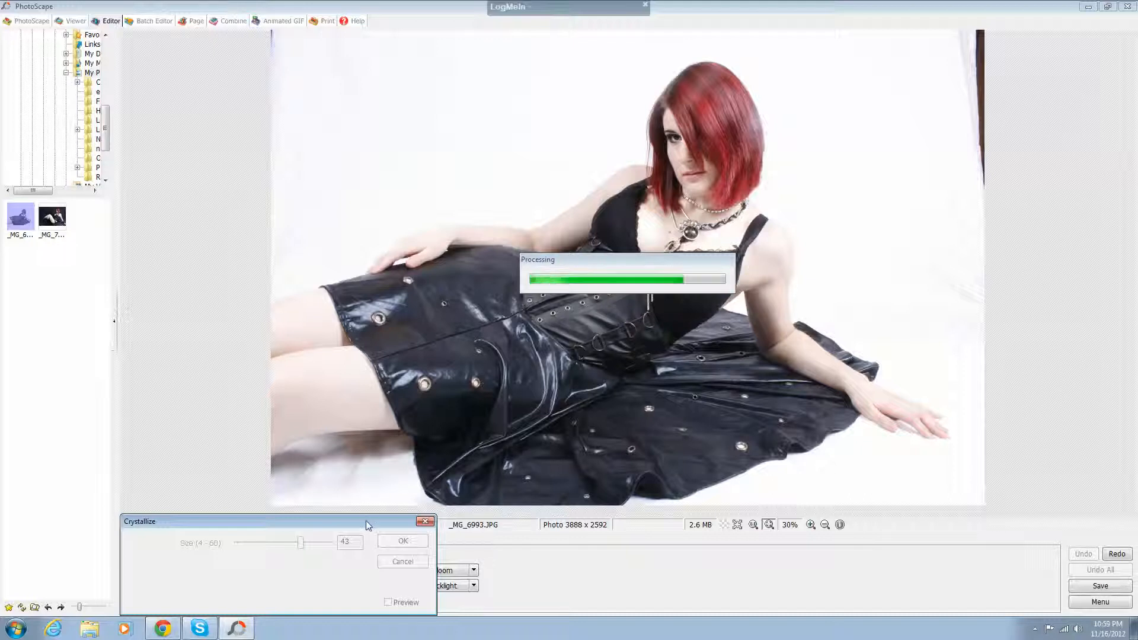
pyautogui.click(388, 602)
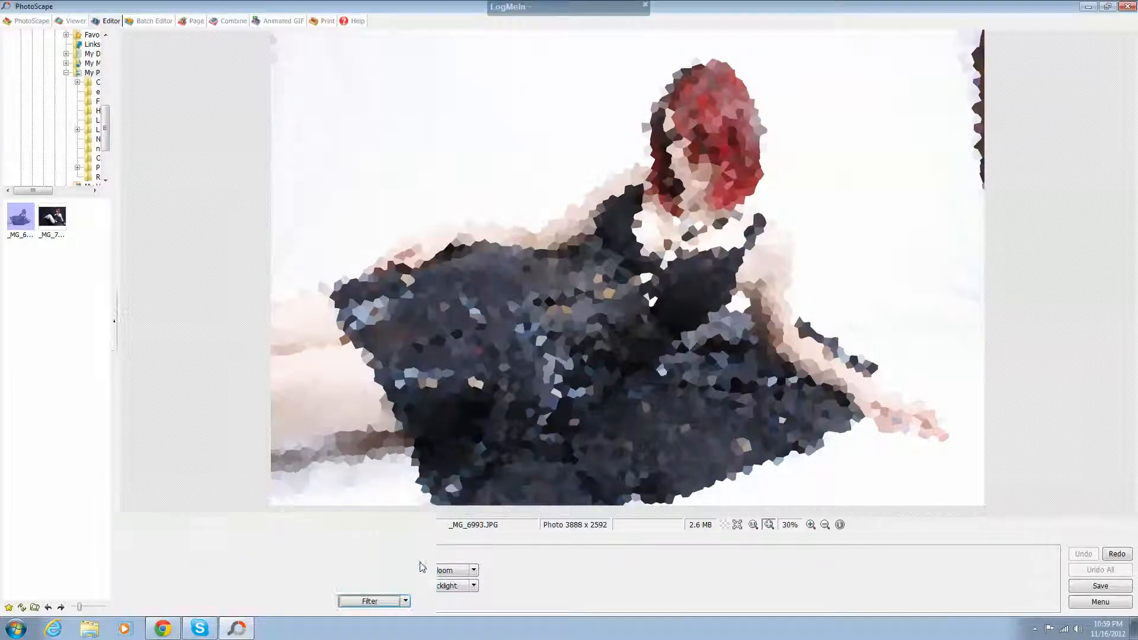
pyautogui.click(369, 600)
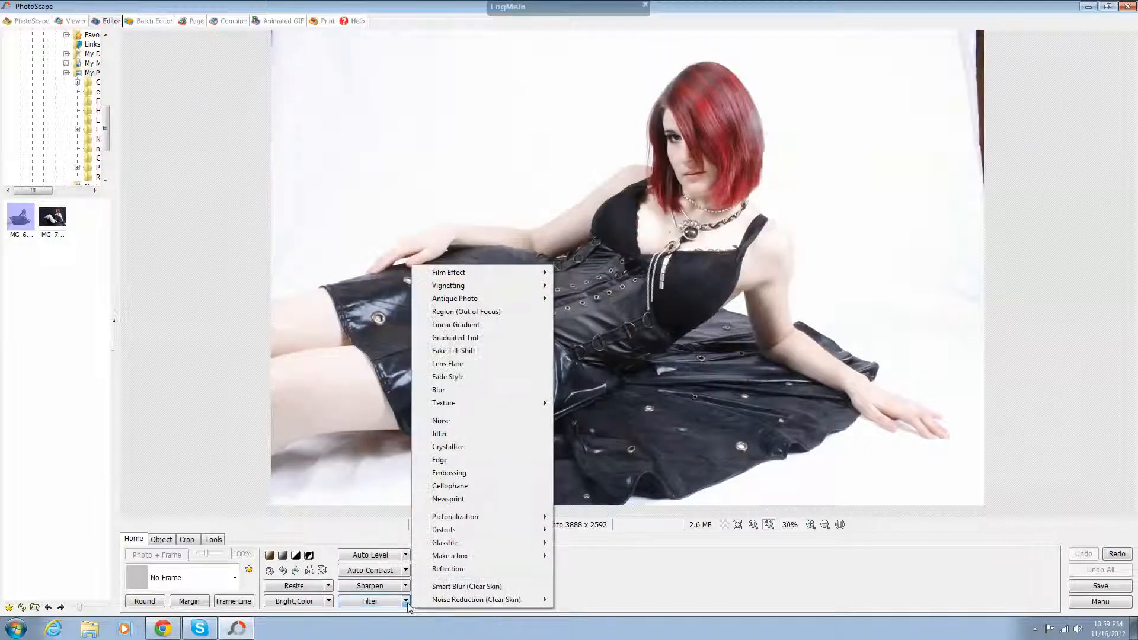
# Preview the Edge filter raised from level 2 to the maximum 20, then cancel
pyautogui.click(448, 446)
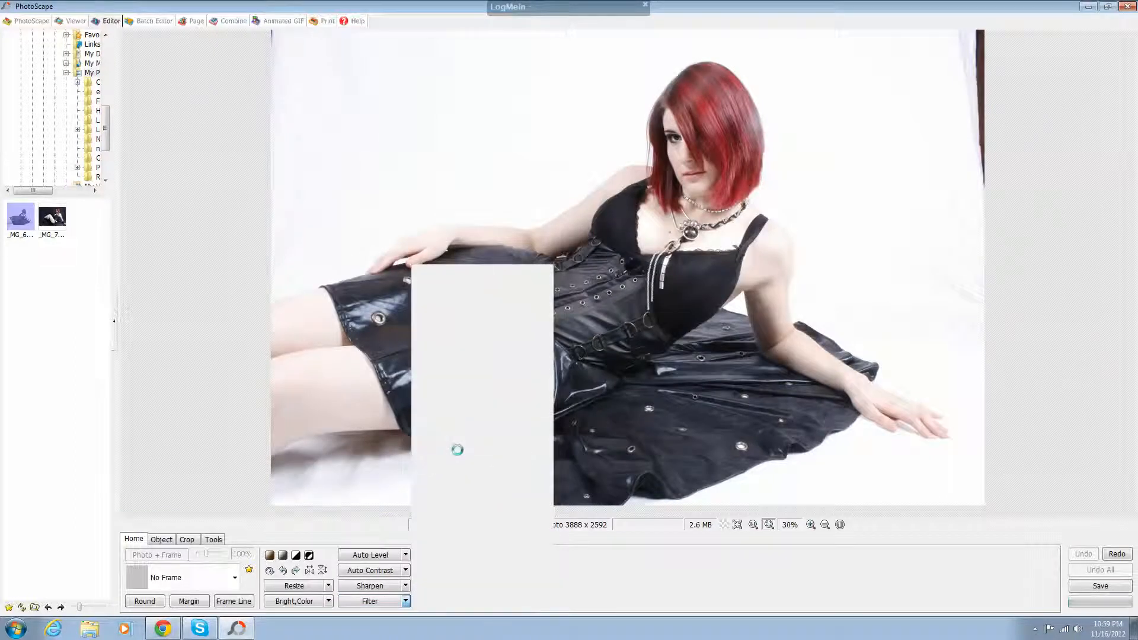
pyautogui.click(369, 601)
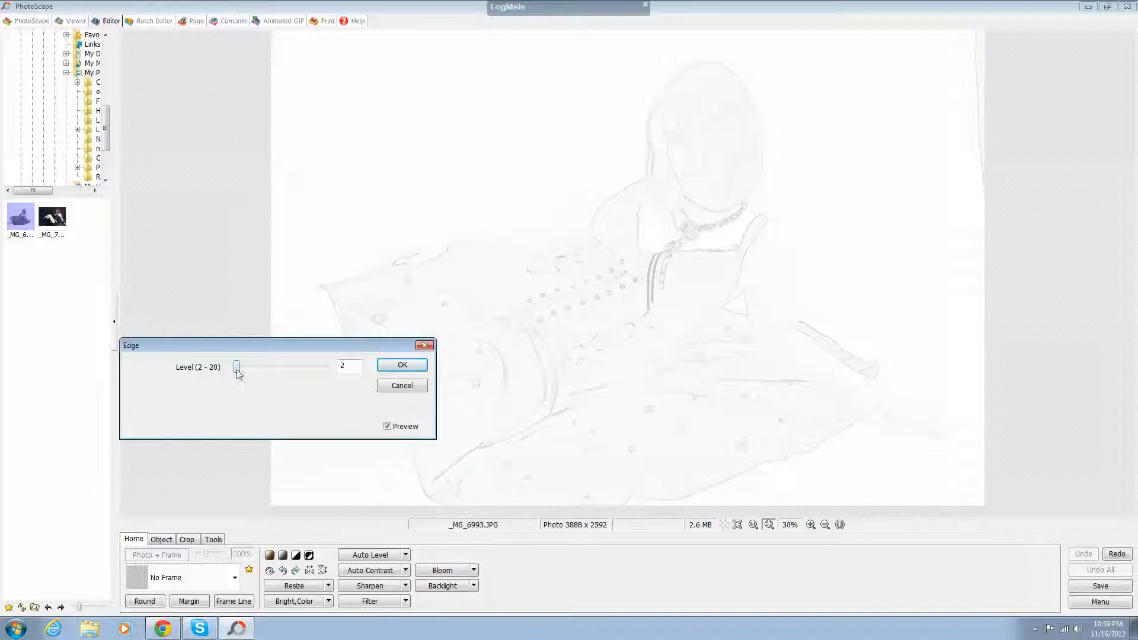
pyautogui.moveTo(237, 367); pyautogui.dragTo(326, 366)
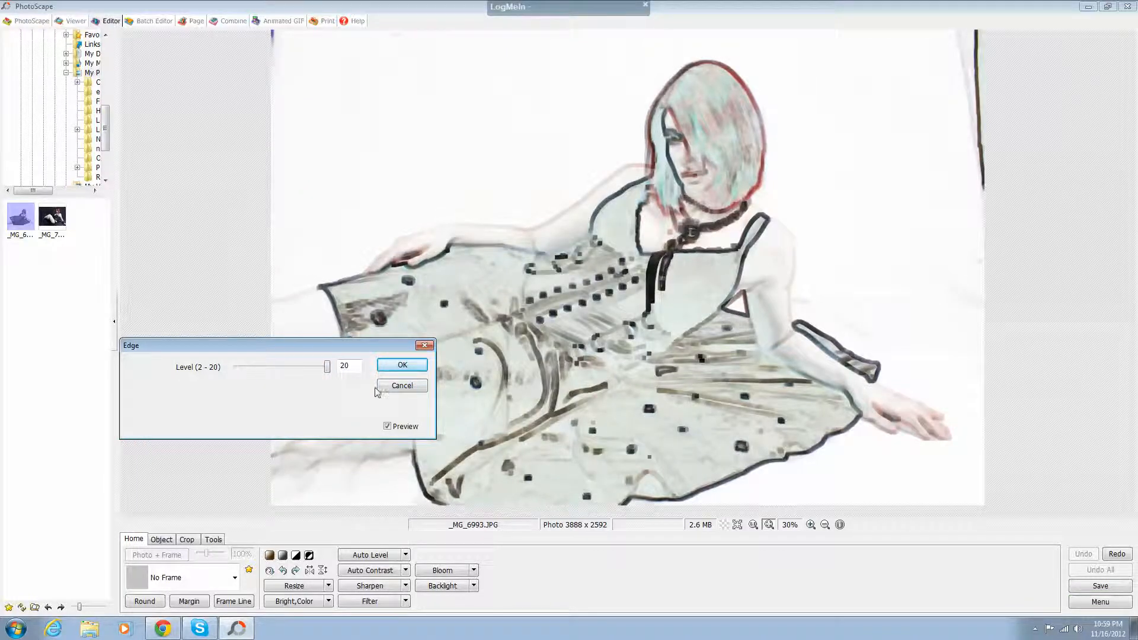
pyautogui.click(401, 385)
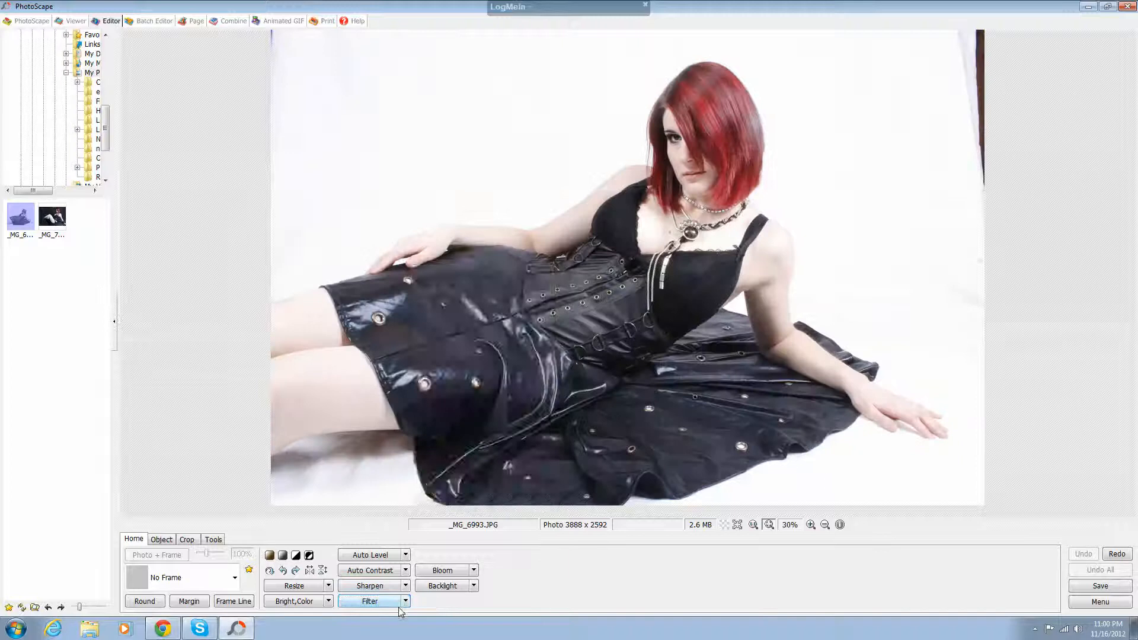
# Preview Embossing raised from level 3 to the maximum 8, then cancel it
pyautogui.click(369, 601)
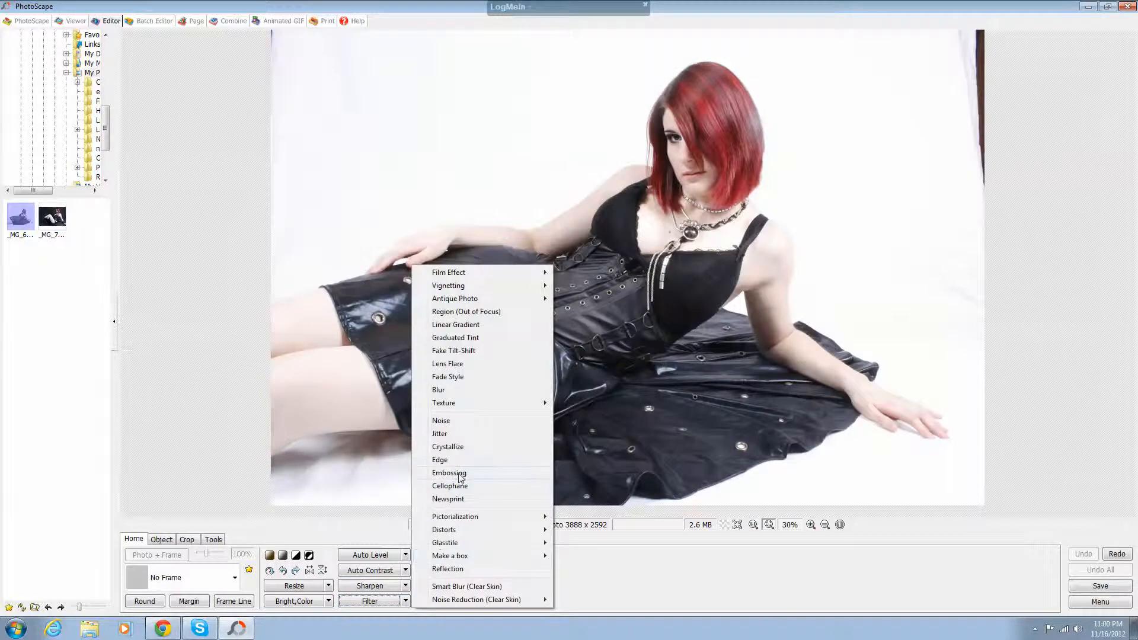
pyautogui.click(449, 473)
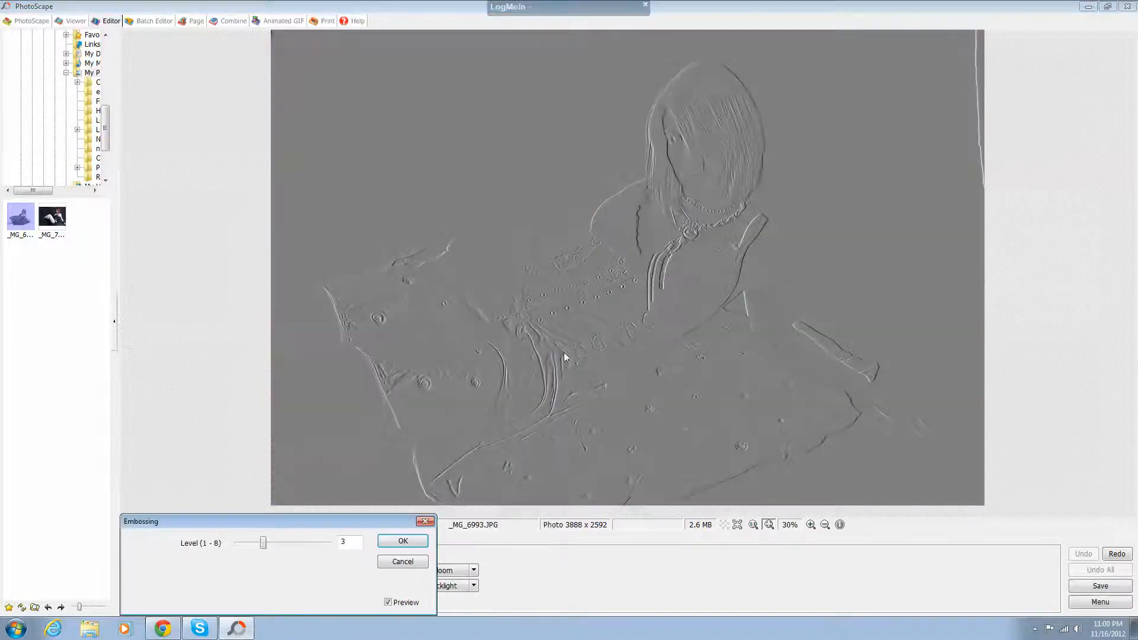
pyautogui.moveTo(276, 521); pyautogui.dragTo(262, 274)
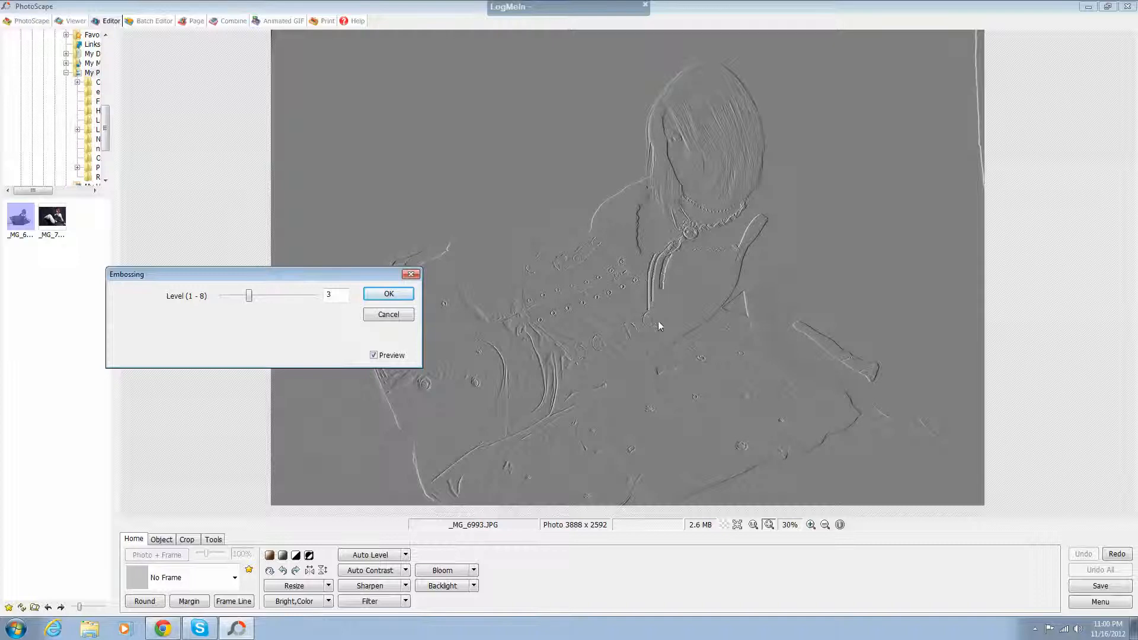
pyautogui.moveTo(461, 333)
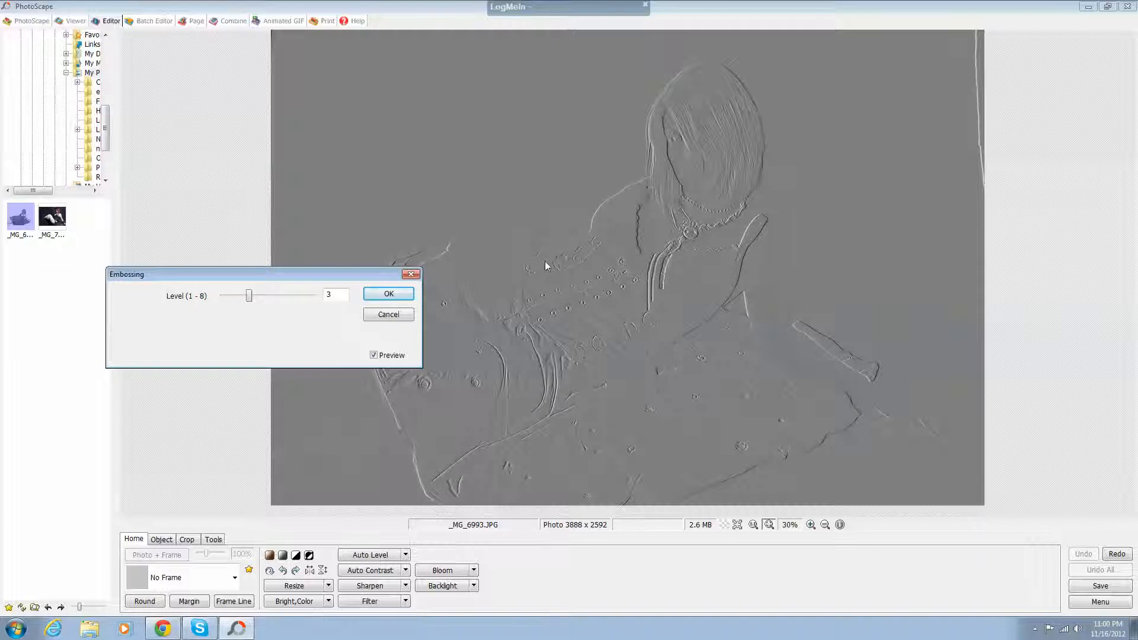
pyautogui.moveTo(249, 295); pyautogui.dragTo(313, 295)
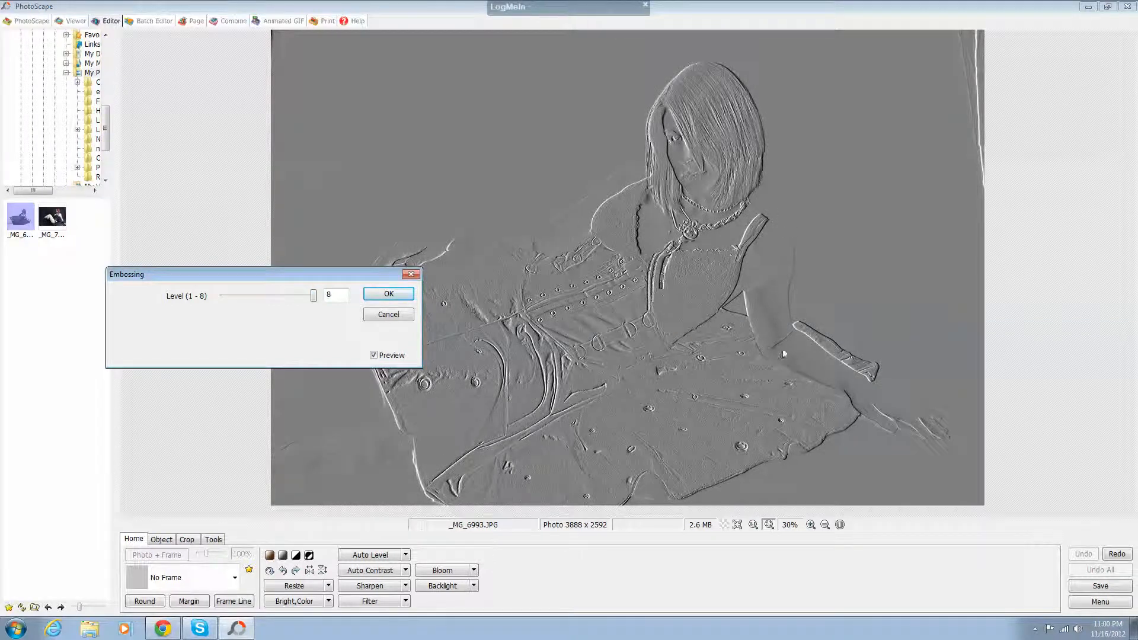
pyautogui.moveTo(636, 398)
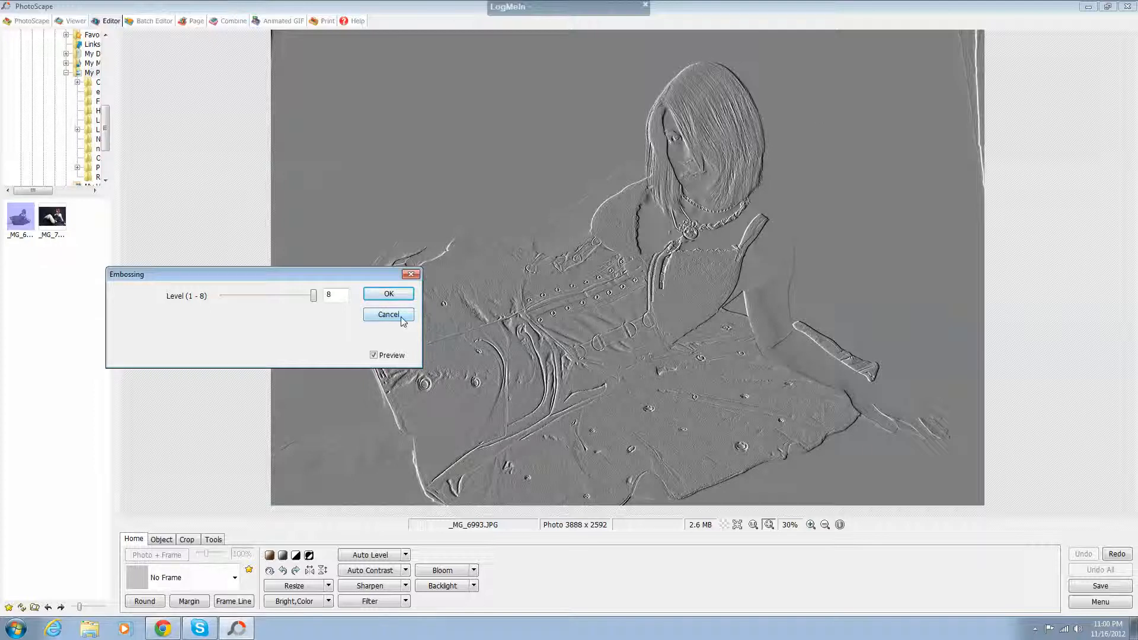
pyautogui.moveTo(715, 117)
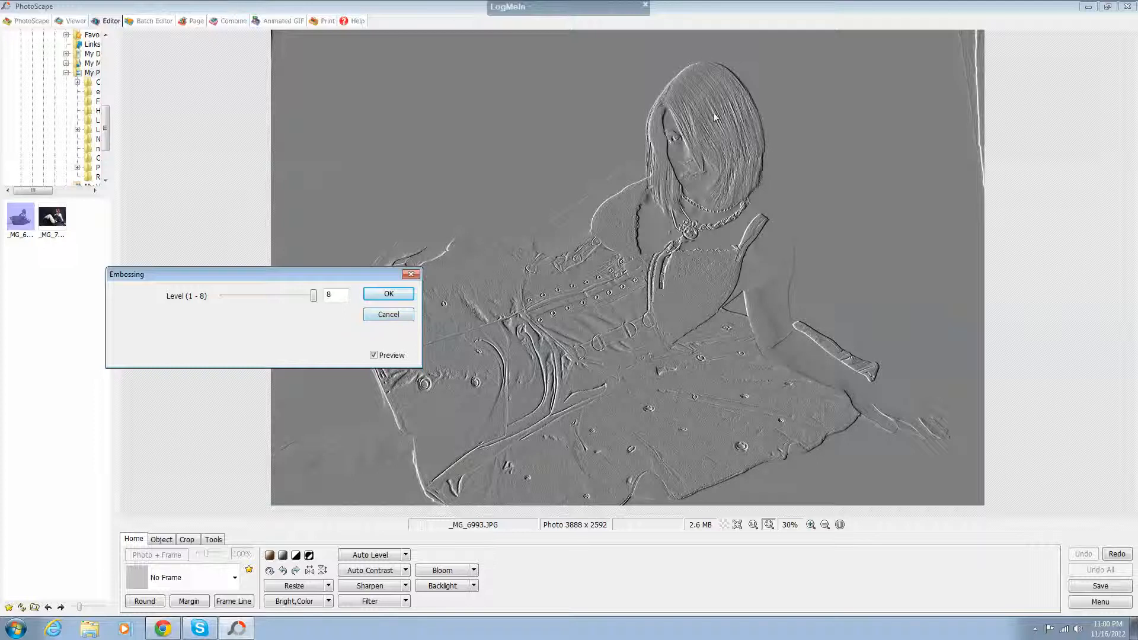
pyautogui.moveTo(415, 317)
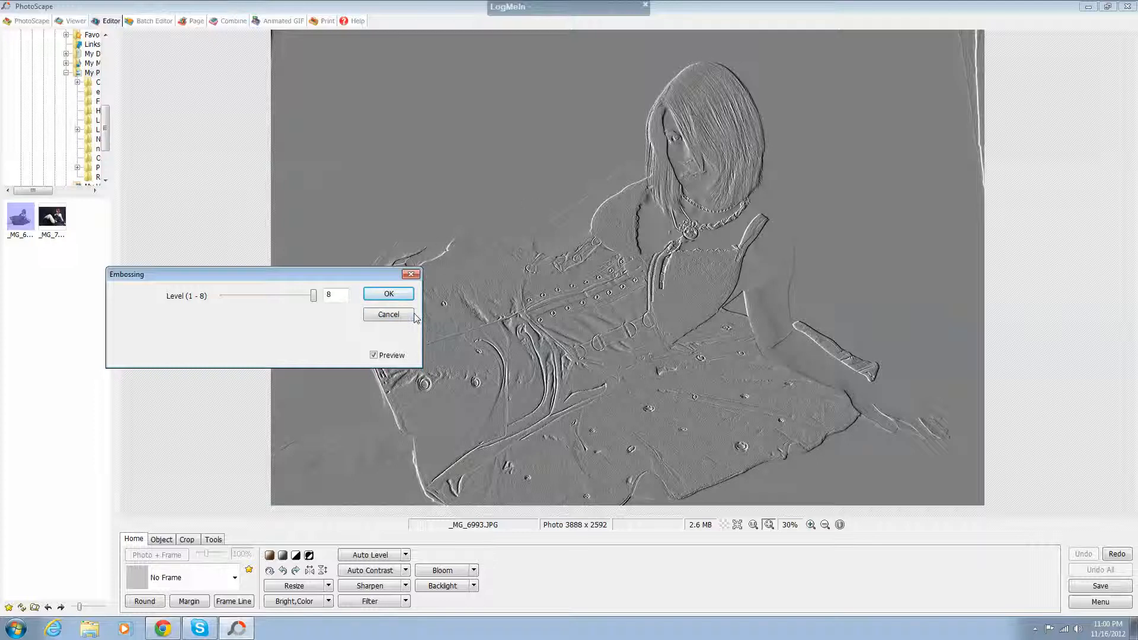
pyautogui.click(388, 314)
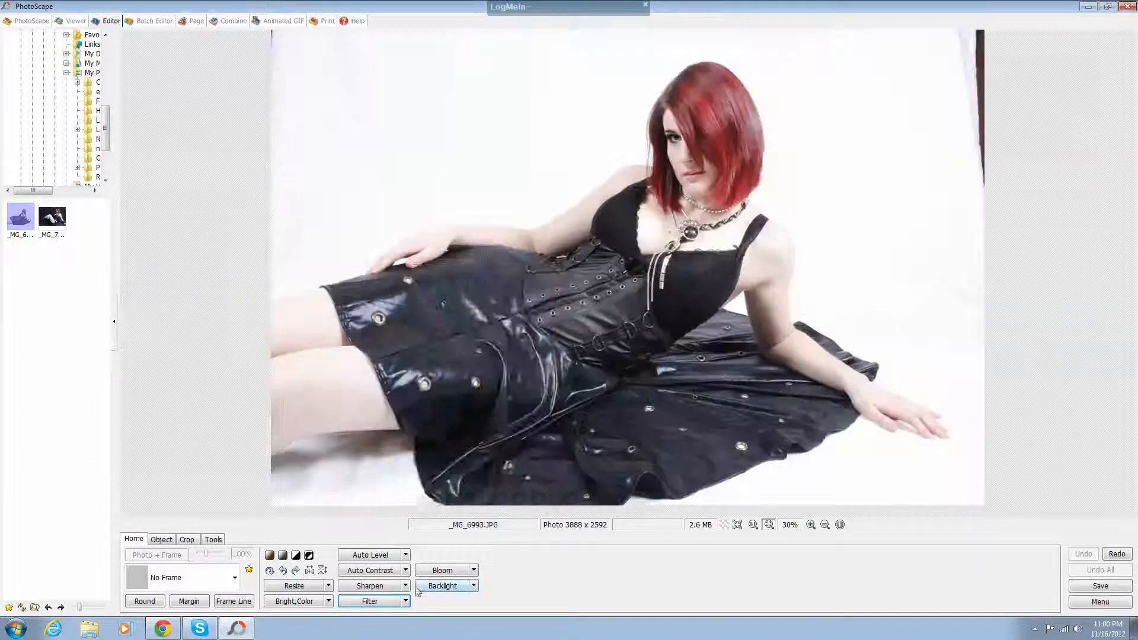
# Preview the red-and-cyan Cellophane look, then return to the unaltered portrait with filters listed
pyautogui.click(369, 601)
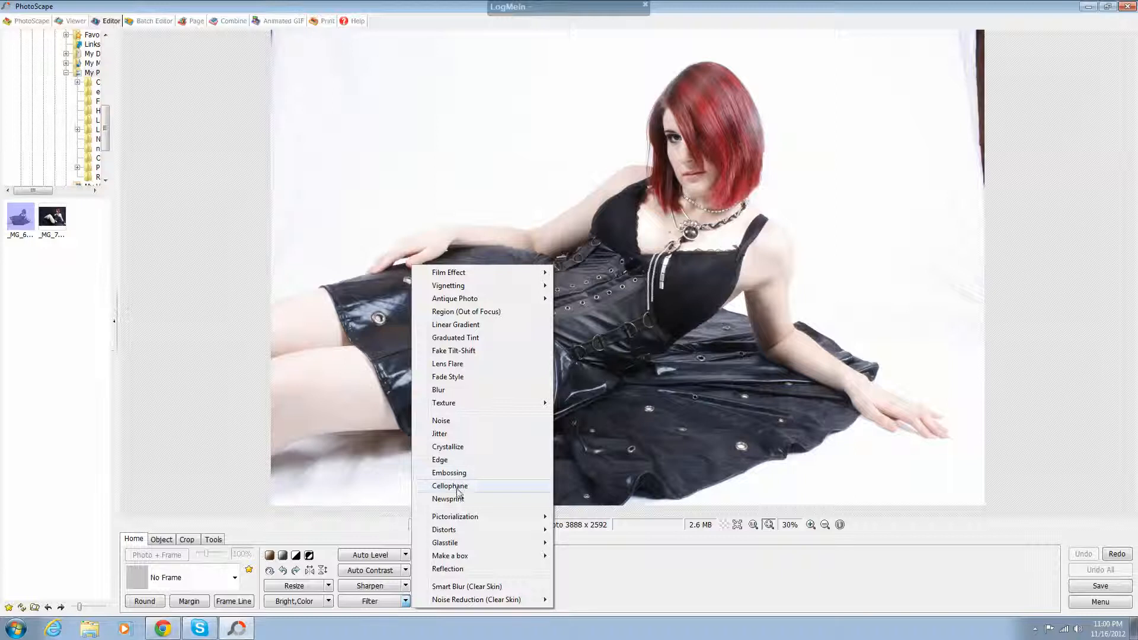
pyautogui.click(450, 486)
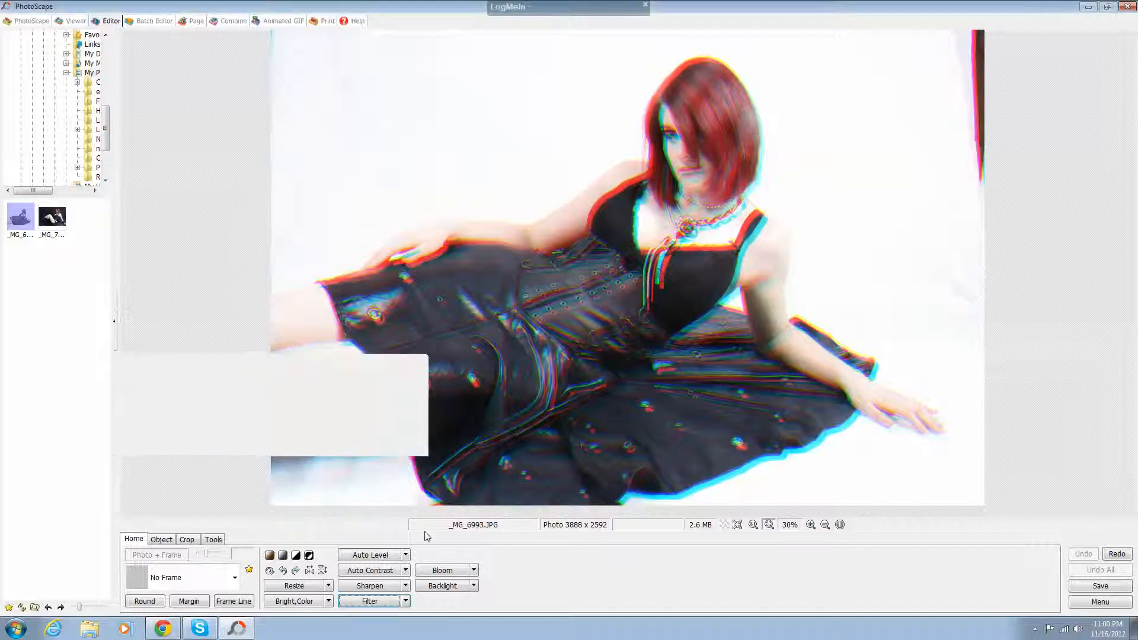
pyautogui.click(368, 601)
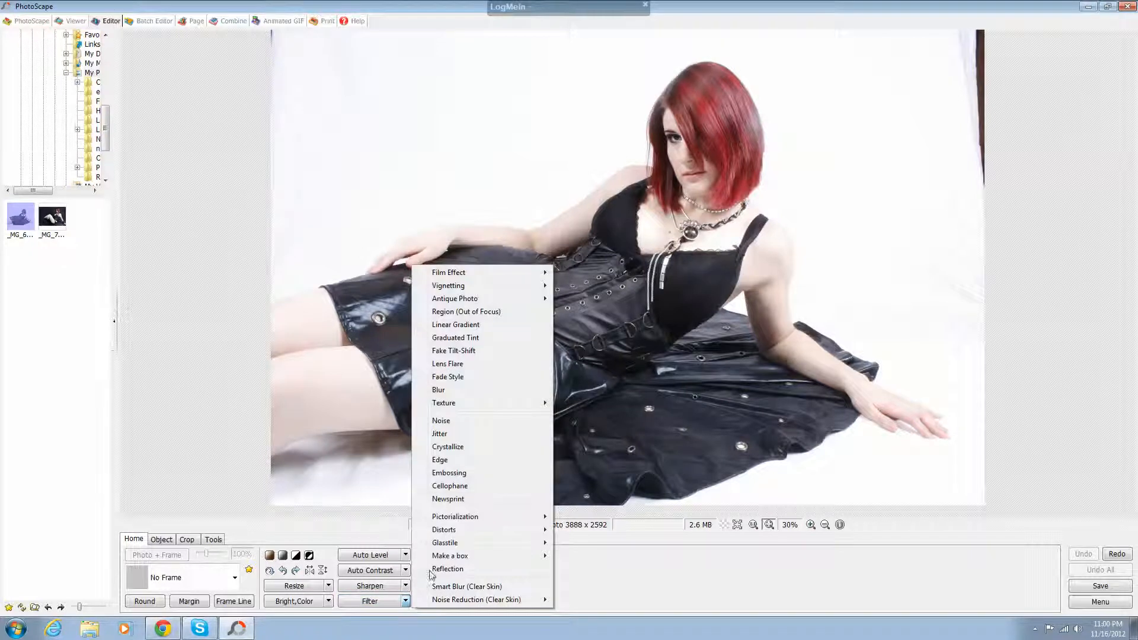
pyautogui.moveTo(448, 498)
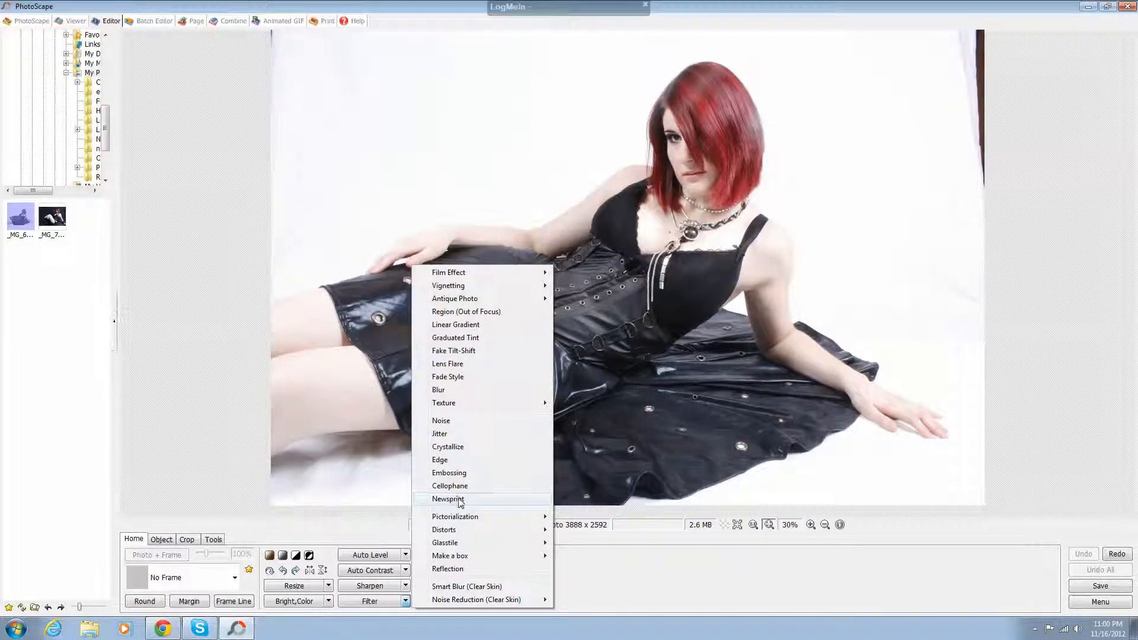
# Preview the Newsprint halftone, shrink its dot size from 24 to about 6, then close PhotoScape
pyautogui.click(448, 498)
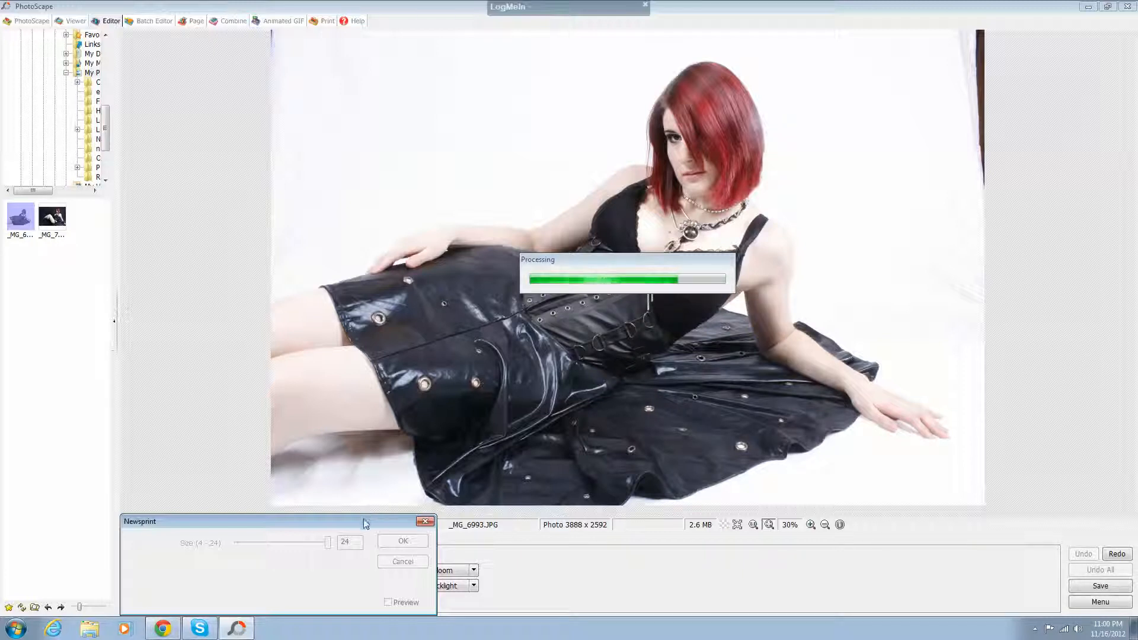
pyautogui.click(389, 602)
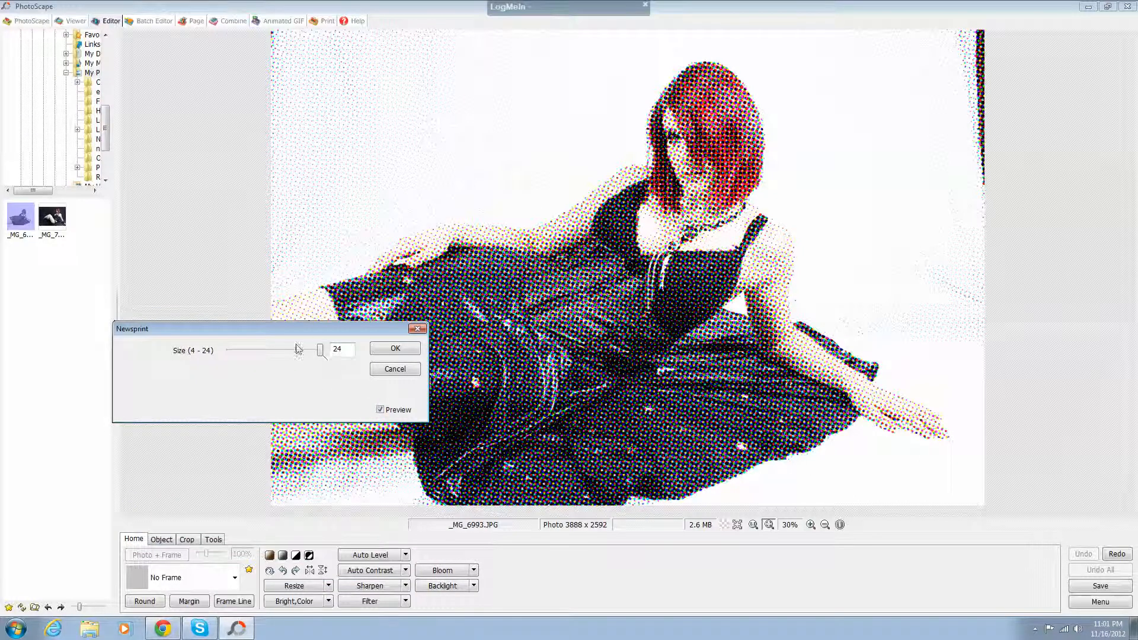
pyautogui.moveTo(318, 349); pyautogui.dragTo(237, 349)
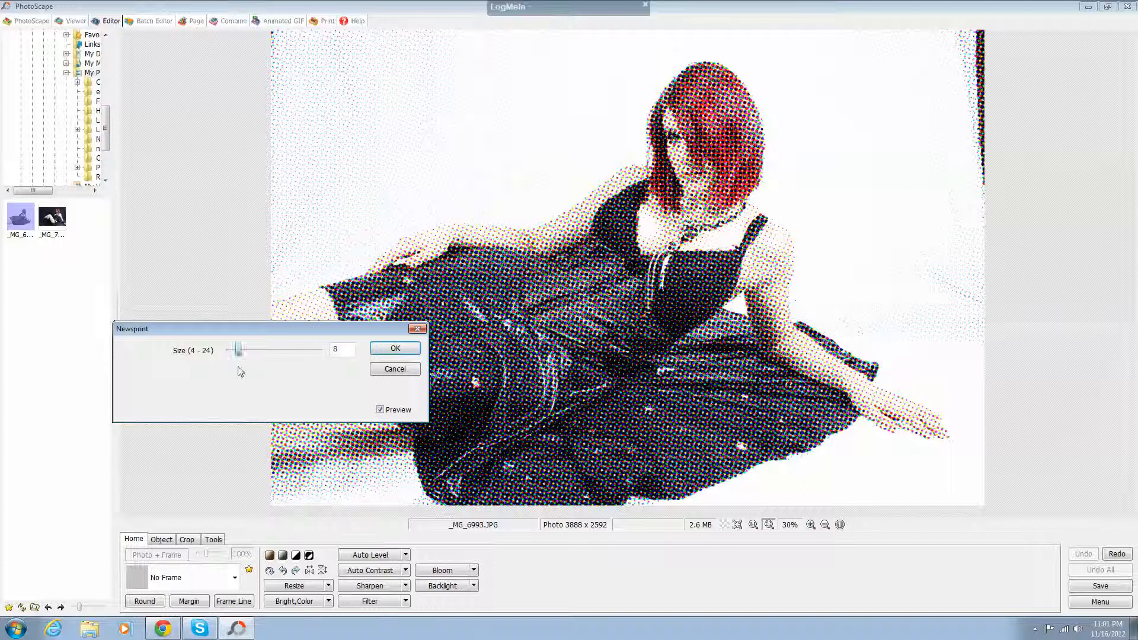
pyautogui.moveTo(239, 350); pyautogui.dragTo(238, 350)
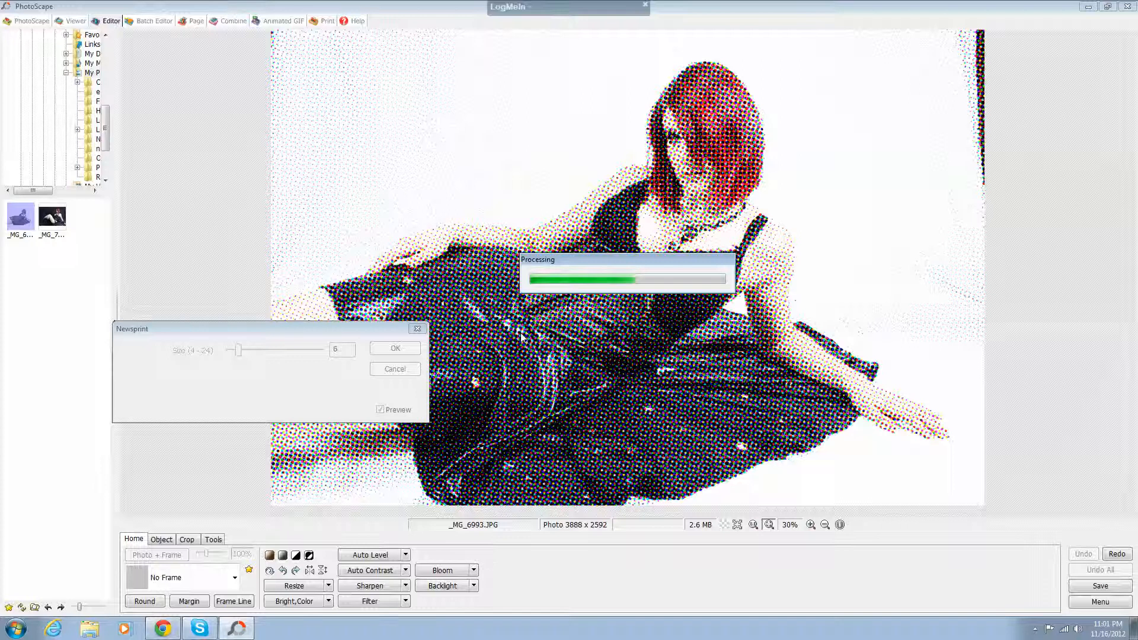
pyautogui.moveTo(664, 303)
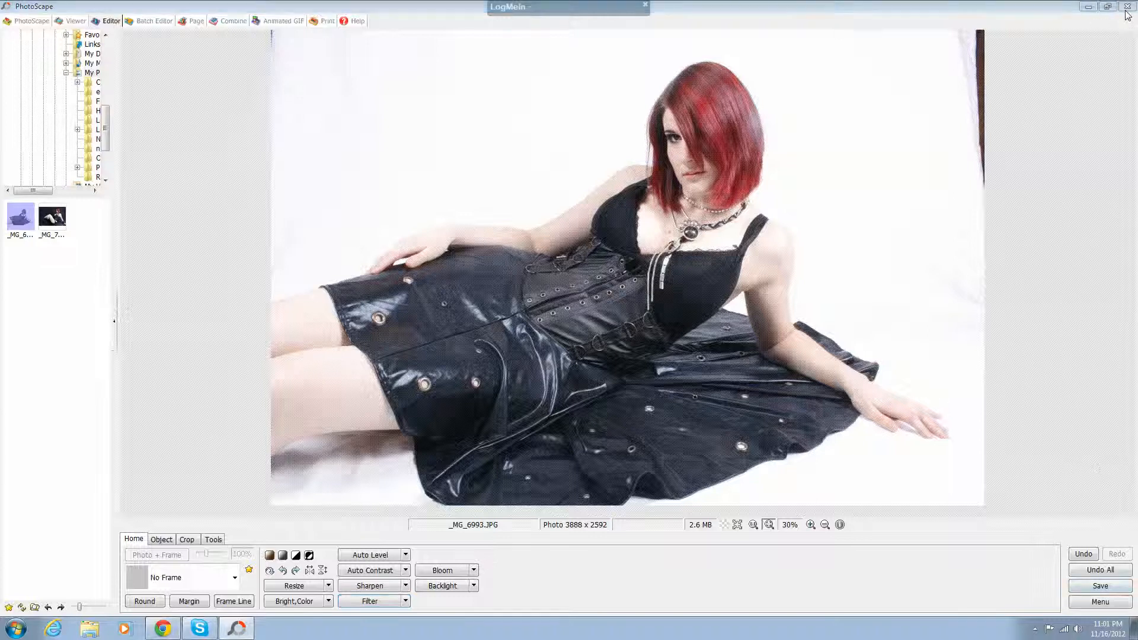
pyautogui.click(1088, 7)
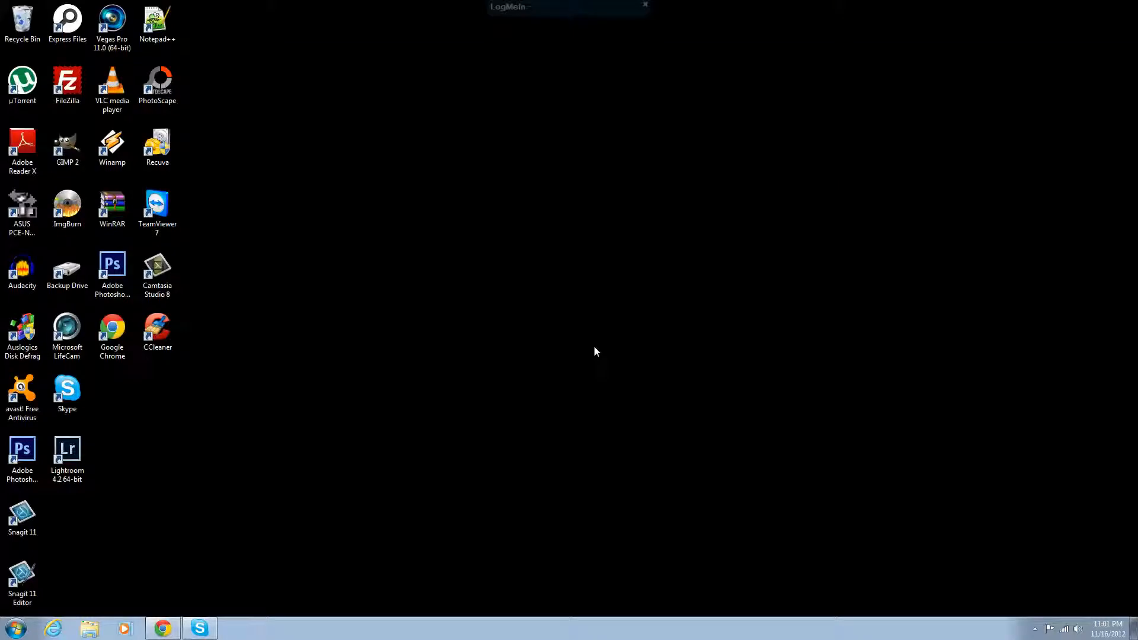